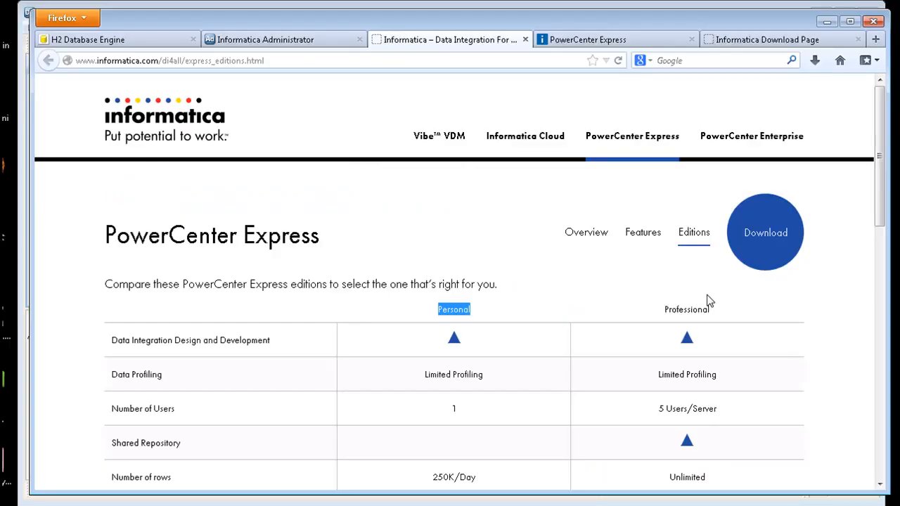
{"action": "mouse_move", "coordinate": [430, 274]}
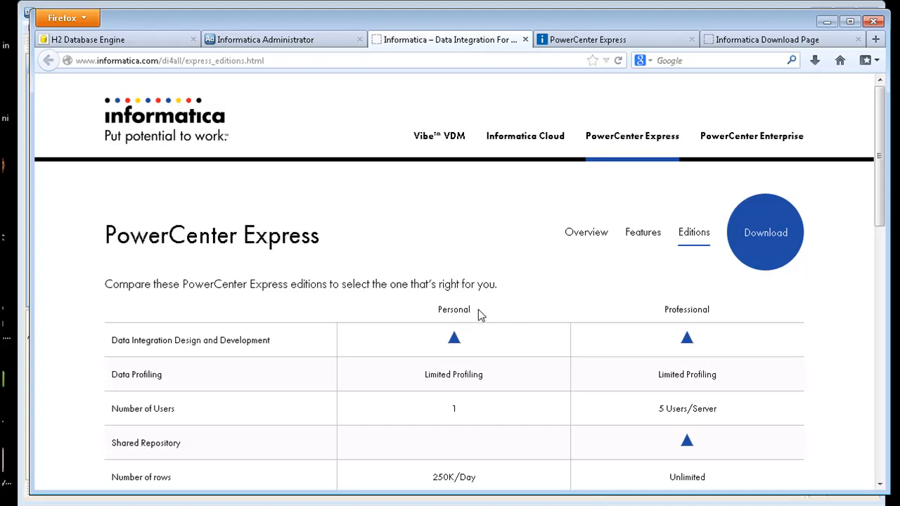
Compare the PowerCenter Express editions, then reach the download page listing Windows and Linux installers.
{"action": "double_click", "coordinate": [453, 309]}
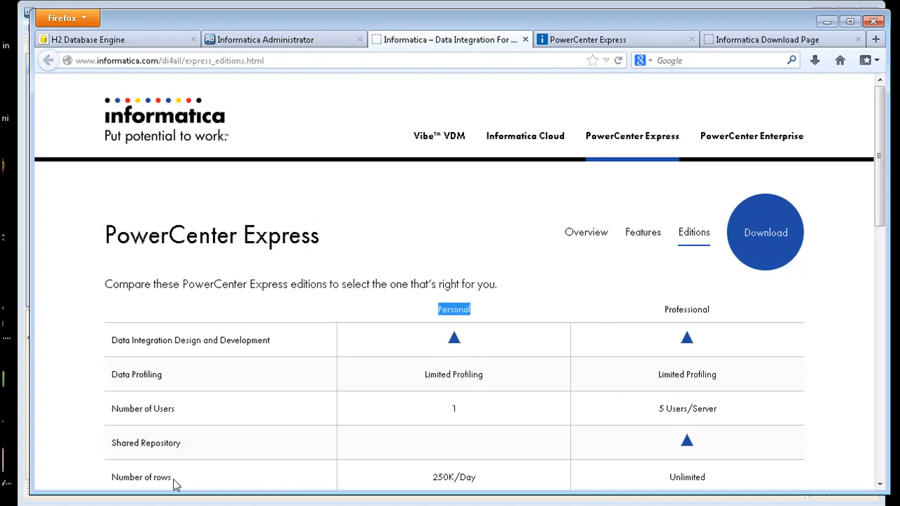
{"action": "mouse_move", "coordinate": [478, 478]}
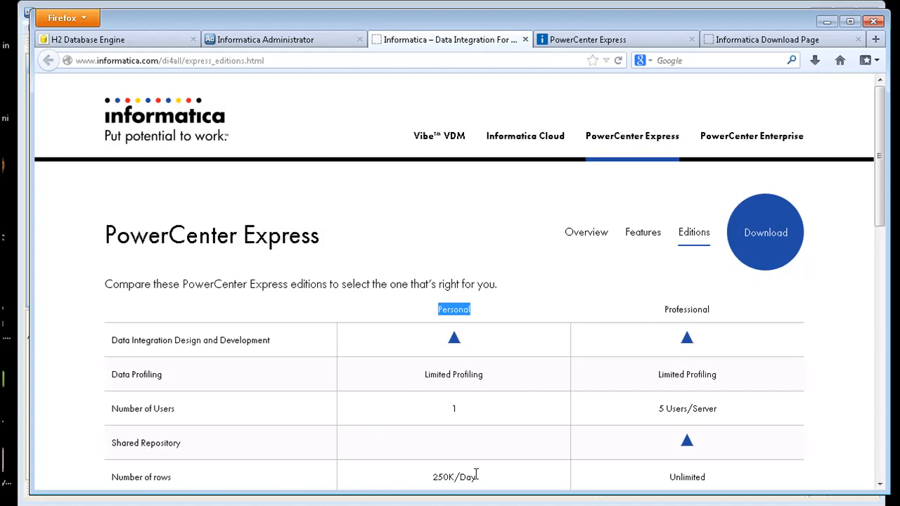
{"action": "mouse_move", "coordinate": [684, 322]}
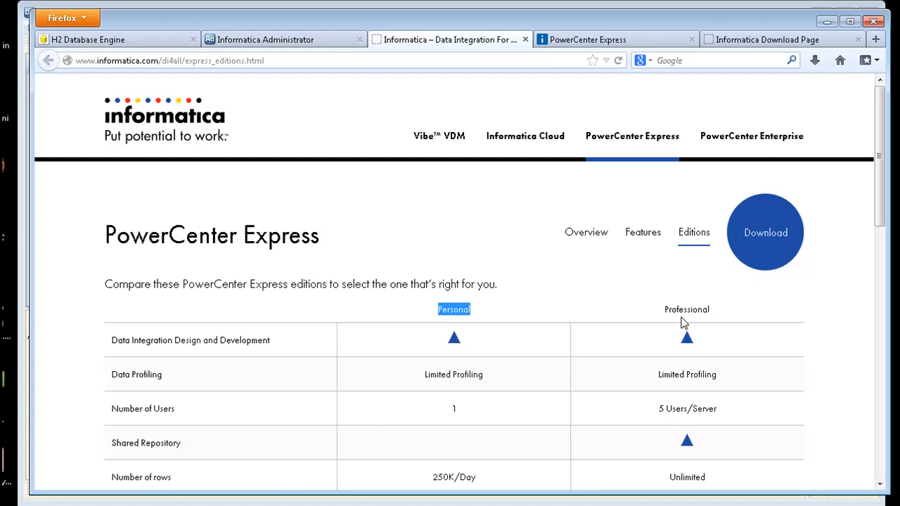
{"action": "mouse_move", "coordinate": [495, 377]}
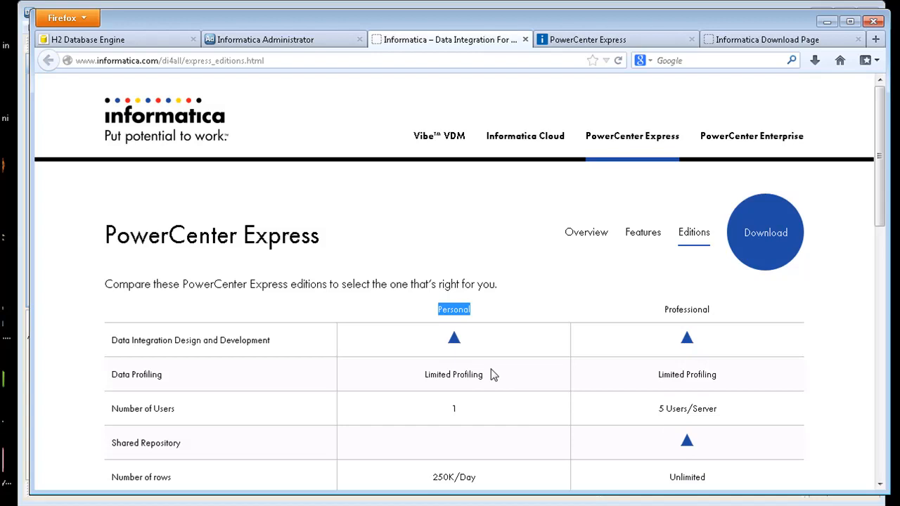
{"action": "mouse_move", "coordinate": [689, 411]}
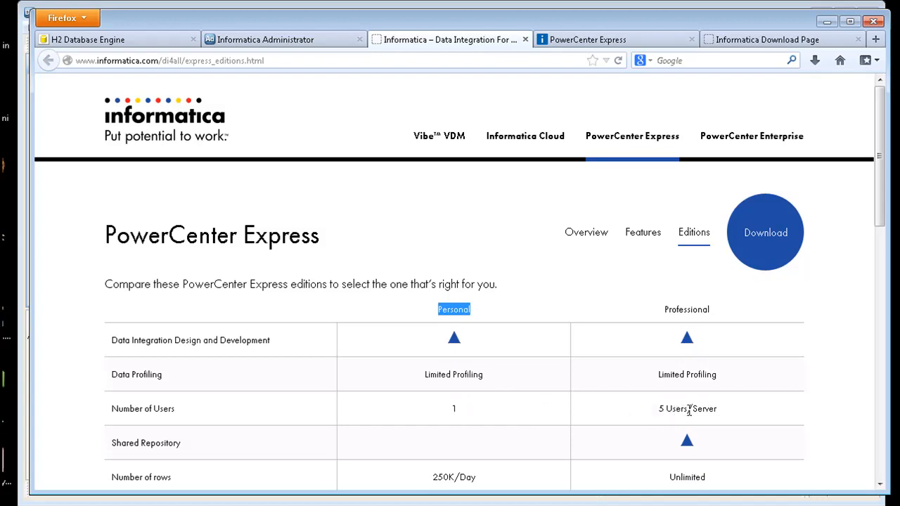
{"action": "double_click", "coordinate": [675, 409]}
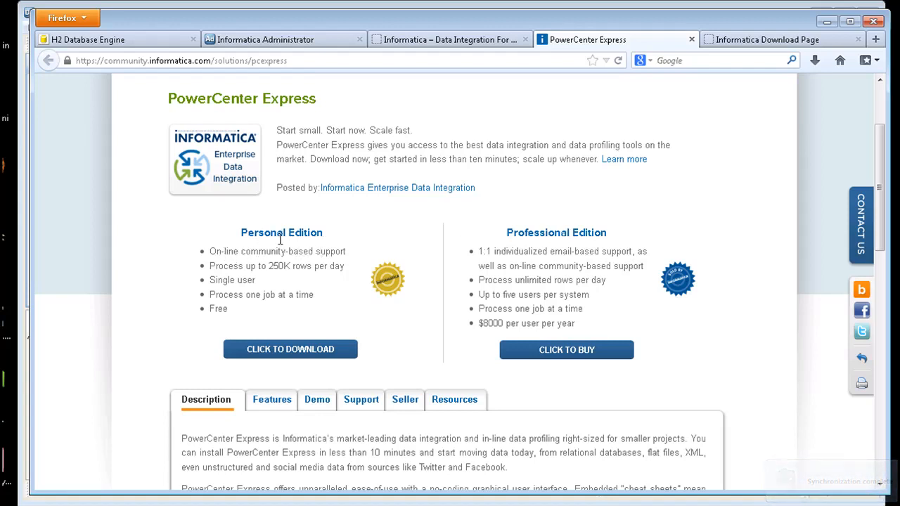
{"action": "mouse_move", "coordinate": [295, 267]}
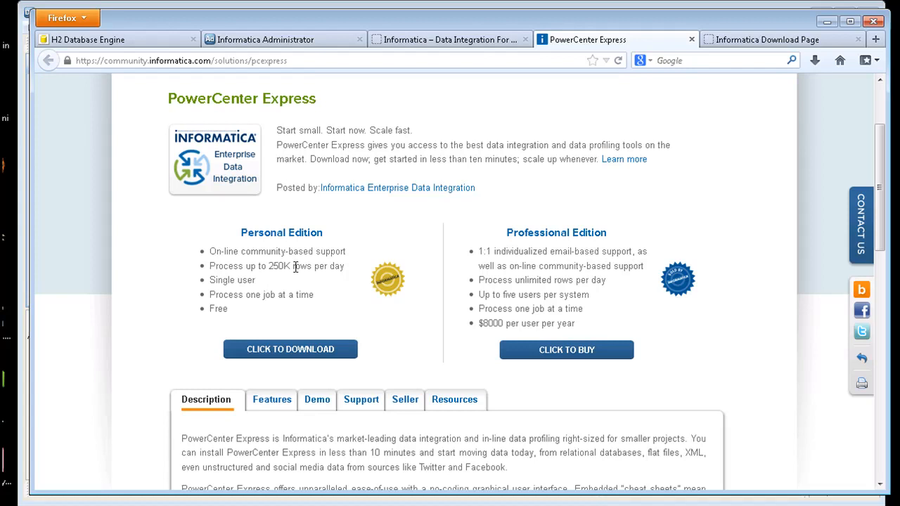
{"action": "mouse_move", "coordinate": [528, 269]}
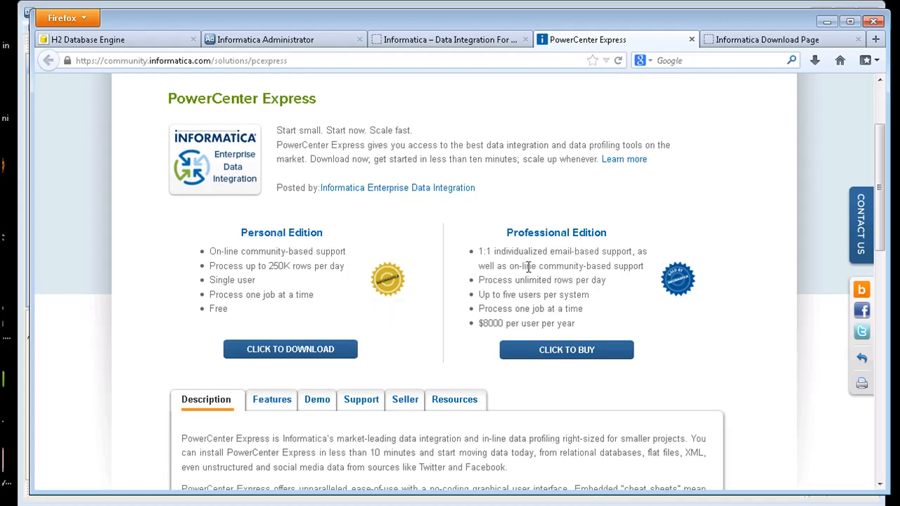
{"action": "mouse_move", "coordinate": [536, 290]}
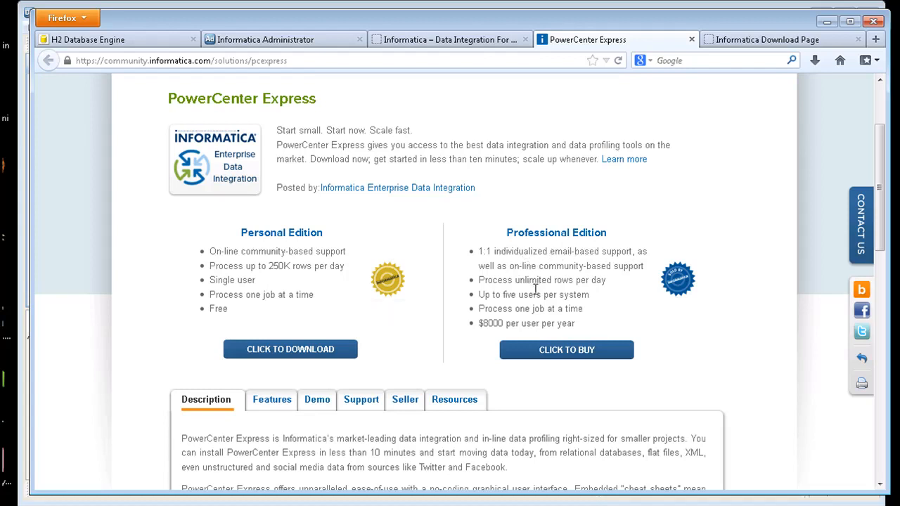
{"action": "left_click", "coordinate": [289, 349]}
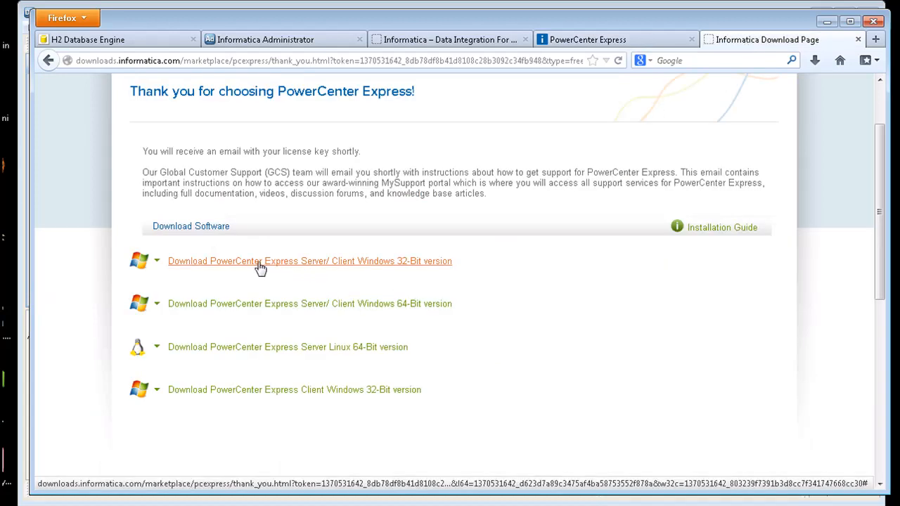
{"action": "mouse_move", "coordinate": [322, 268]}
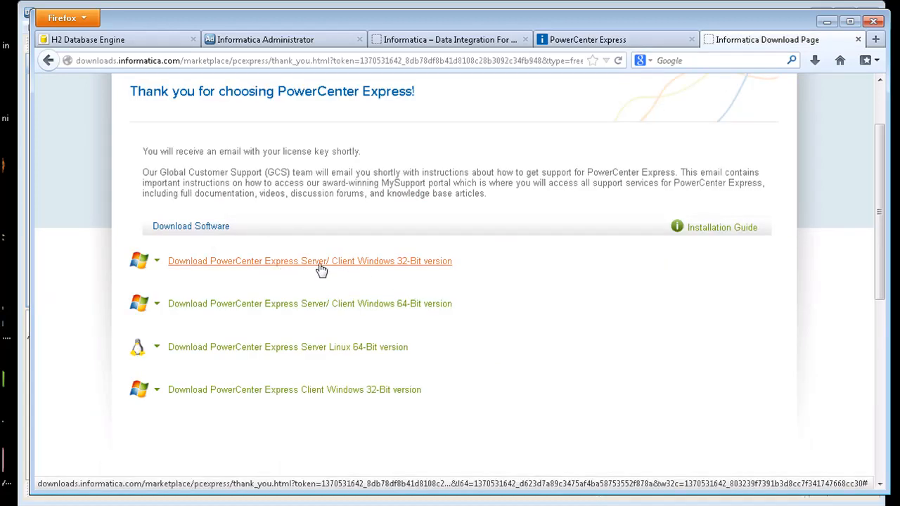
{"action": "mouse_move", "coordinate": [413, 267]}
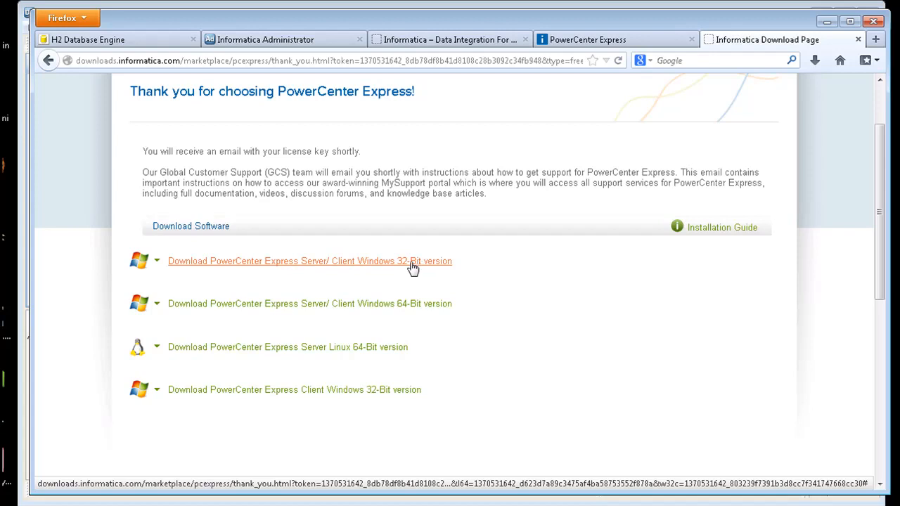
{"action": "mouse_move", "coordinate": [421, 307]}
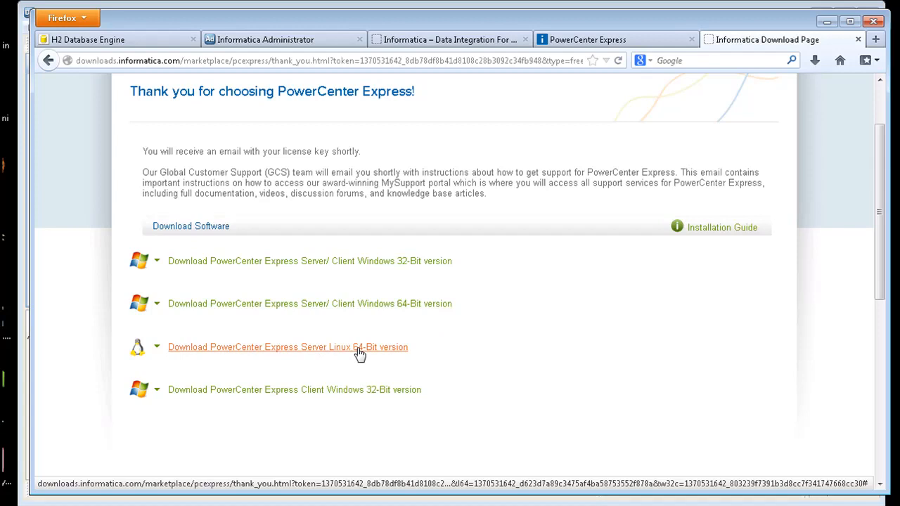
{"action": "mouse_move", "coordinate": [350, 399]}
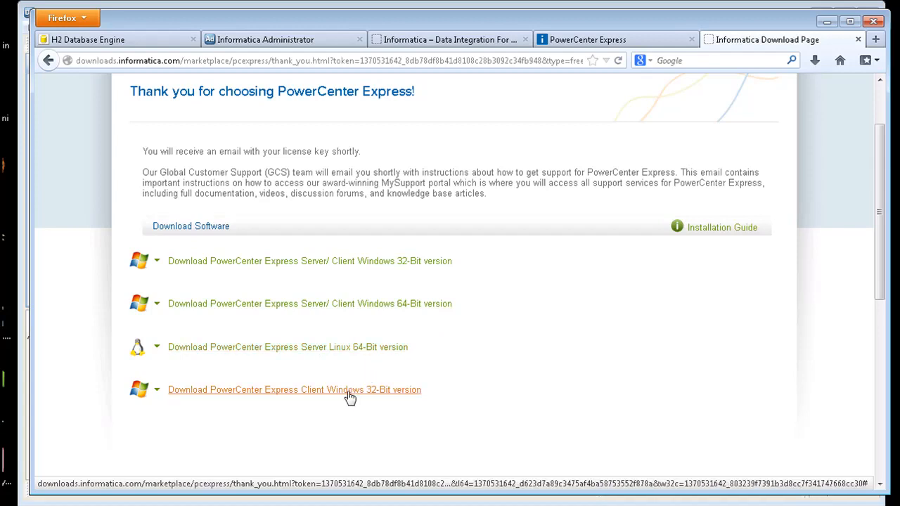
{"action": "mouse_move", "coordinate": [582, 346]}
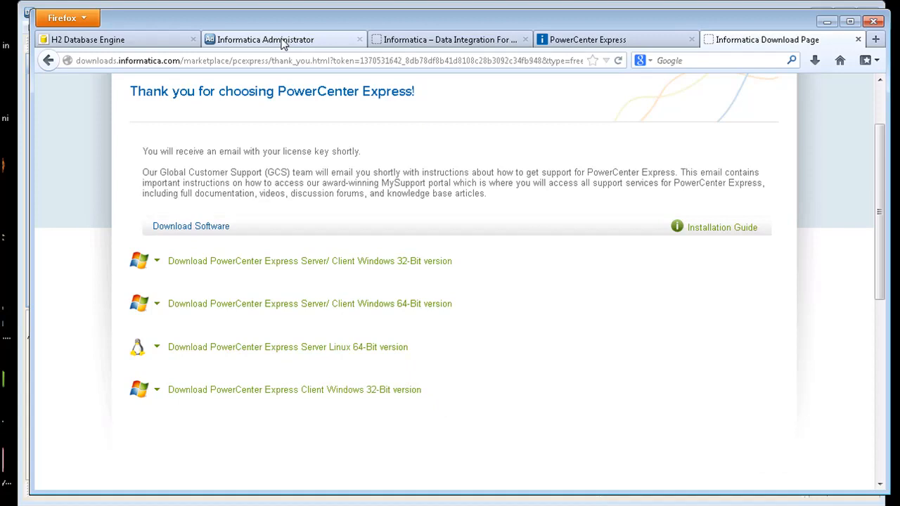
Log in to Informatica Administrator as Administrator, noting the port number in the address.
{"action": "left_click", "coordinate": [274, 39]}
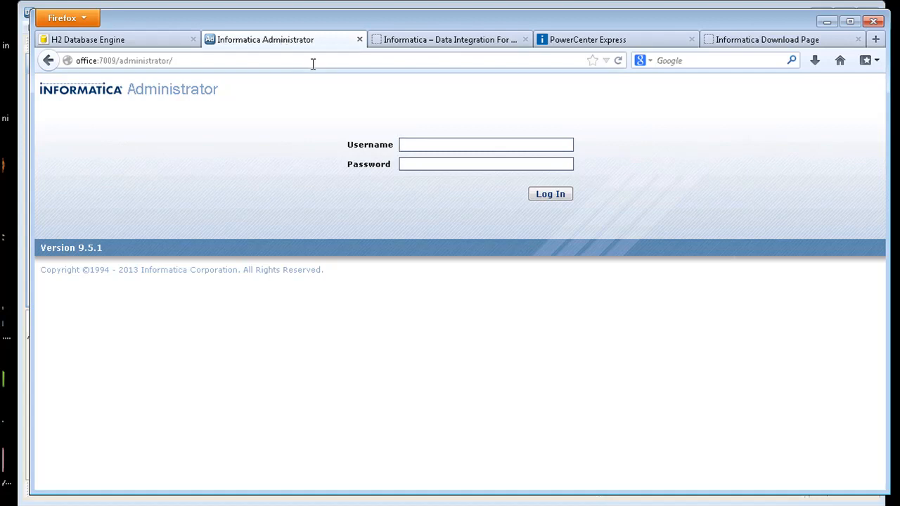
{"action": "left_click", "coordinate": [485, 144]}
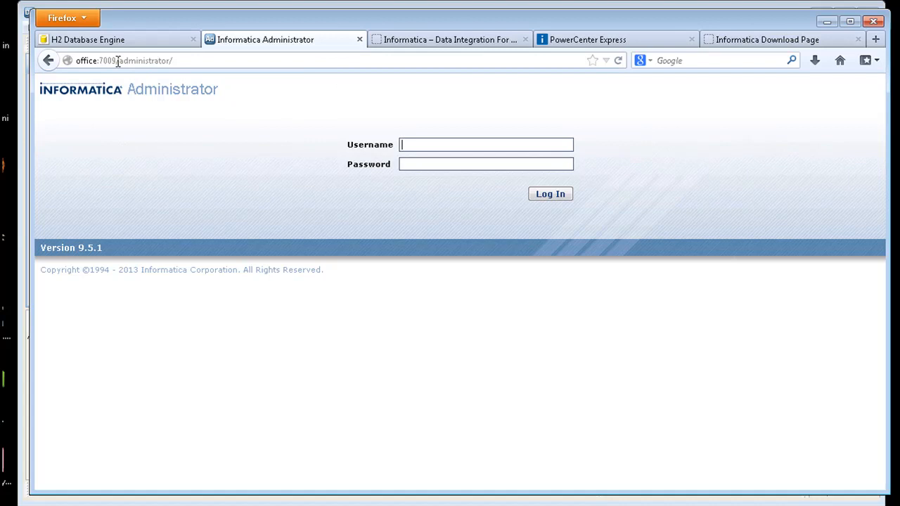
{"action": "double_click", "coordinate": [109, 60]}
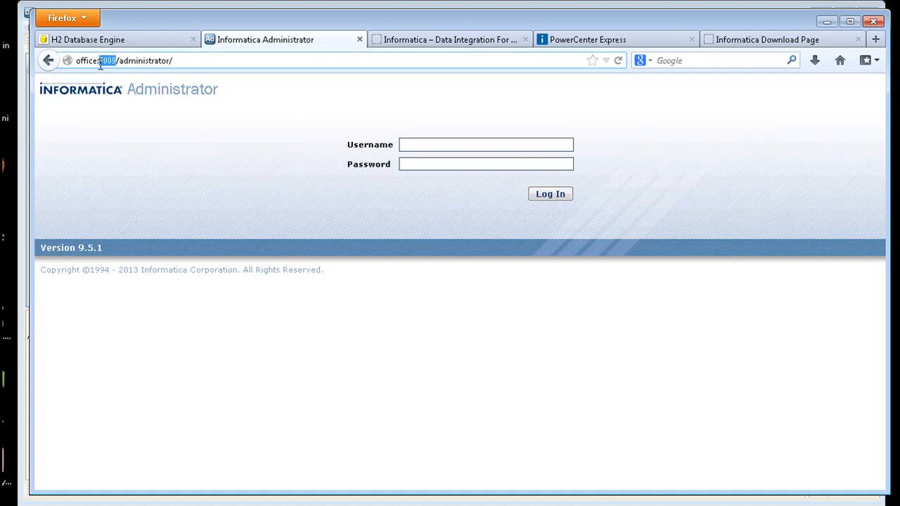
{"action": "left_click", "coordinate": [487, 143]}
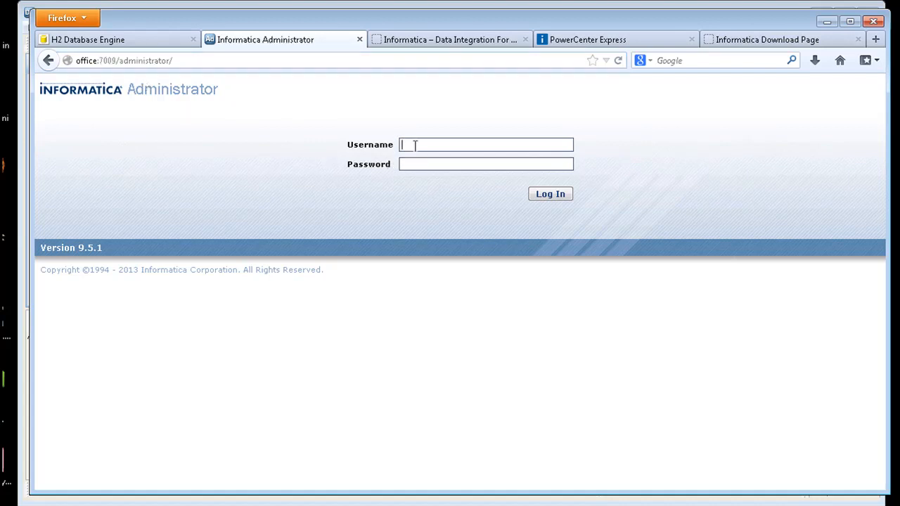
{"action": "type", "text": "Administrator"}
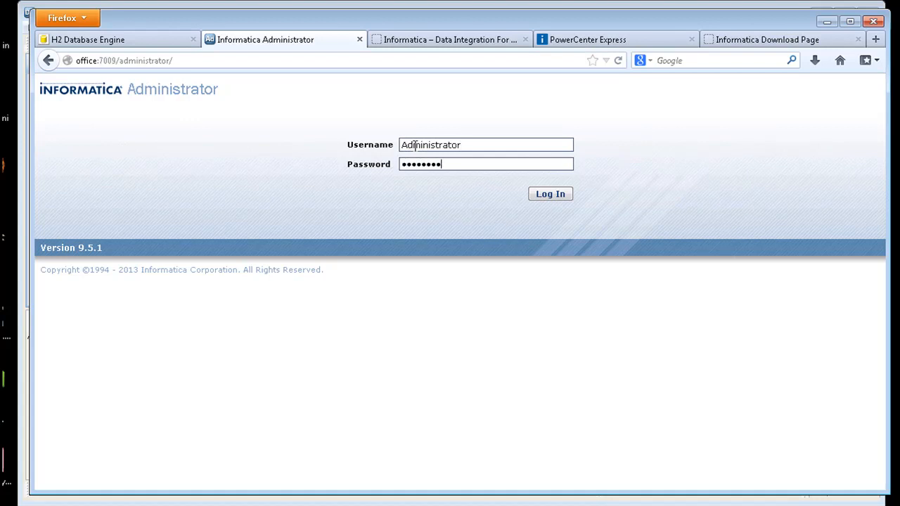
{"action": "left_click", "coordinate": [551, 194]}
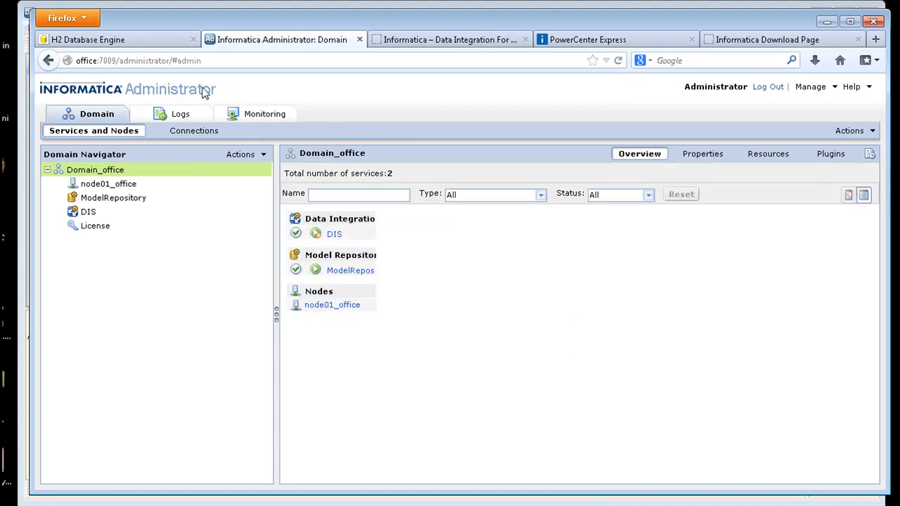
View the properties of the DIS and ModelRepository services.
{"action": "left_click", "coordinate": [87, 211]}
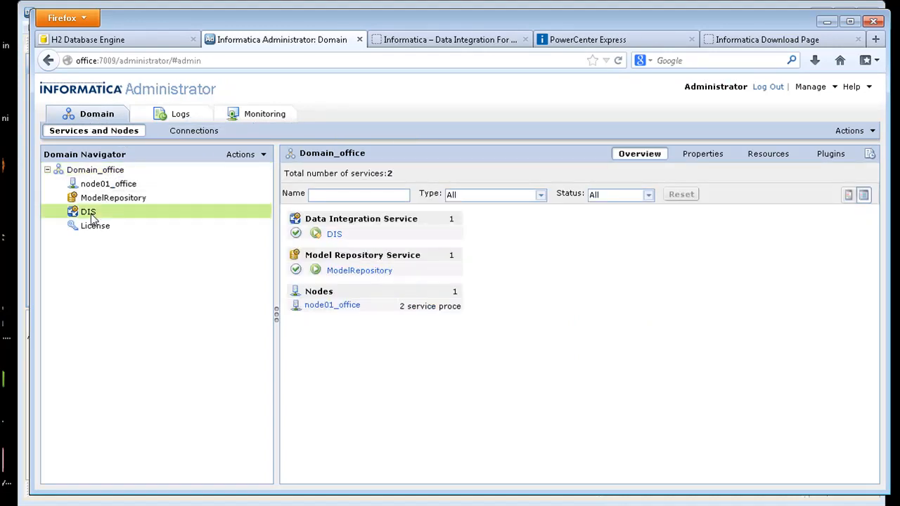
{"action": "left_click", "coordinate": [87, 210]}
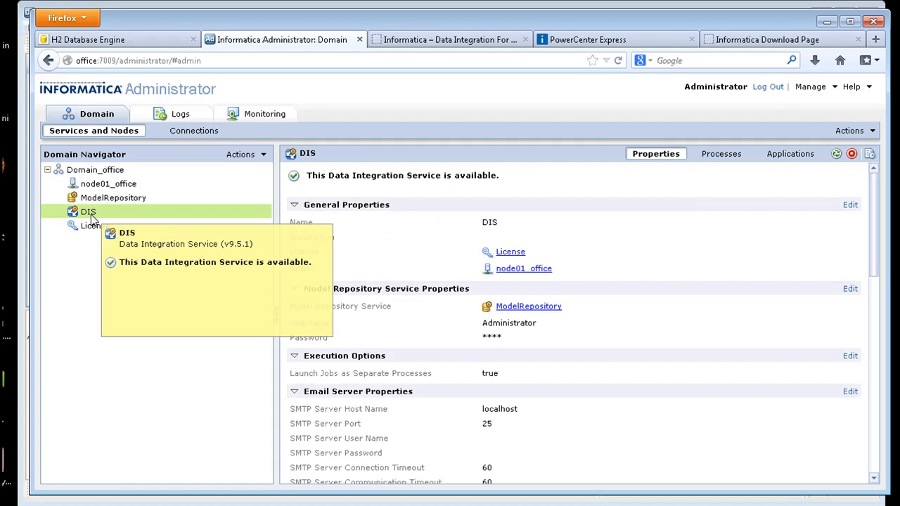
{"action": "mouse_move", "coordinate": [121, 205]}
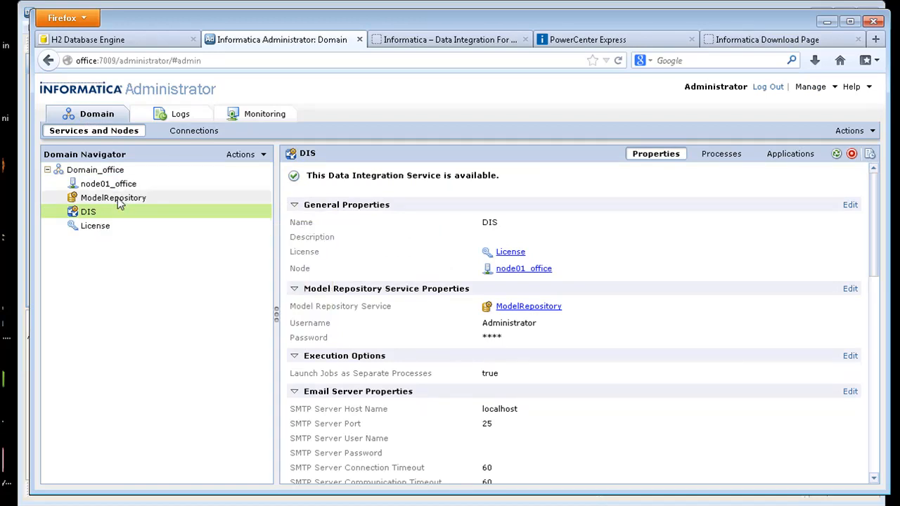
{"action": "left_click", "coordinate": [112, 197]}
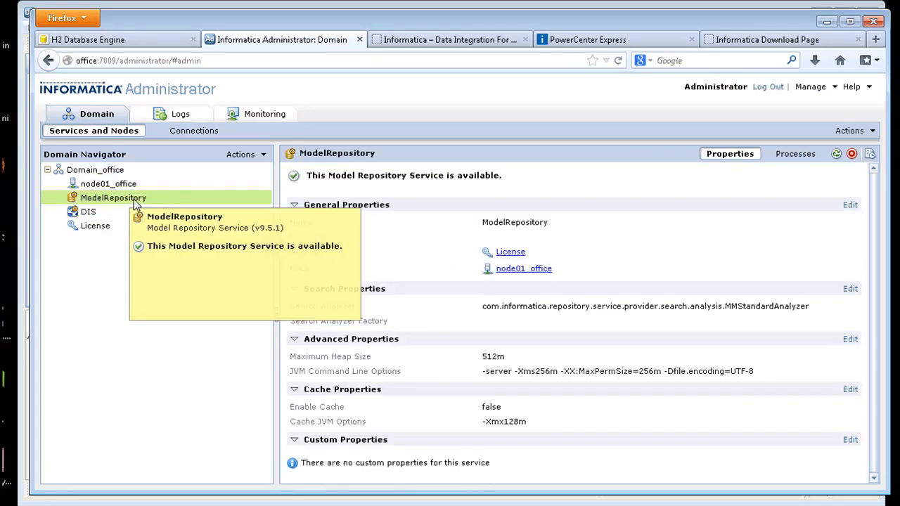
{"action": "mouse_move", "coordinate": [187, 152]}
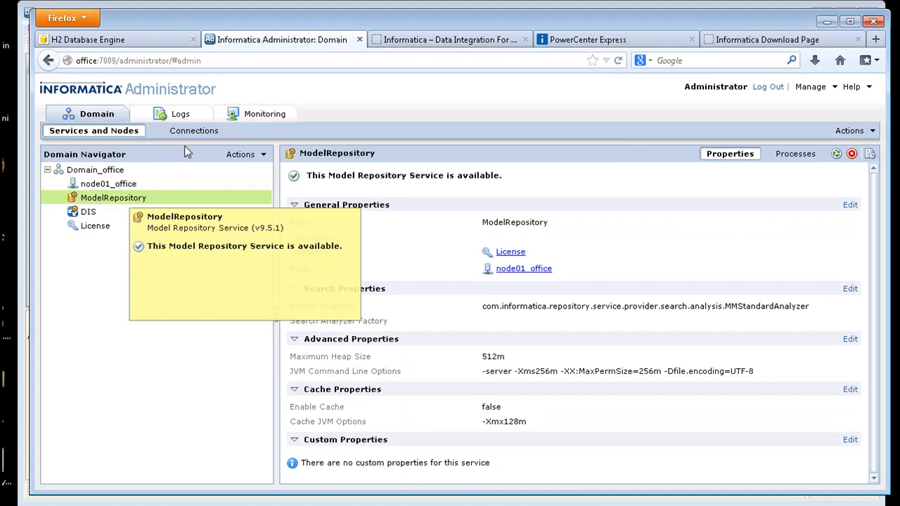
Review the domain and service logs, dismissing the logs-too-large message, then reach Monitoring.
{"action": "left_click", "coordinate": [180, 112]}
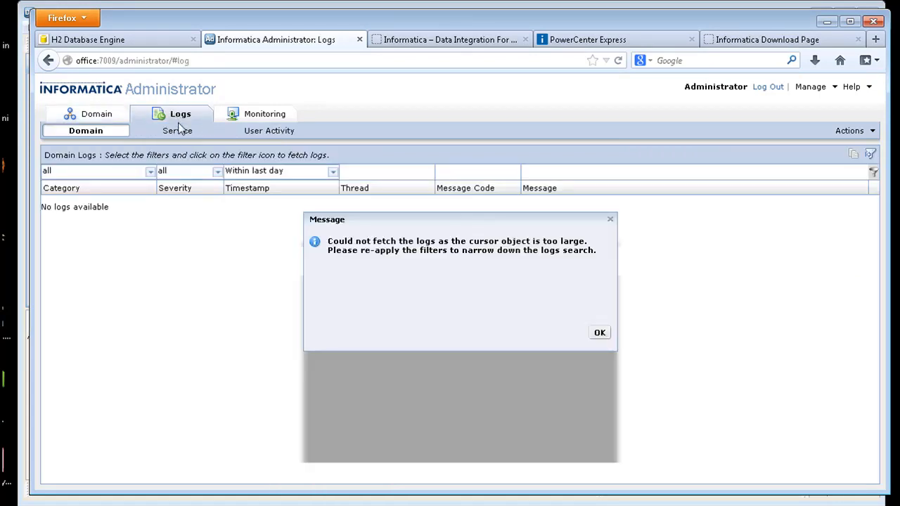
{"action": "left_click", "coordinate": [599, 332]}
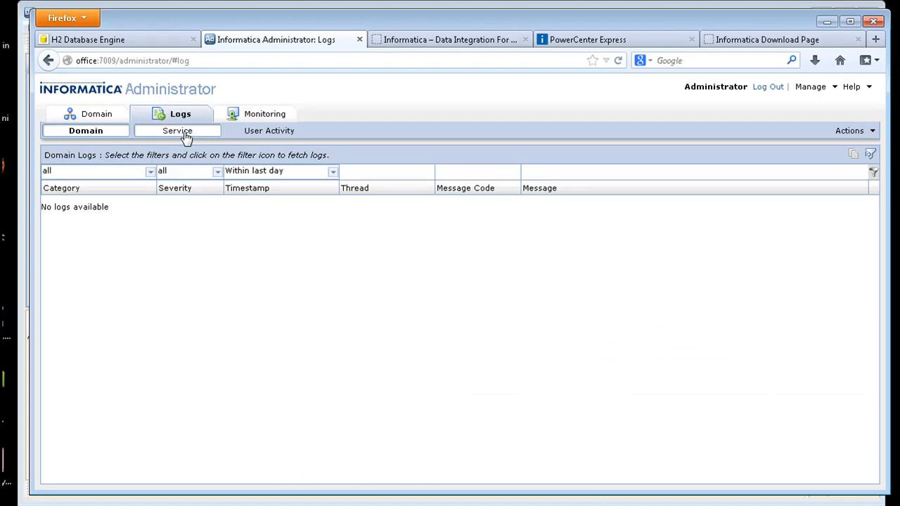
{"action": "left_click", "coordinate": [177, 130]}
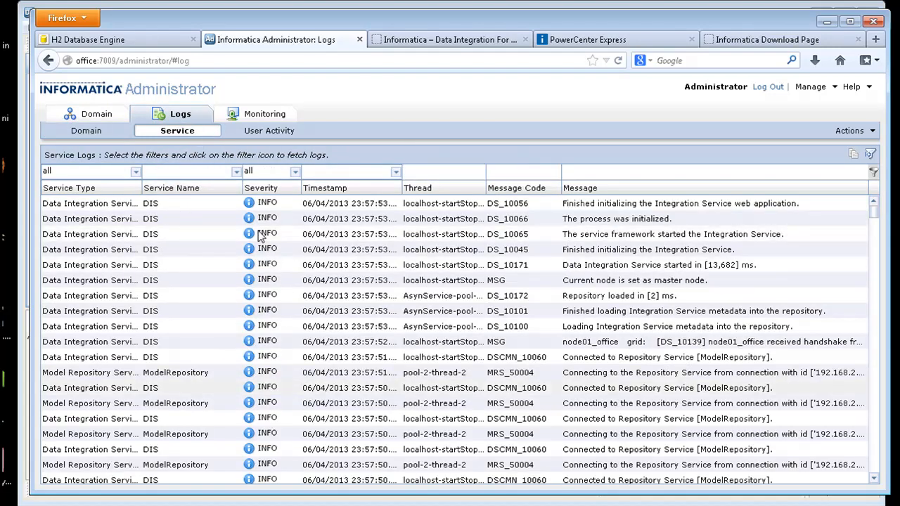
{"action": "left_click", "coordinate": [264, 113]}
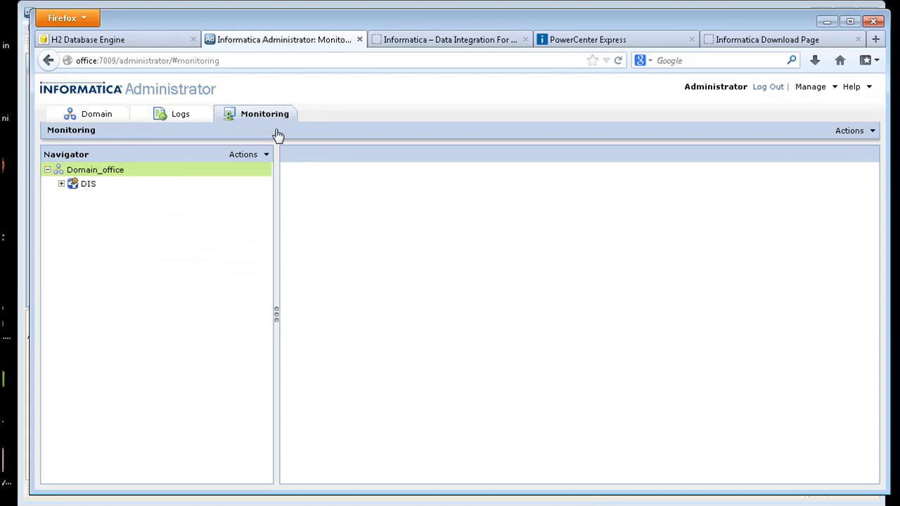
List the DIS jobs filtered to those started in the last 30 minutes.
{"action": "left_click", "coordinate": [62, 183]}
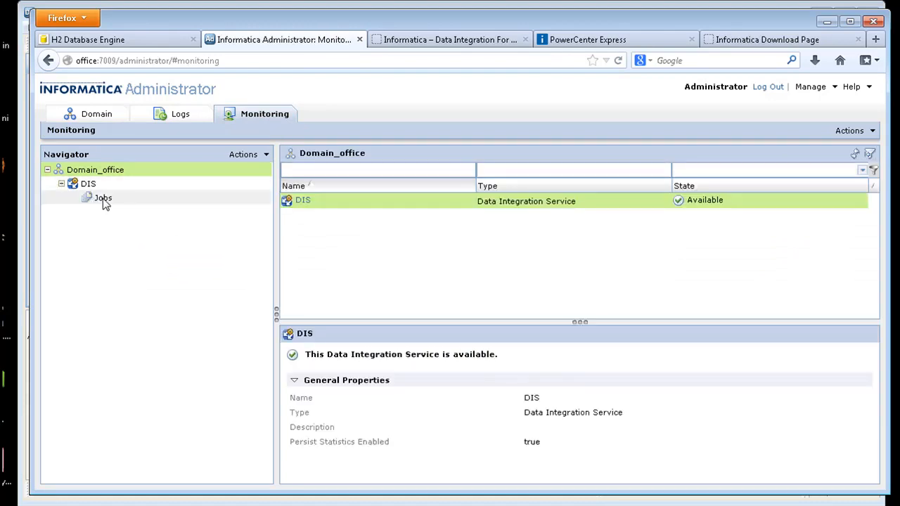
{"action": "left_click", "coordinate": [101, 197]}
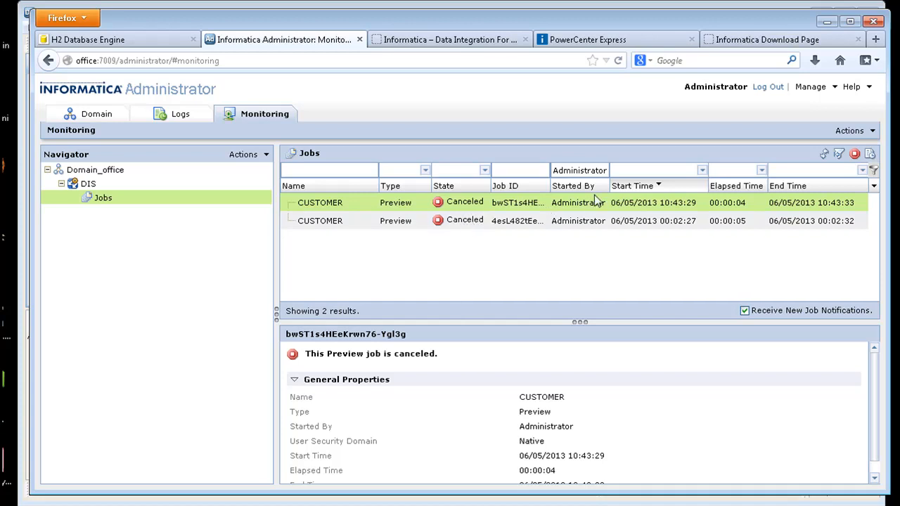
{"action": "left_click", "coordinate": [700, 170]}
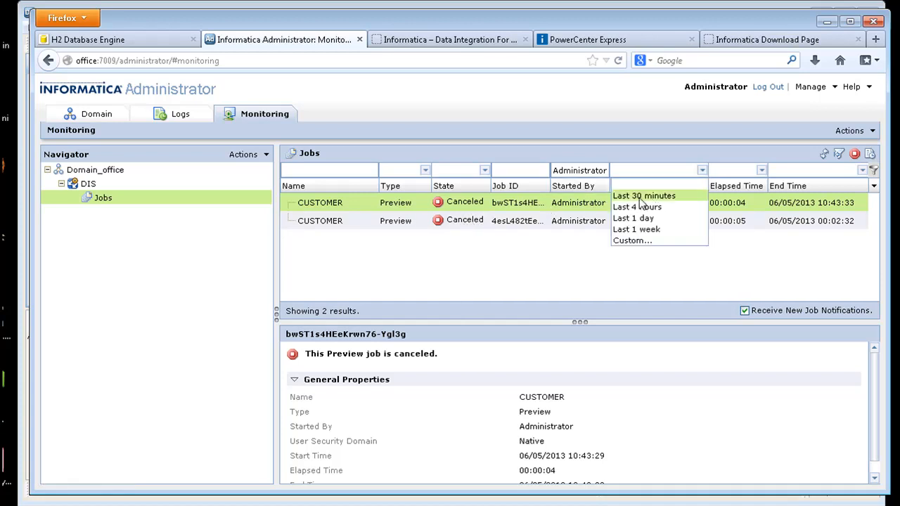
{"action": "left_click", "coordinate": [644, 195]}
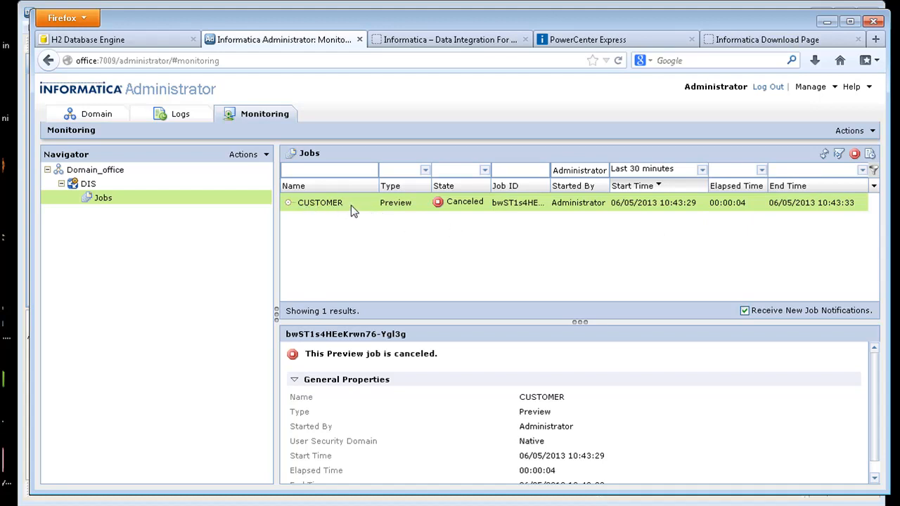
{"action": "mouse_move", "coordinate": [381, 208]}
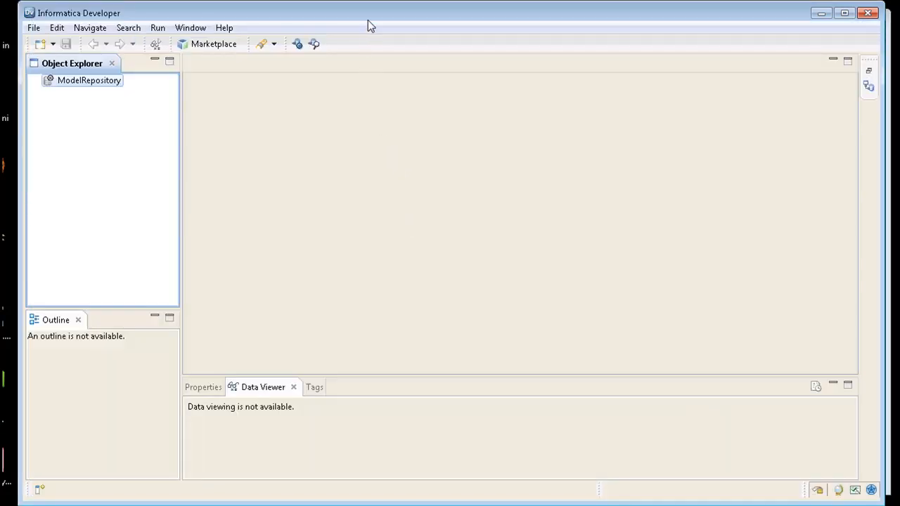
{"action": "mouse_move", "coordinate": [194, 182]}
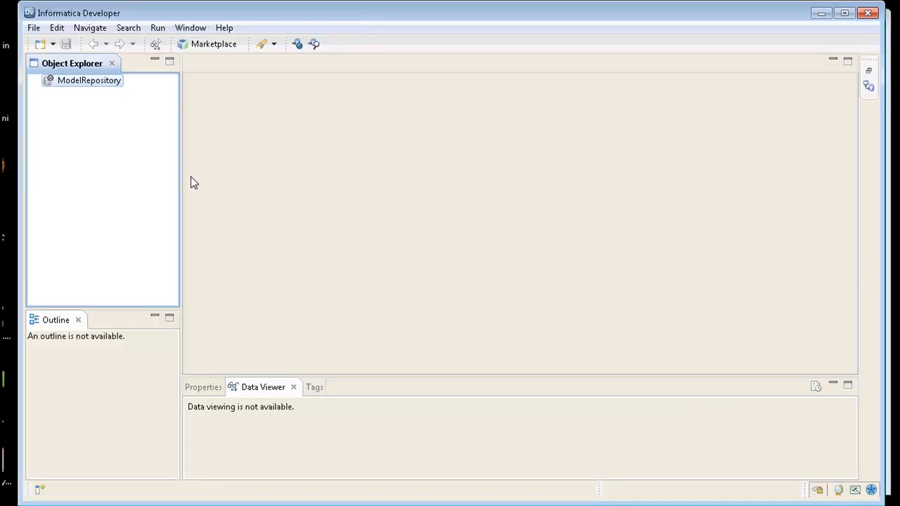
{"action": "mouse_move", "coordinate": [326, 187]}
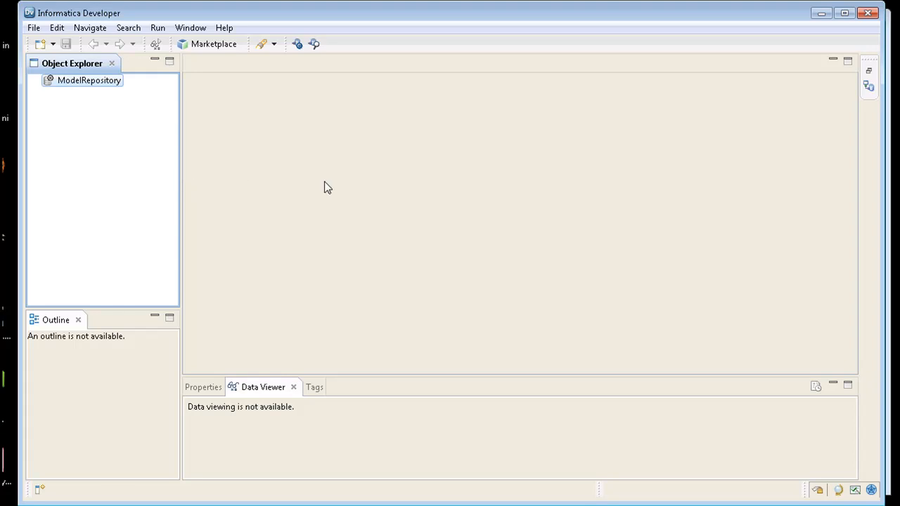
{"action": "mouse_move", "coordinate": [129, 110]}
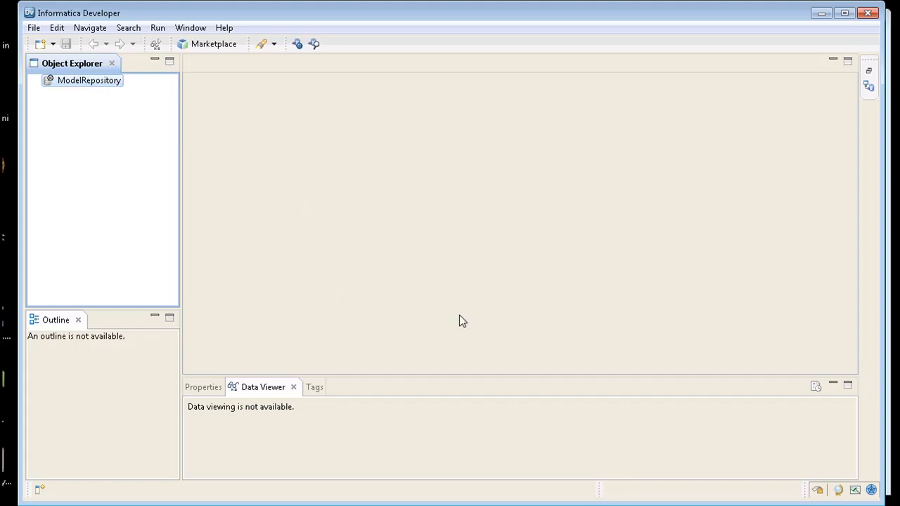
{"action": "mouse_move", "coordinate": [610, 223]}
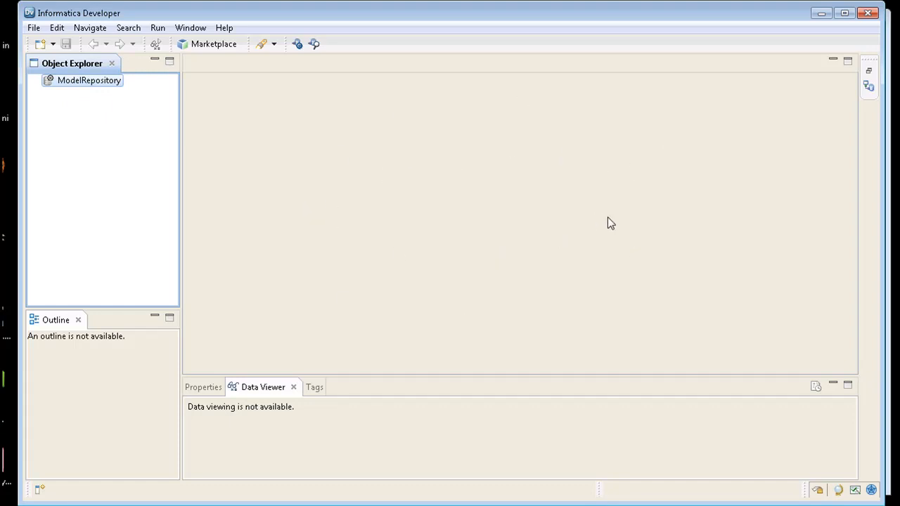
Connect to ModelRepository and expand the Samples project and its TransformationSamples folder, then collapse it.
{"action": "right_click", "coordinate": [87, 80]}
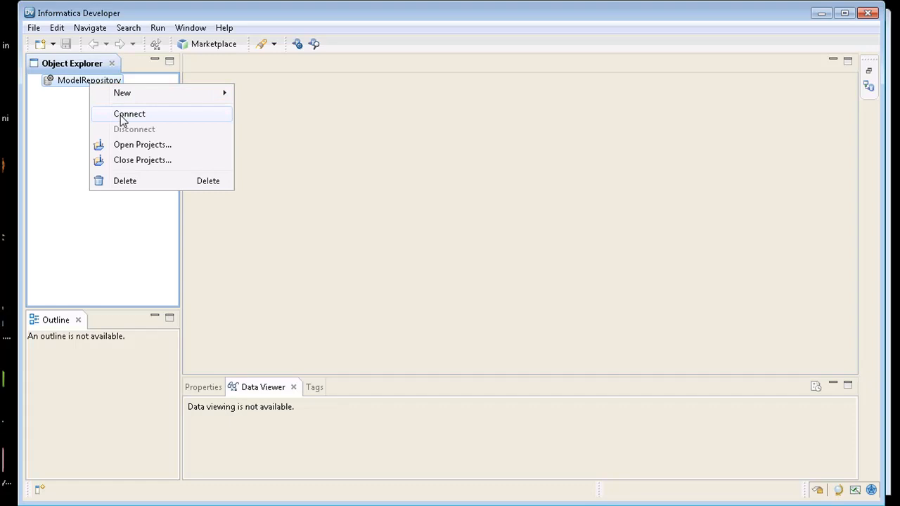
{"action": "left_click", "coordinate": [130, 114]}
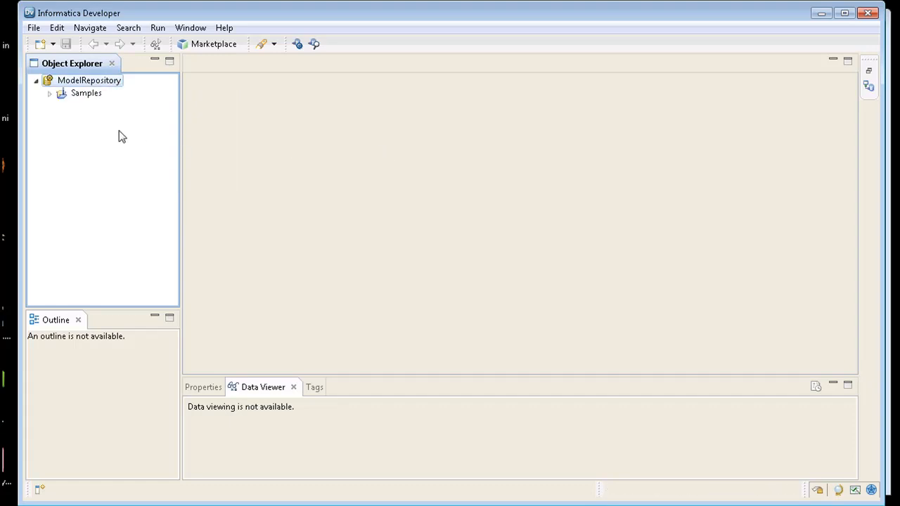
{"action": "left_click", "coordinate": [45, 93]}
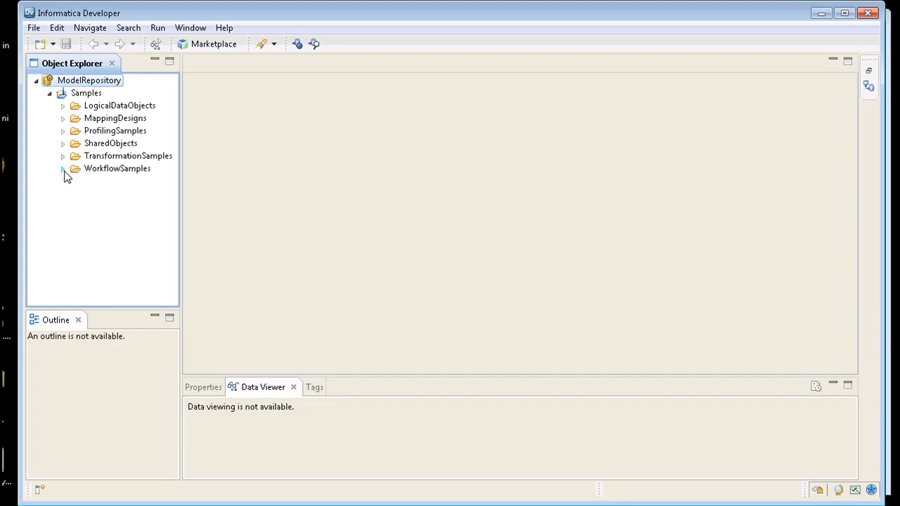
{"action": "left_click", "coordinate": [62, 154]}
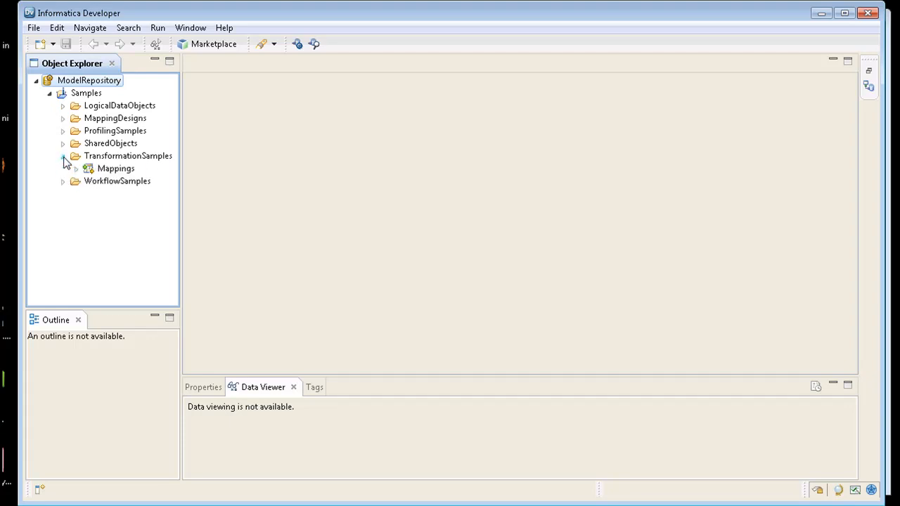
{"action": "left_click", "coordinate": [49, 93]}
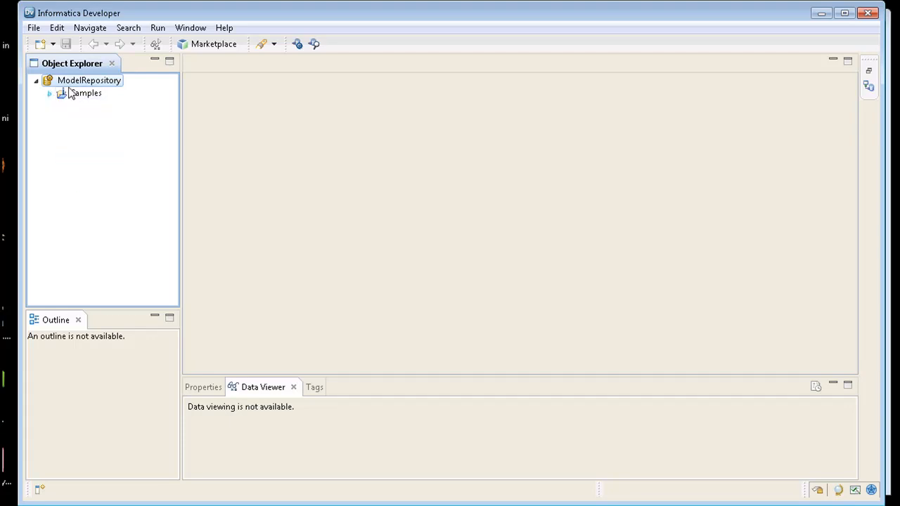
{"action": "left_click", "coordinate": [84, 80]}
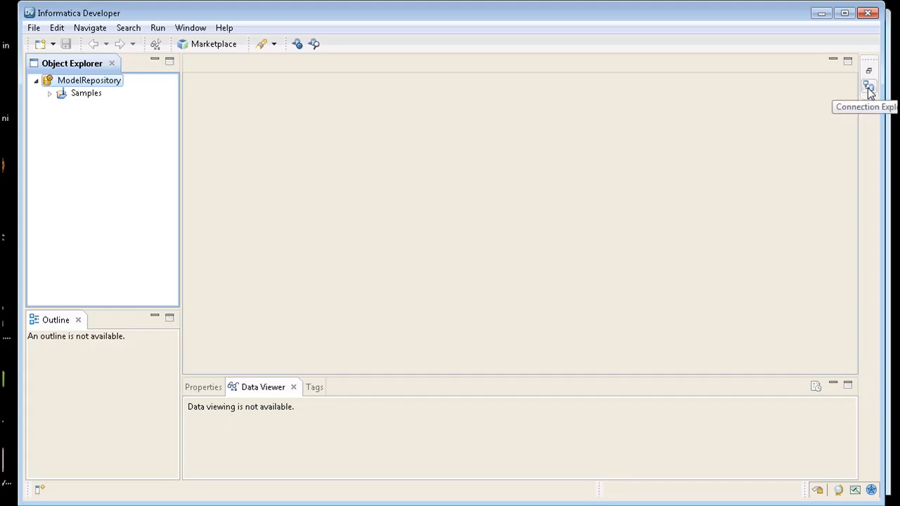
Start a new database connection named Oracle from Connection Explorer.
{"action": "left_click", "coordinate": [869, 87]}
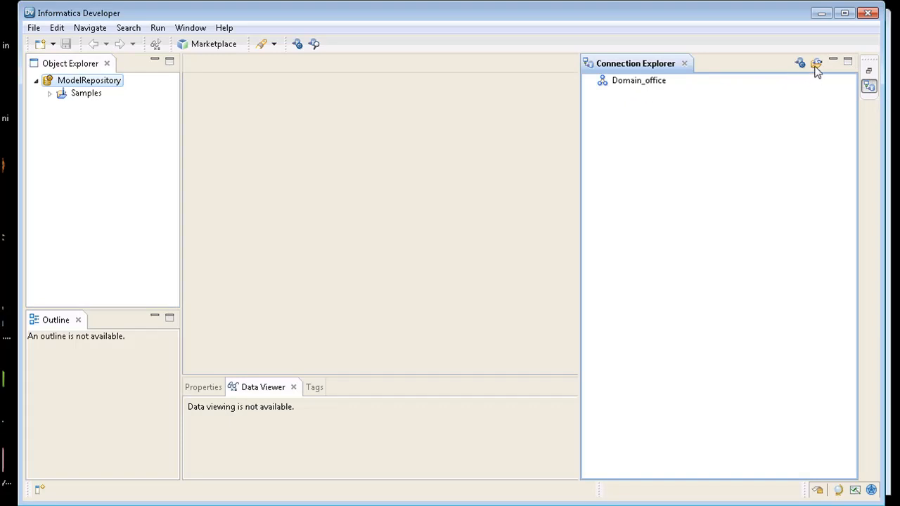
{"action": "mouse_move", "coordinate": [798, 63]}
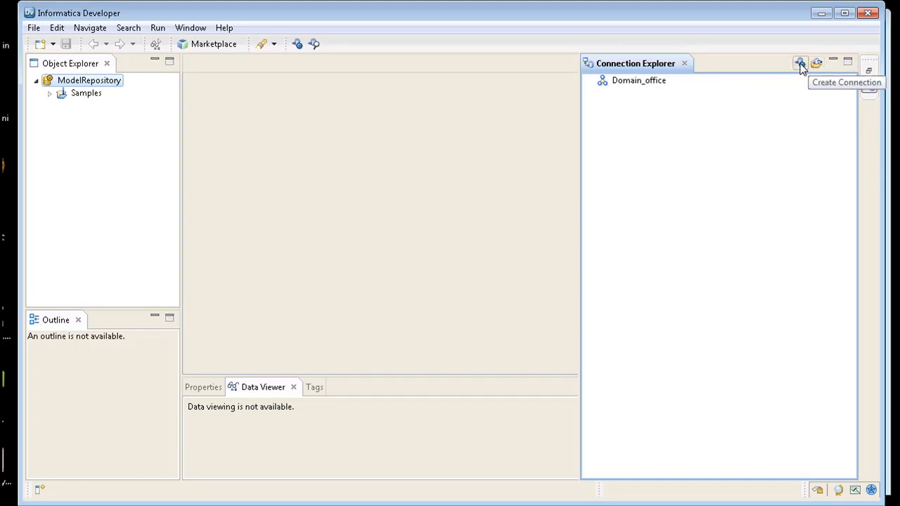
{"action": "left_click", "coordinate": [797, 64]}
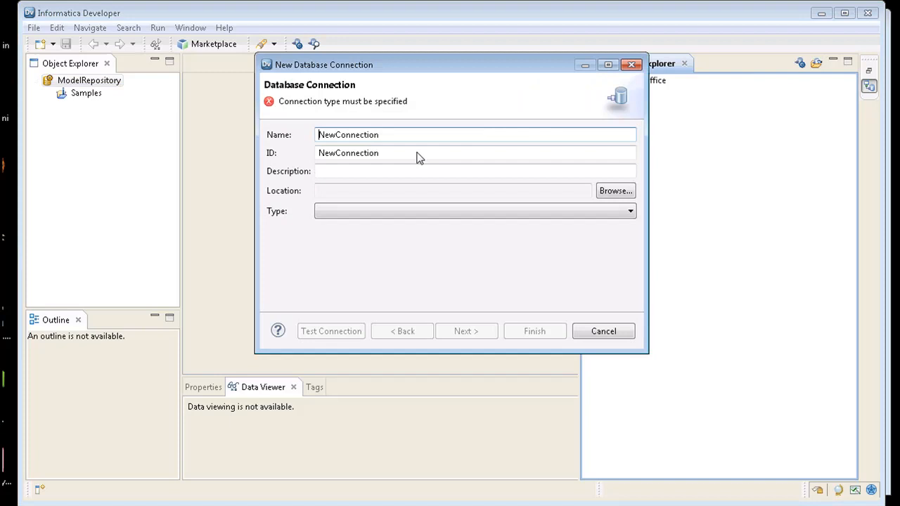
{"action": "type", "text": "O"}
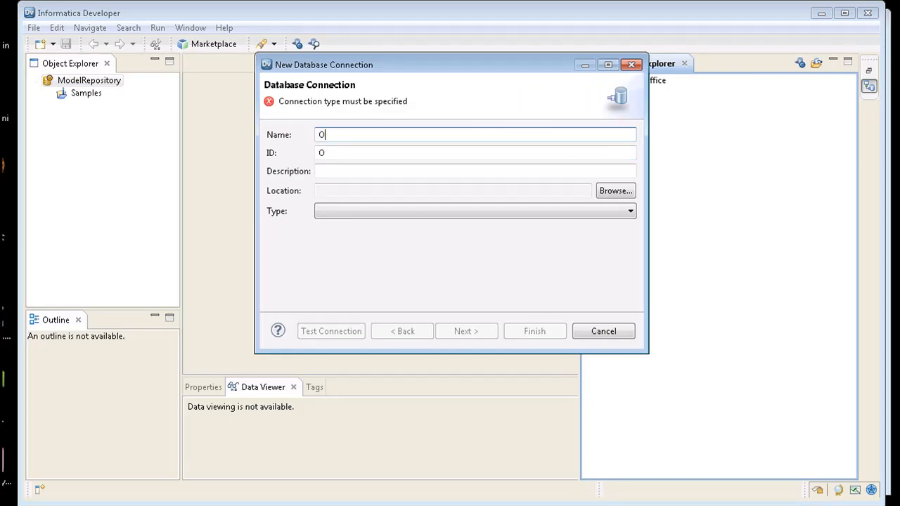
{"action": "type", "text": "racle"}
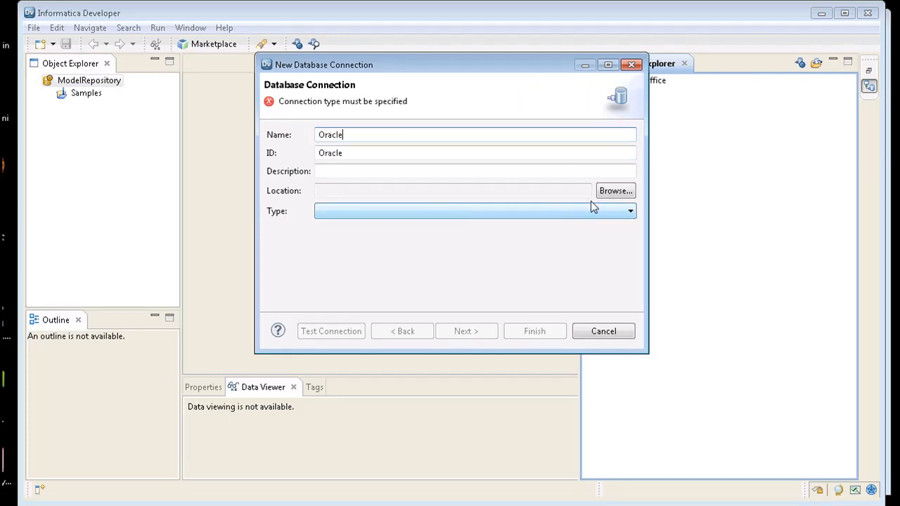
Place the connection in Domain_office and continue to the connection details with user dist.
{"action": "left_click", "coordinate": [616, 191]}
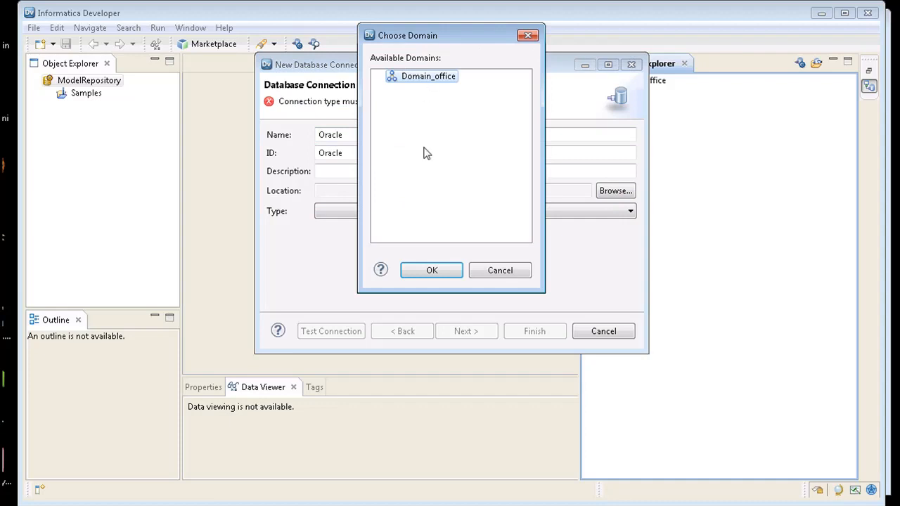
{"action": "left_click", "coordinate": [430, 270]}
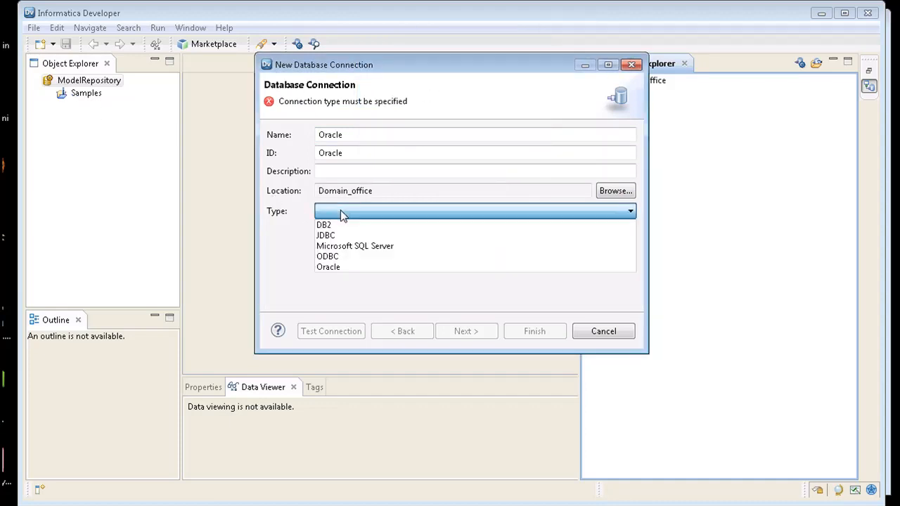
{"action": "left_click", "coordinate": [328, 267]}
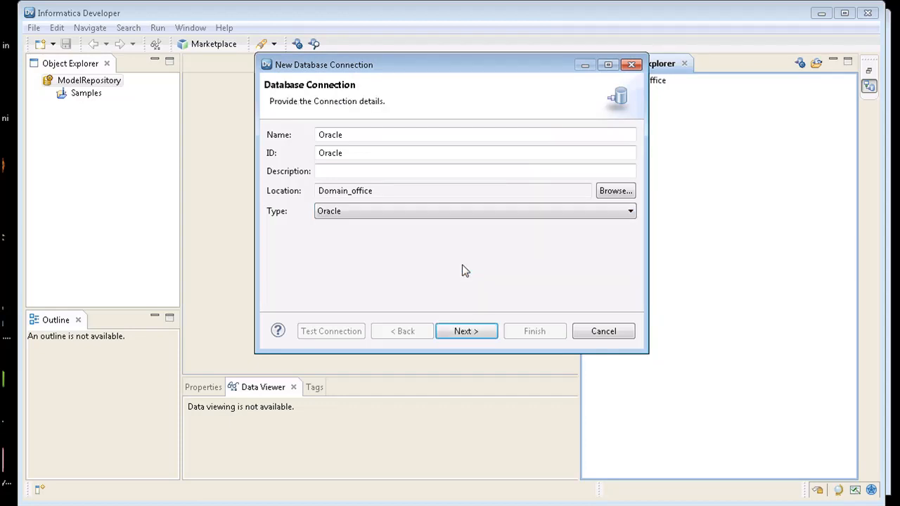
{"action": "left_click", "coordinate": [466, 330]}
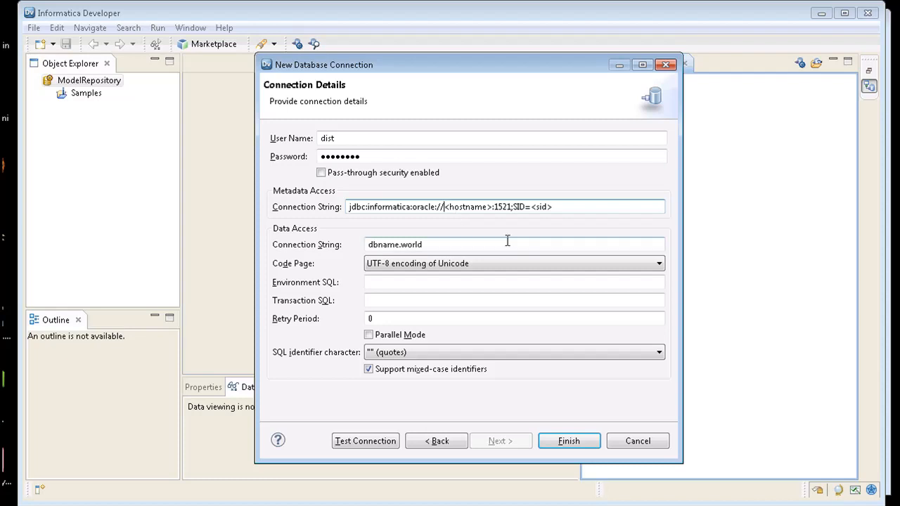
Set the connection strings to ora2:1521;SID=dev and dev, test successfully, and finish.
{"action": "type", "text": "or"}
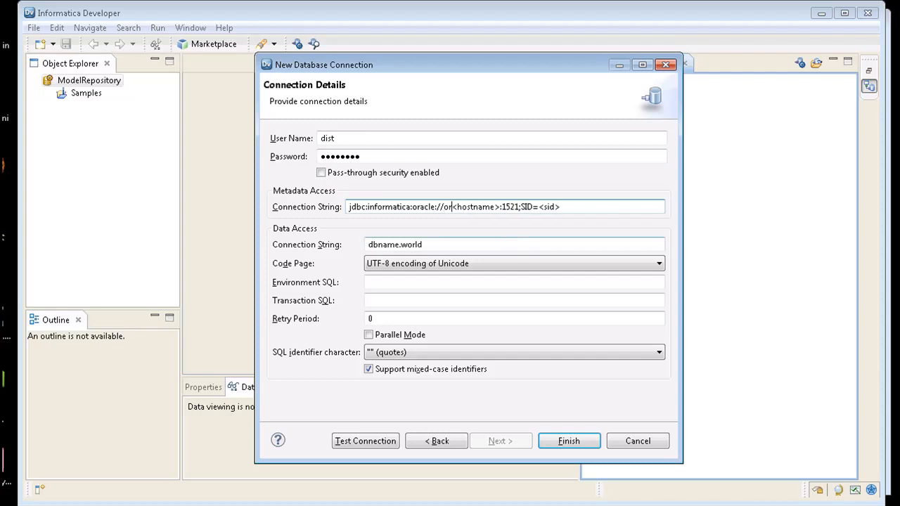
{"action": "type", "text": "a"}
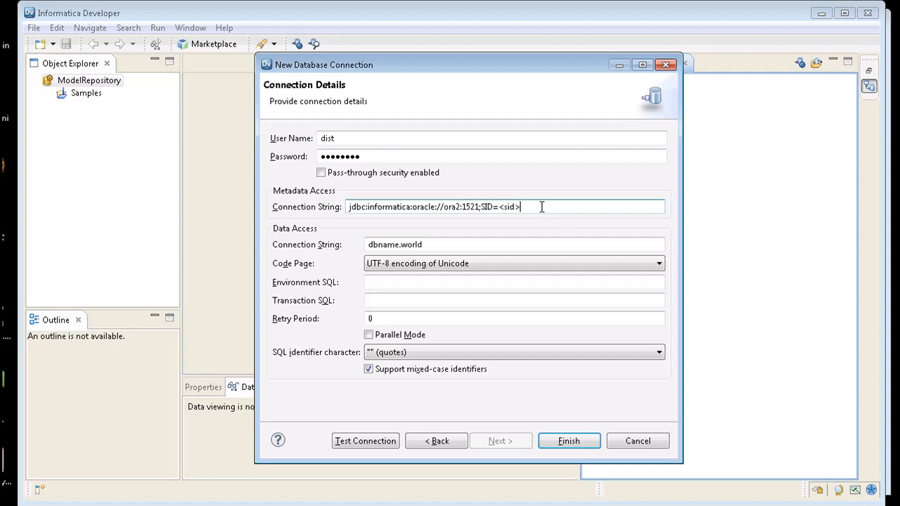
{"action": "type", "text": "dev"}
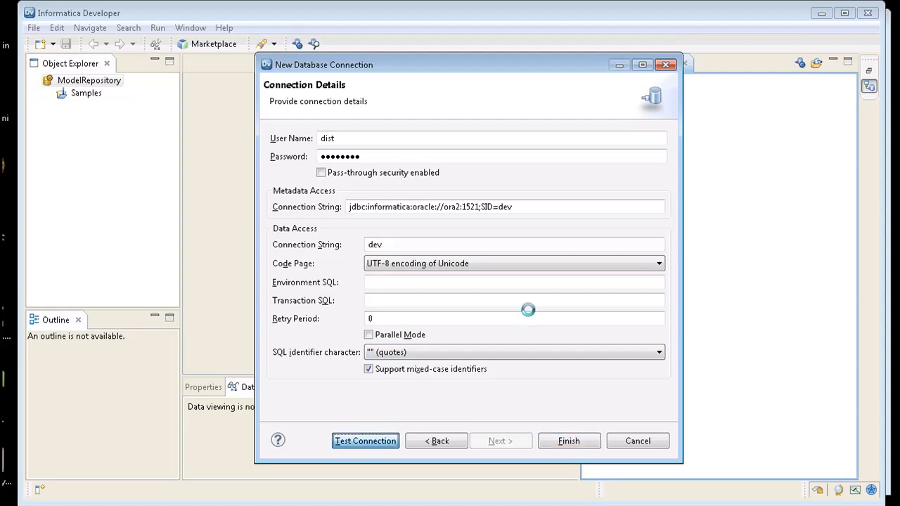
{"action": "left_click", "coordinate": [366, 441]}
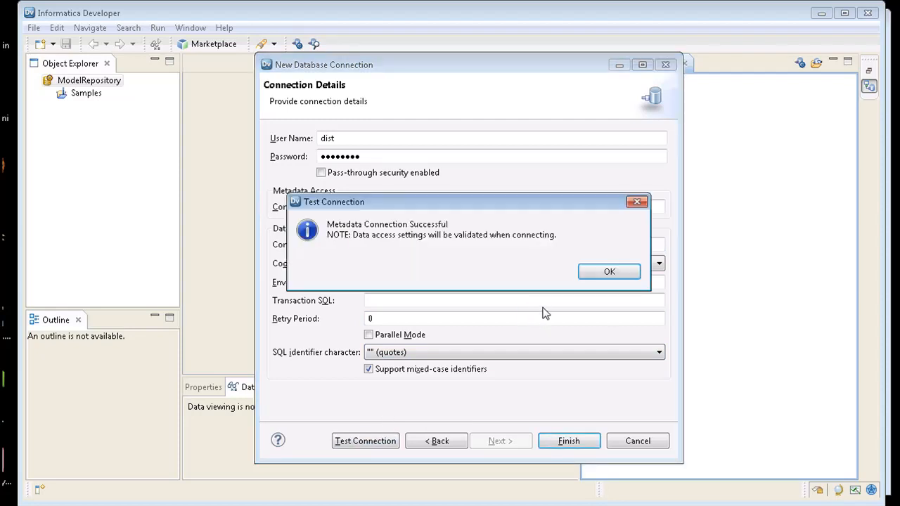
{"action": "left_click", "coordinate": [609, 271]}
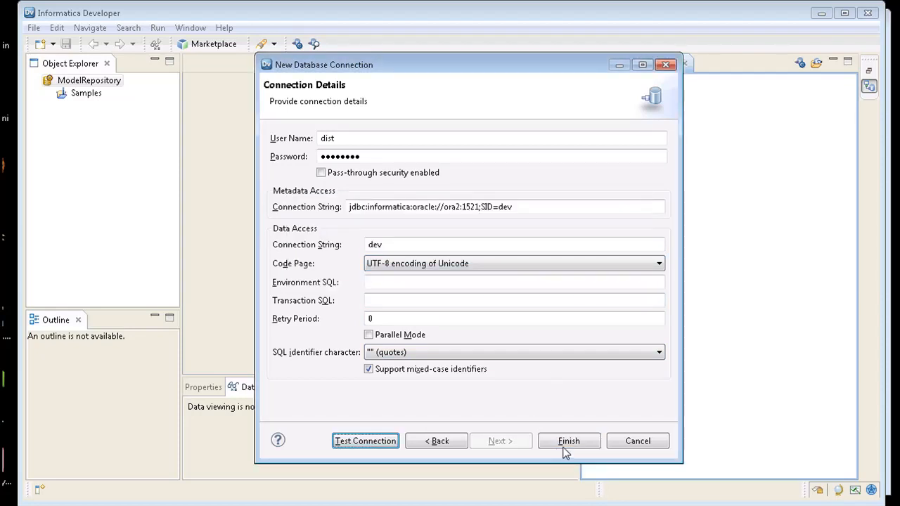
{"action": "left_click", "coordinate": [568, 440]}
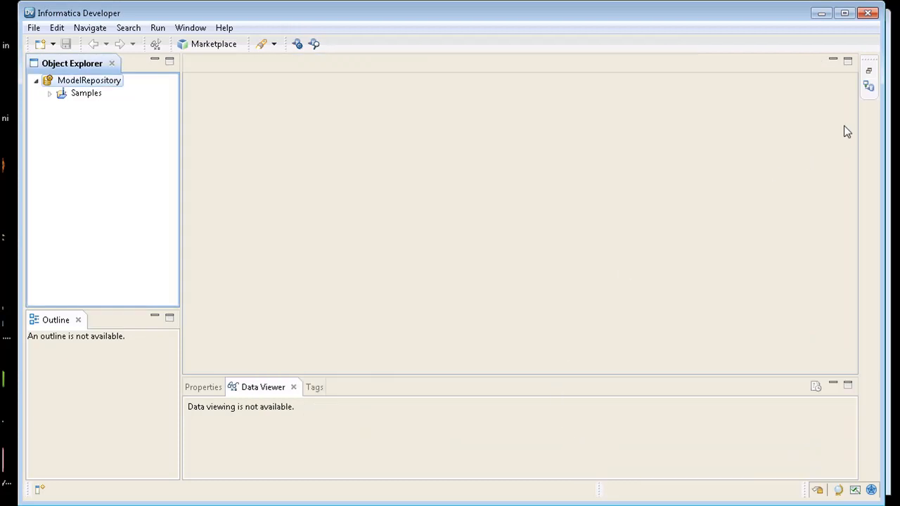
Connect to the Oracle connection and expand the DIST schema's tables.
{"action": "left_click", "coordinate": [870, 87]}
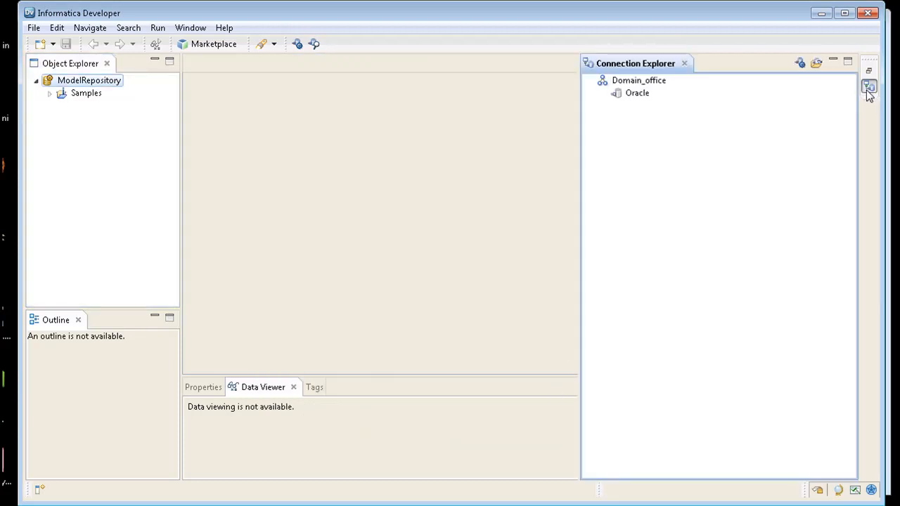
{"action": "right_click", "coordinate": [632, 93]}
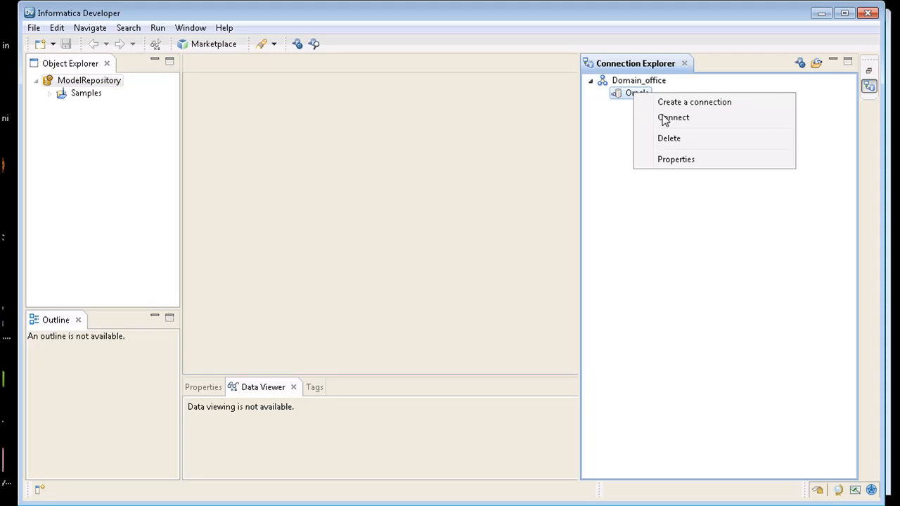
{"action": "left_click", "coordinate": [672, 118]}
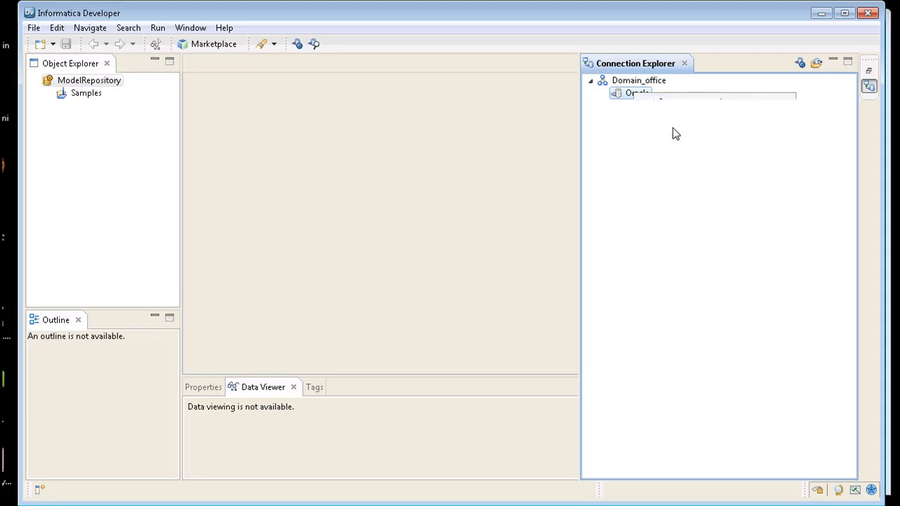
{"action": "left_click", "coordinate": [604, 92]}
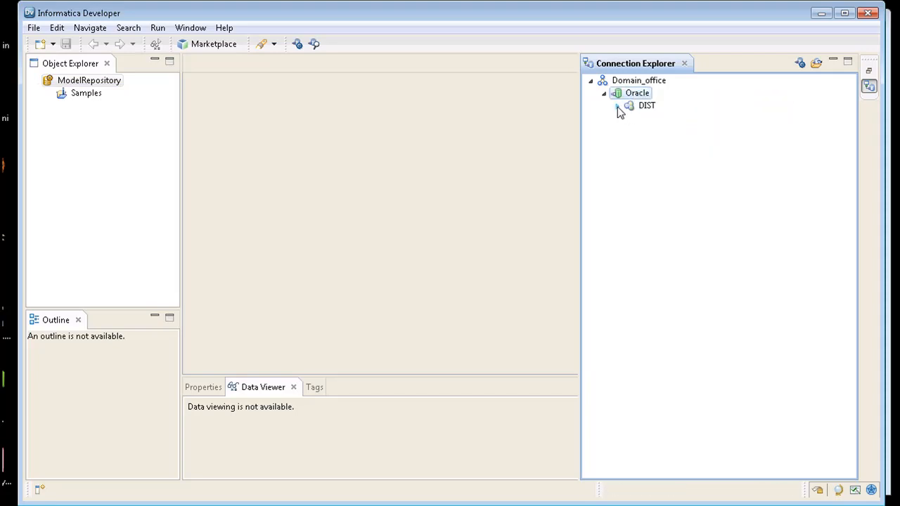
{"action": "left_click", "coordinate": [618, 106]}
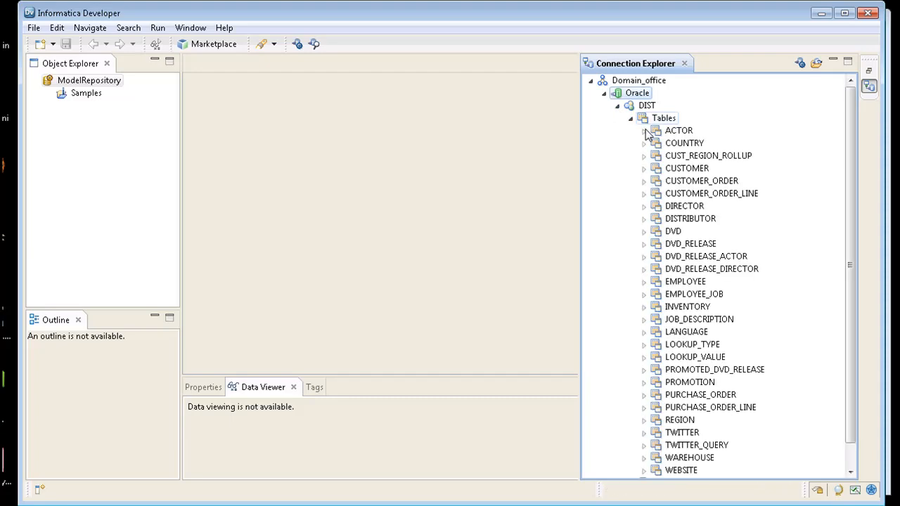
{"action": "left_click", "coordinate": [88, 80]}
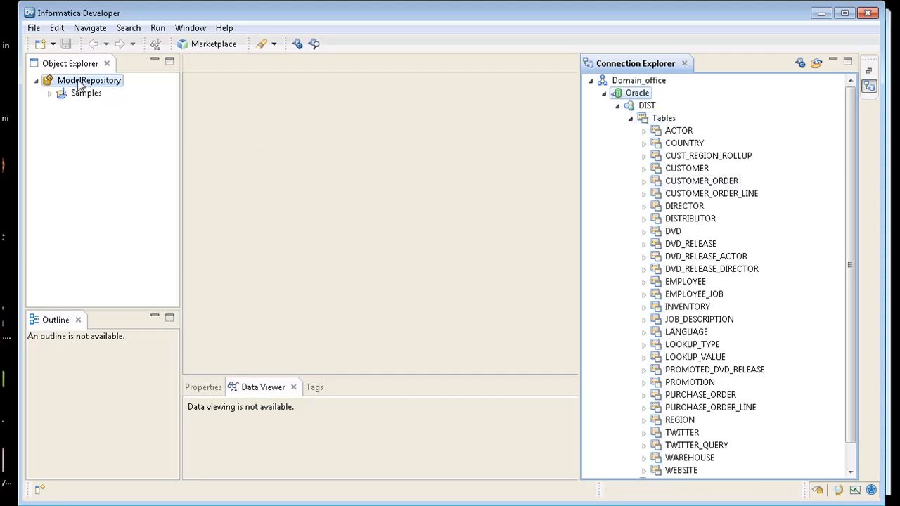
Create a project named Demo in ModelRepository.
{"action": "right_click", "coordinate": [81, 80]}
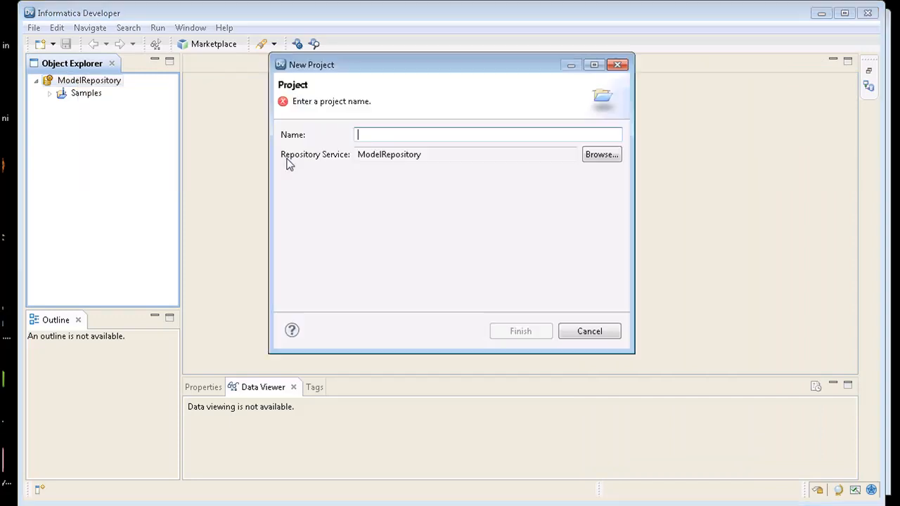
{"action": "type", "text": "Demo"}
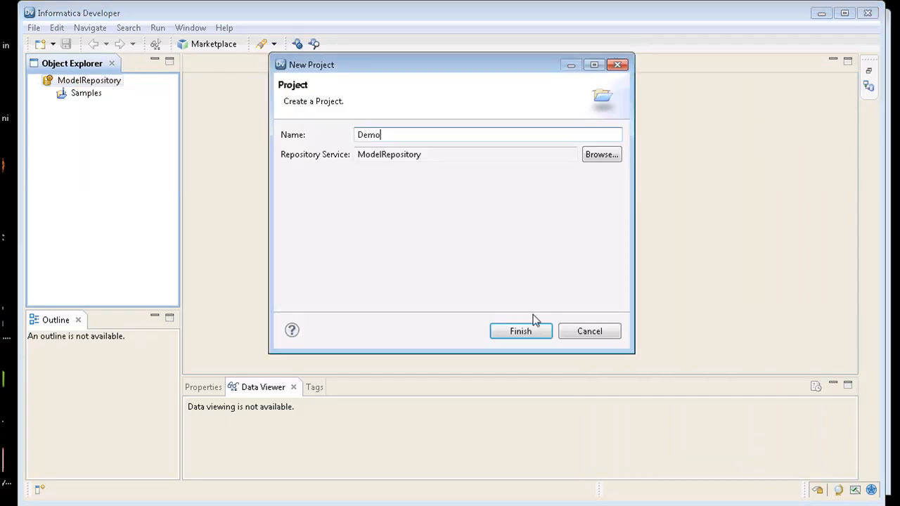
{"action": "left_click", "coordinate": [520, 332]}
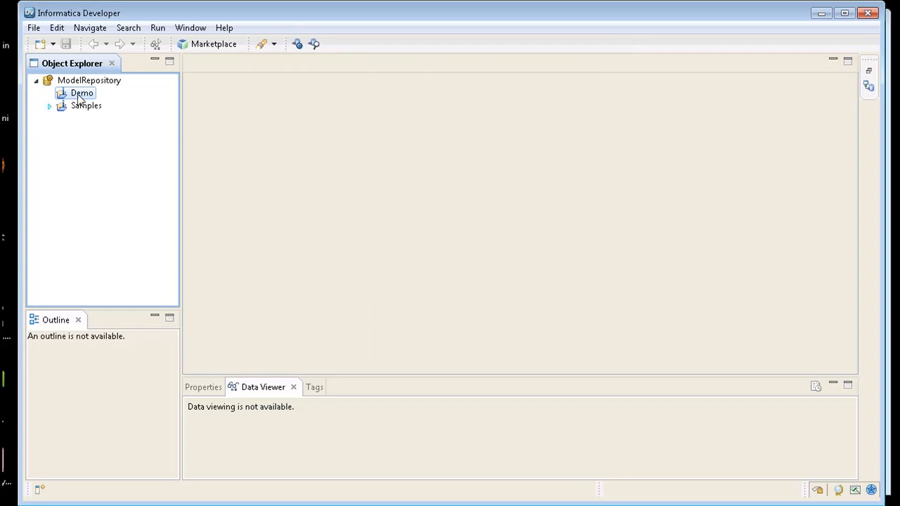
Create a folder named Demo inside the Demo project.
{"action": "right_click", "coordinate": [73, 93]}
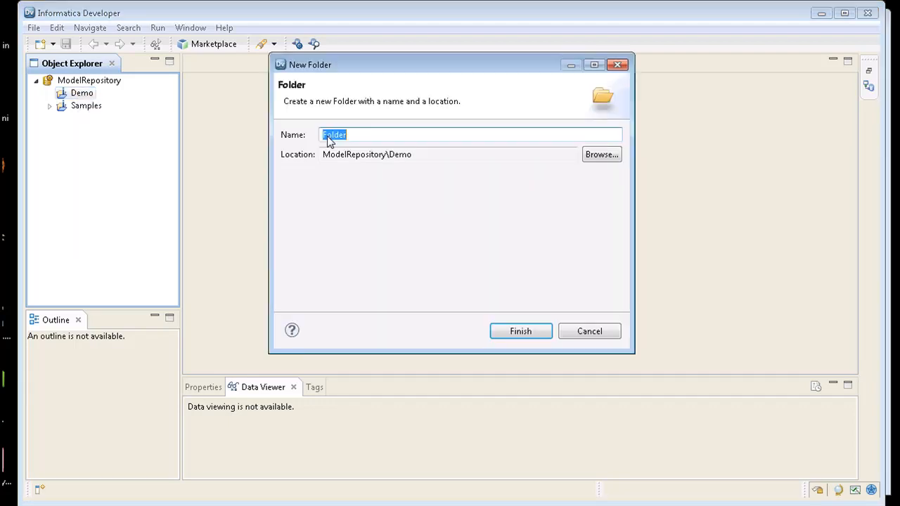
{"action": "type", "text": "Demo"}
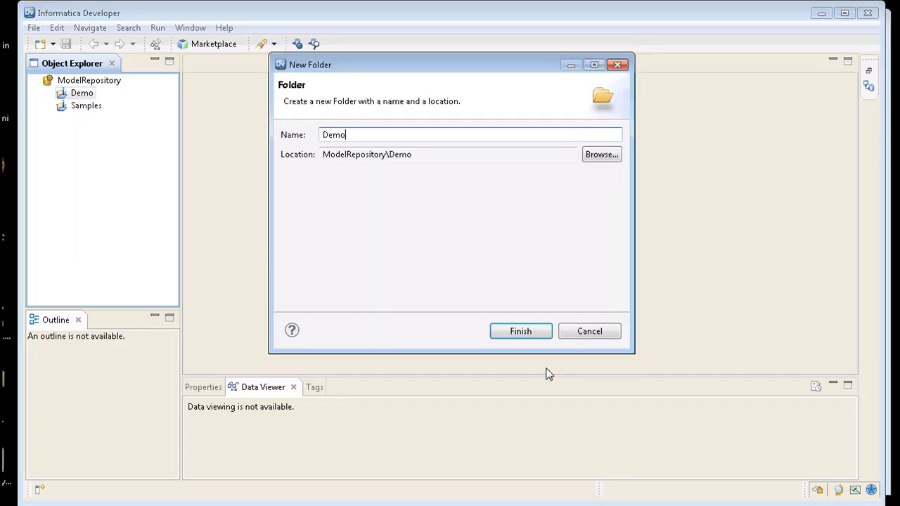
{"action": "left_click", "coordinate": [520, 331]}
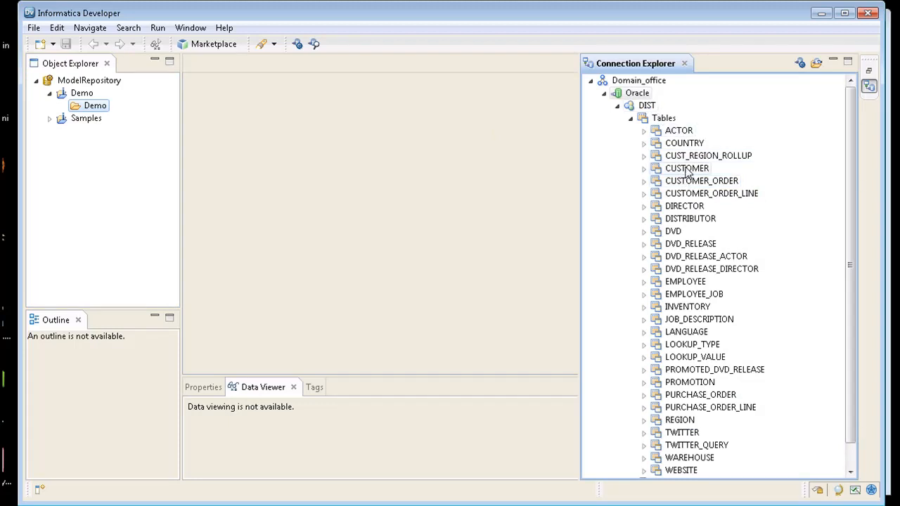
Add the CUSTOMER table to the Demo folder as a relational data object and open it.
{"action": "right_click", "coordinate": [686, 169]}
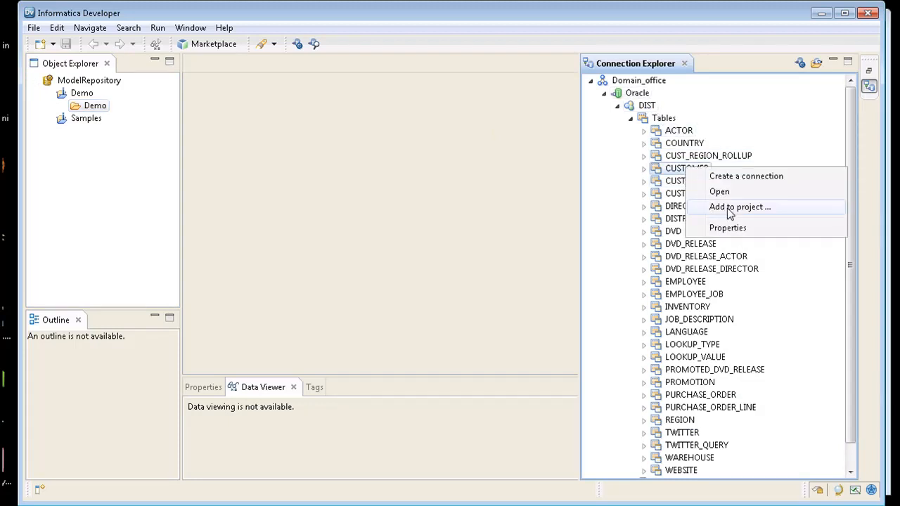
{"action": "left_click", "coordinate": [751, 207]}
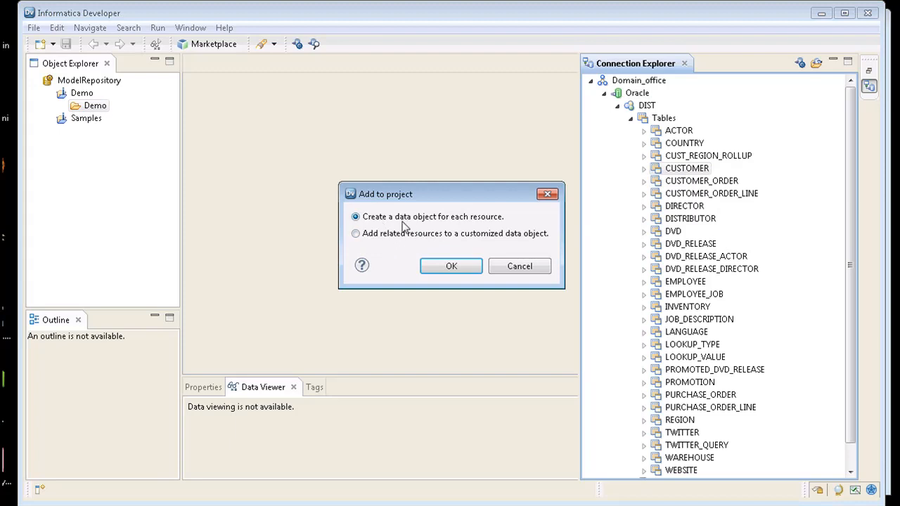
{"action": "left_click", "coordinate": [449, 266]}
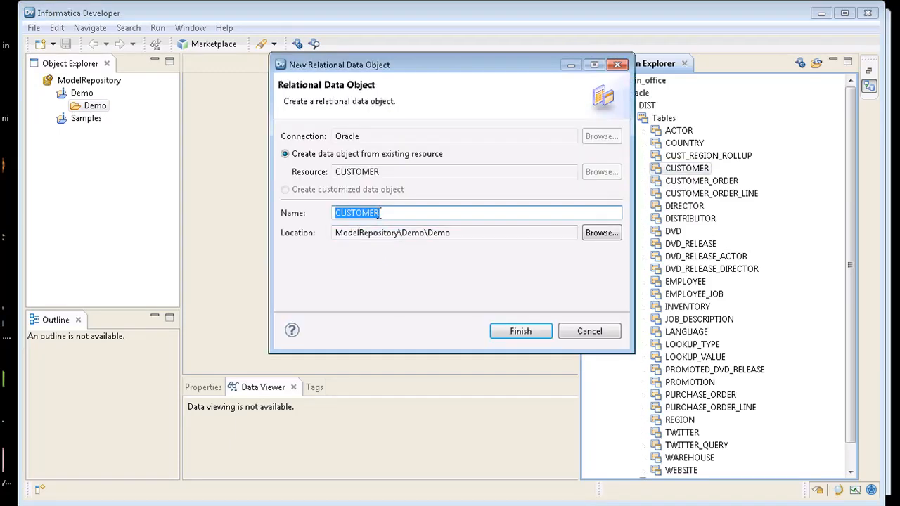
{"action": "mouse_move", "coordinate": [515, 343]}
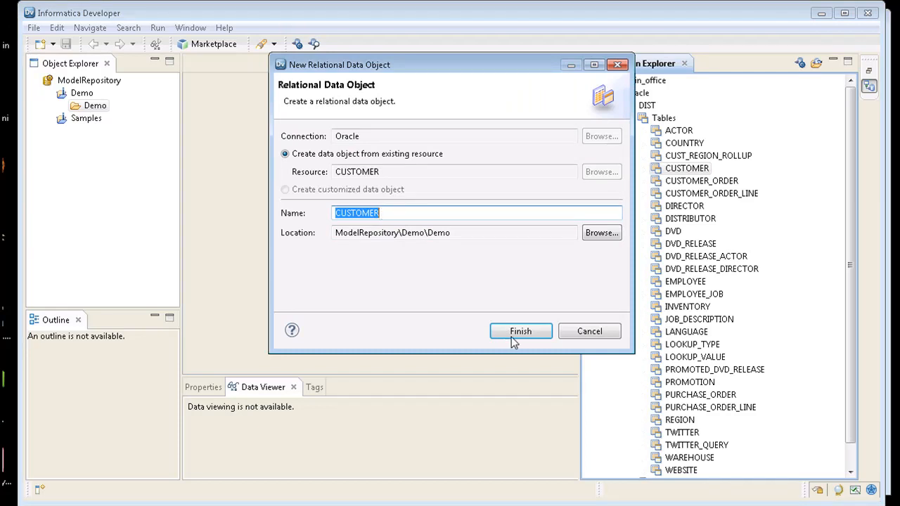
{"action": "left_click", "coordinate": [520, 331]}
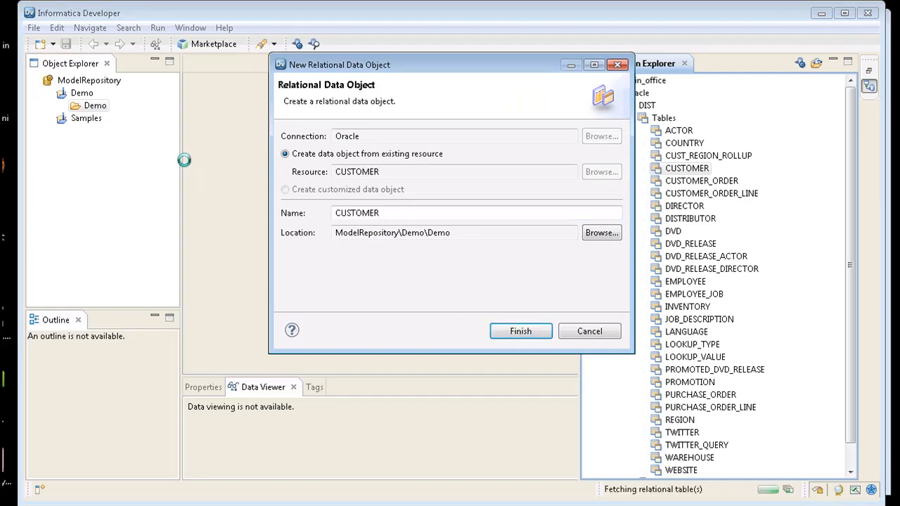
{"action": "left_click", "coordinate": [520, 332]}
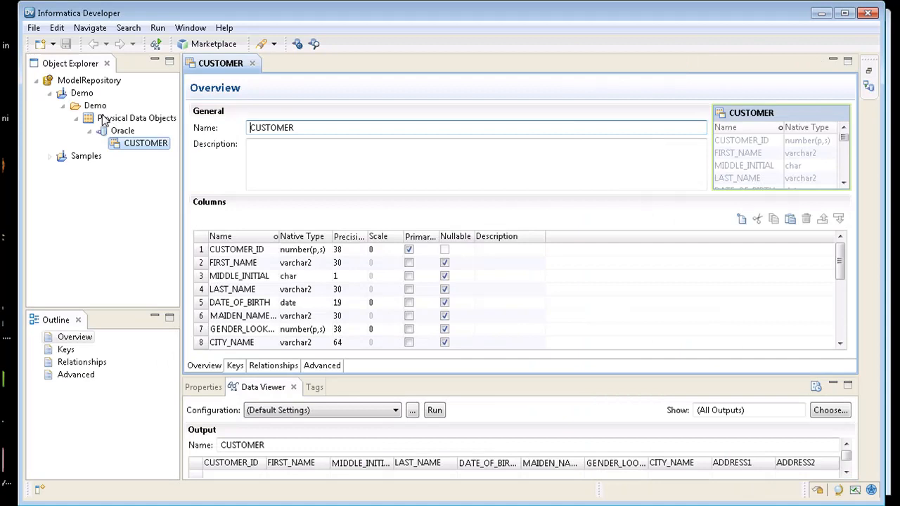
{"action": "left_click", "coordinate": [122, 131]}
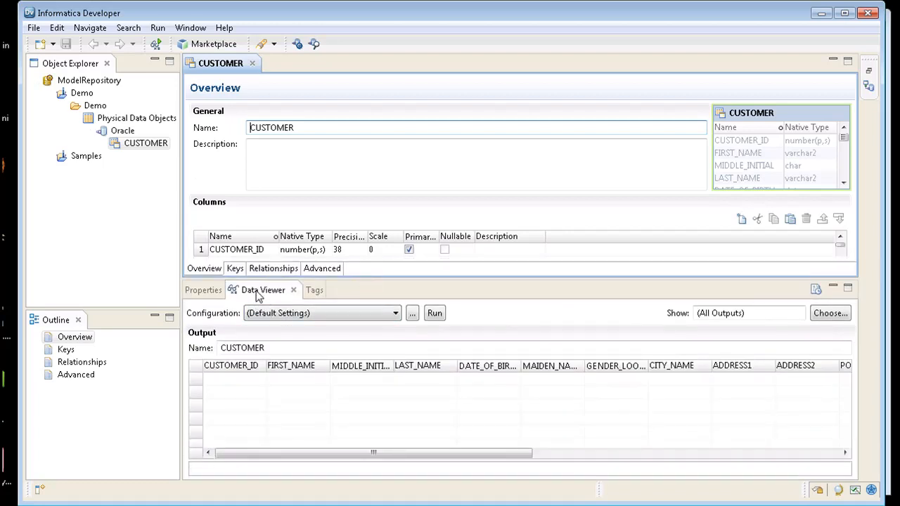
{"action": "left_click", "coordinate": [433, 312]}
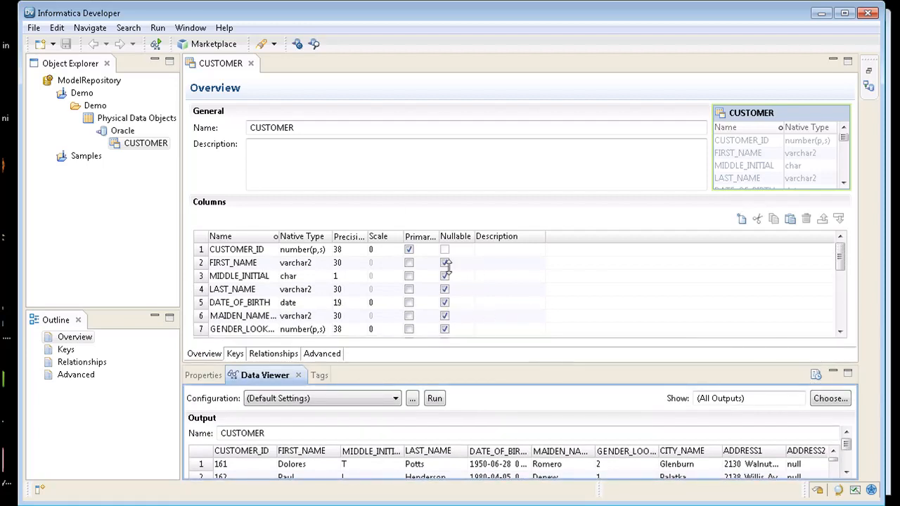
{"action": "left_click", "coordinate": [444, 262]}
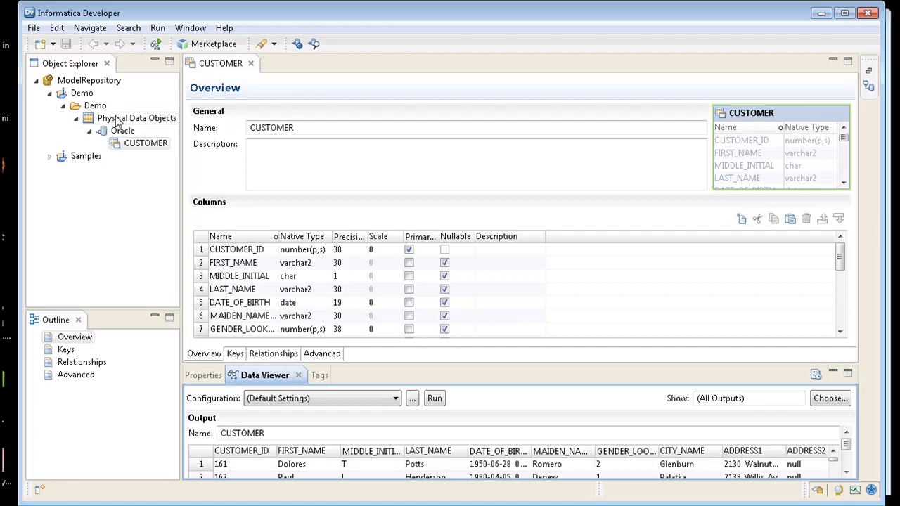
Start a new flat file data object under Physical Data Objects, created empty and named ff_Customer.
{"action": "right_click", "coordinate": [137, 118]}
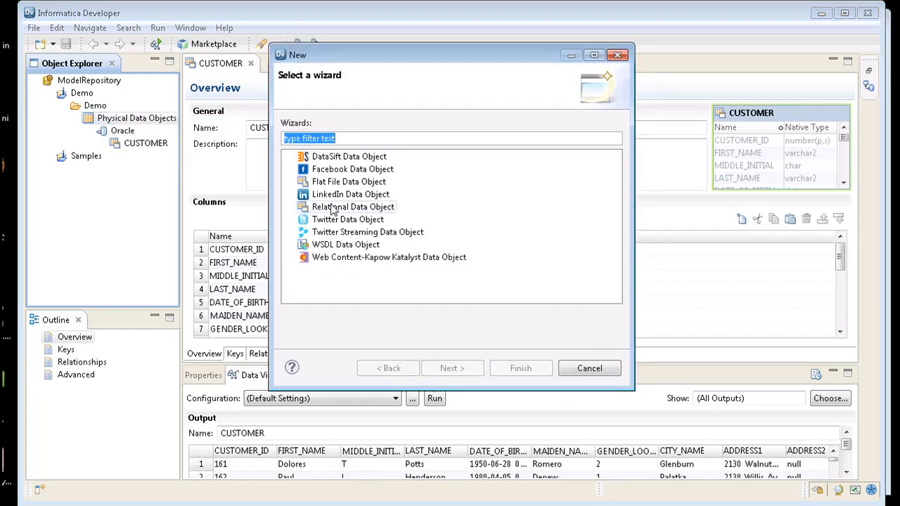
{"action": "left_click", "coordinate": [348, 182]}
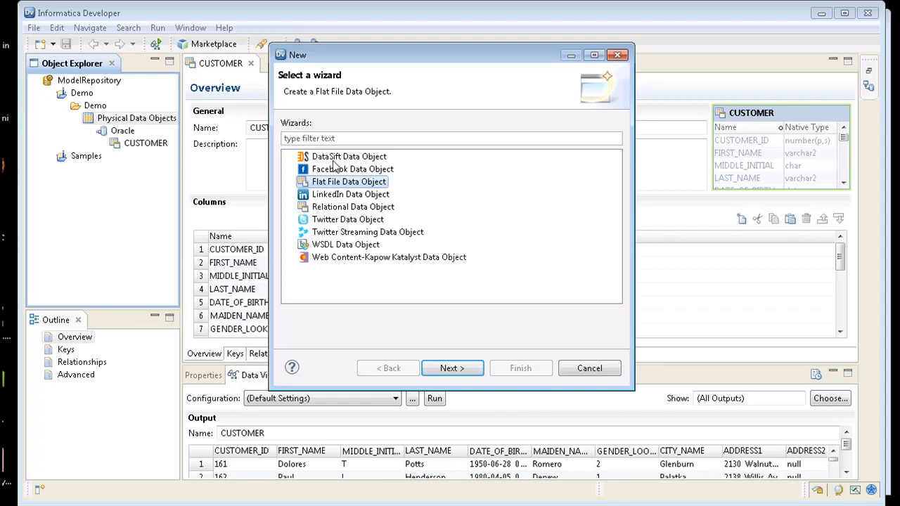
{"action": "mouse_move", "coordinate": [352, 212]}
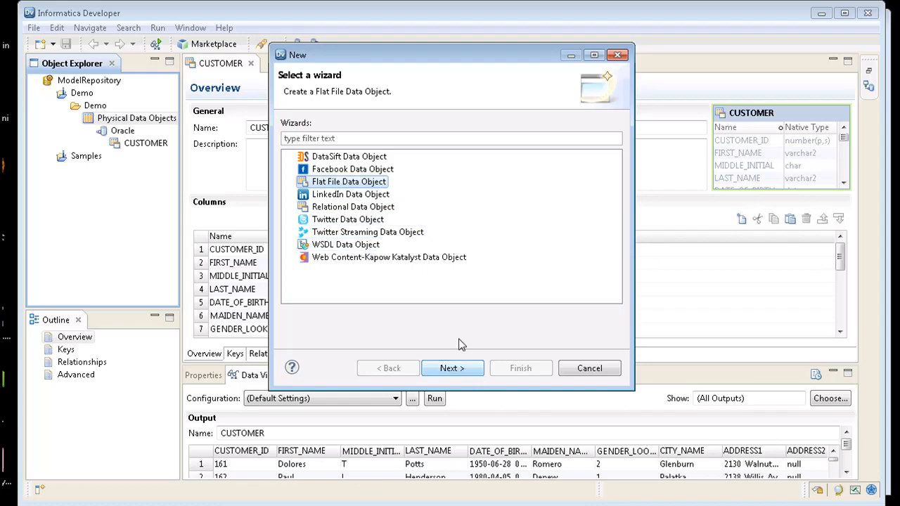
{"action": "left_click", "coordinate": [452, 368]}
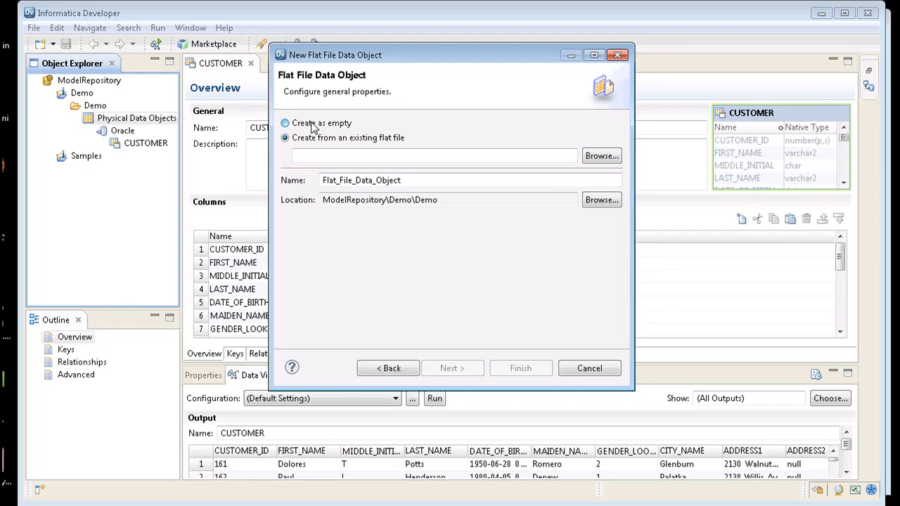
{"action": "left_click", "coordinate": [284, 123]}
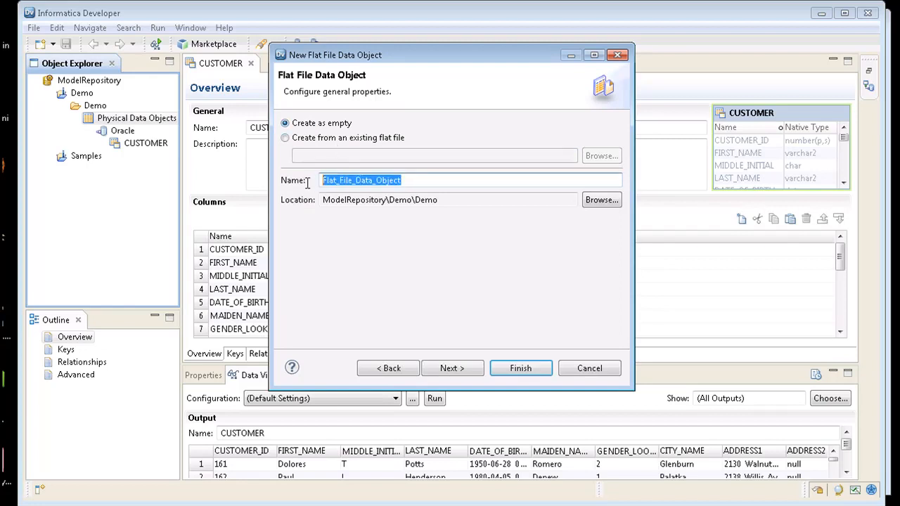
{"action": "type", "text": "ff_Customer"}
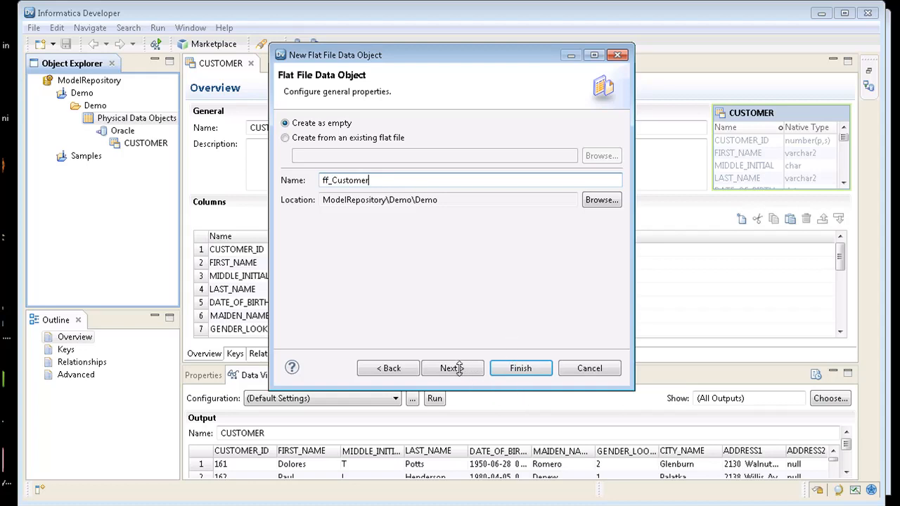
{"action": "left_click", "coordinate": [453, 368]}
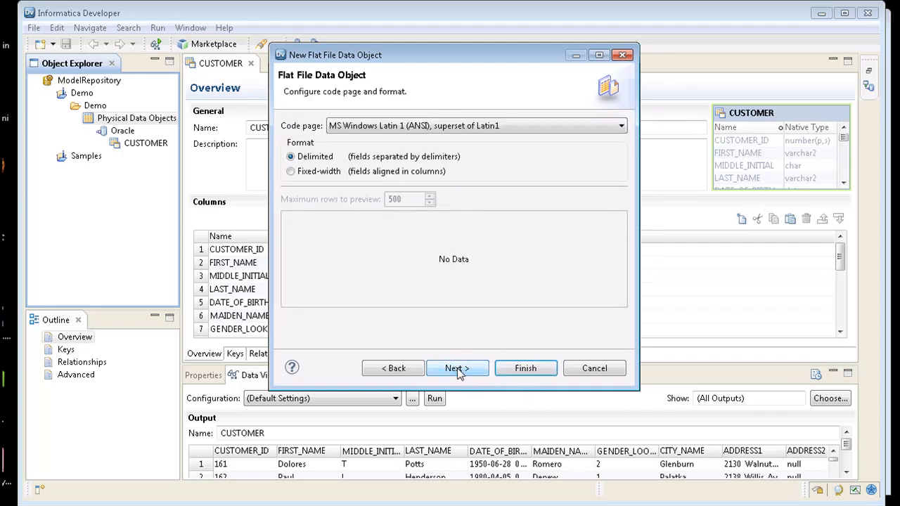
Make ff_Customer delimited with a custom Other delimiter instead of comma, and finish creating it.
{"action": "left_click", "coordinate": [457, 369]}
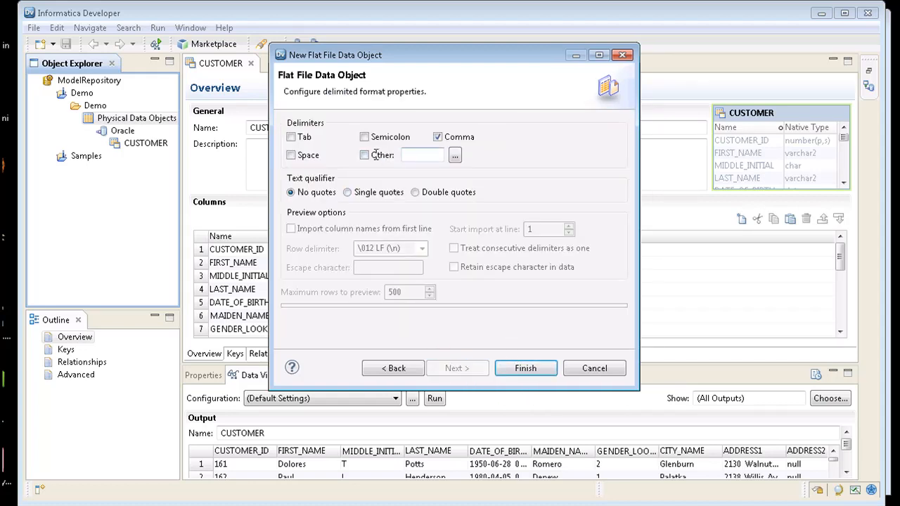
{"action": "left_click", "coordinate": [364, 154]}
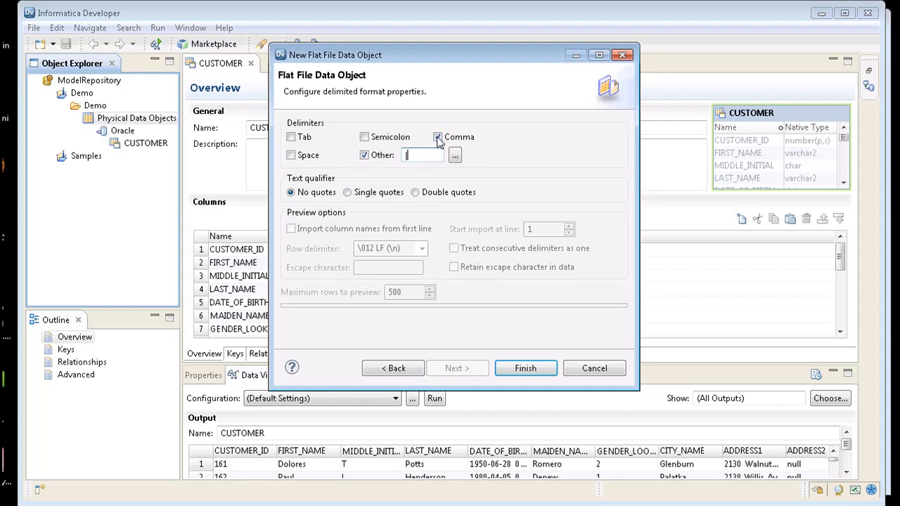
{"action": "left_click", "coordinate": [436, 136]}
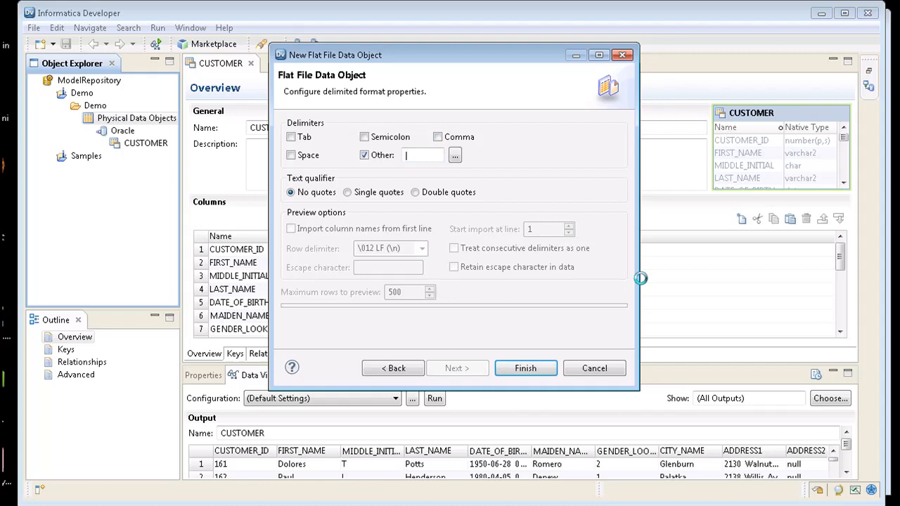
{"action": "left_click", "coordinate": [526, 368]}
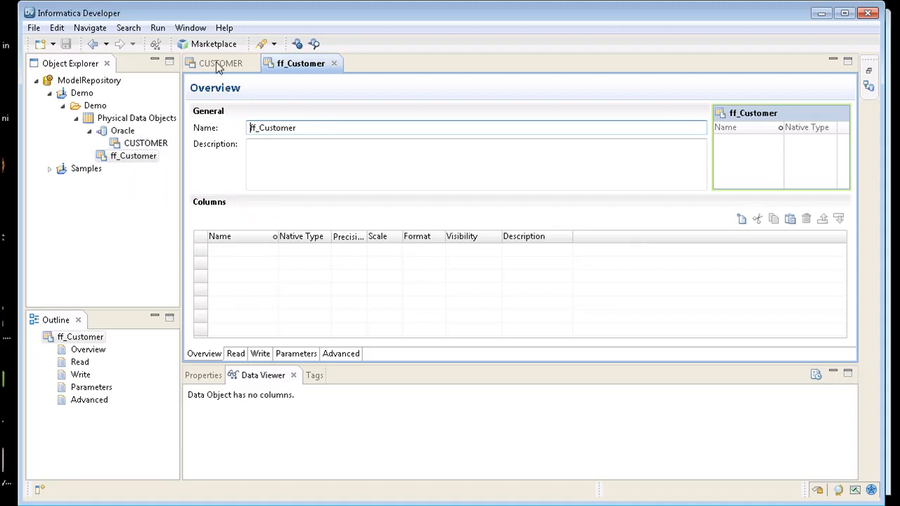
Copy all CUSTOMER columns and bring them over to the ff_Customer object's column grid.
{"action": "left_click", "coordinate": [220, 63]}
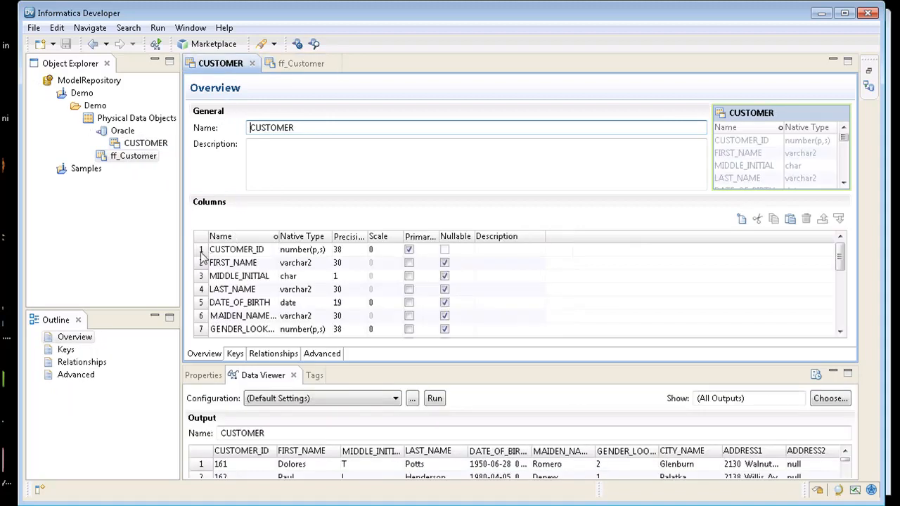
{"action": "left_click", "coordinate": [236, 249]}
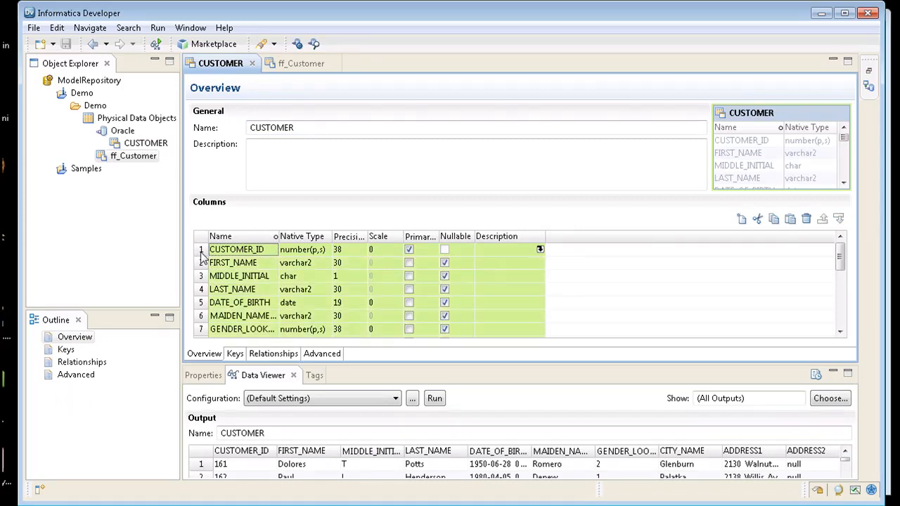
{"action": "right_click", "coordinate": [237, 248]}
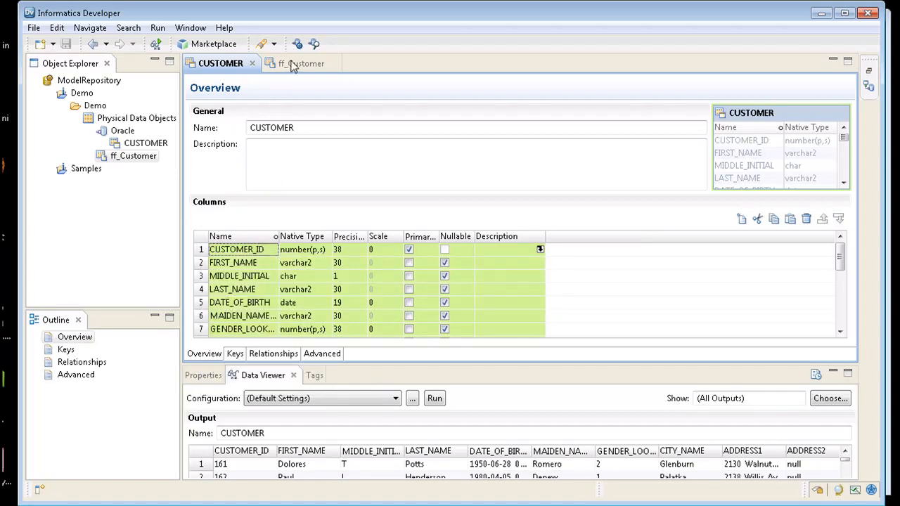
{"action": "left_click", "coordinate": [301, 62]}
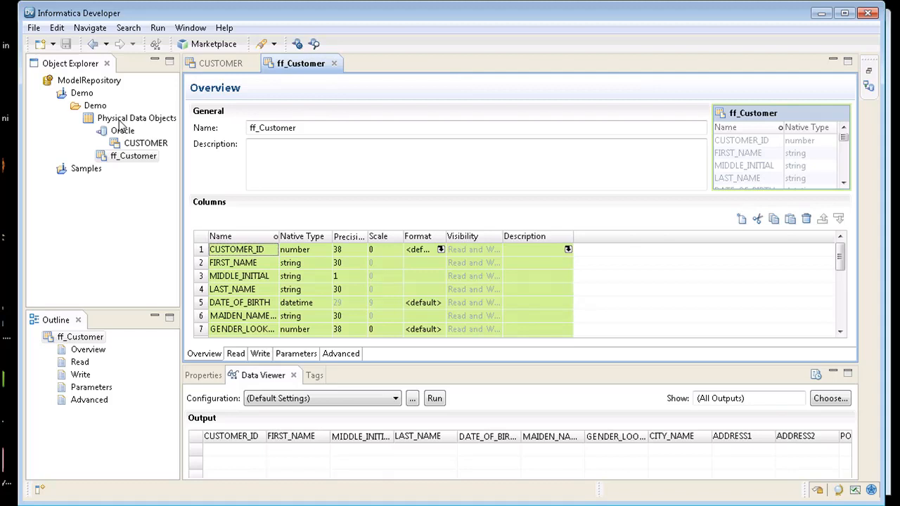
Create a new mapping named m_Customer in the Demo project and view the transformation palette.
{"action": "right_click", "coordinate": [94, 105]}
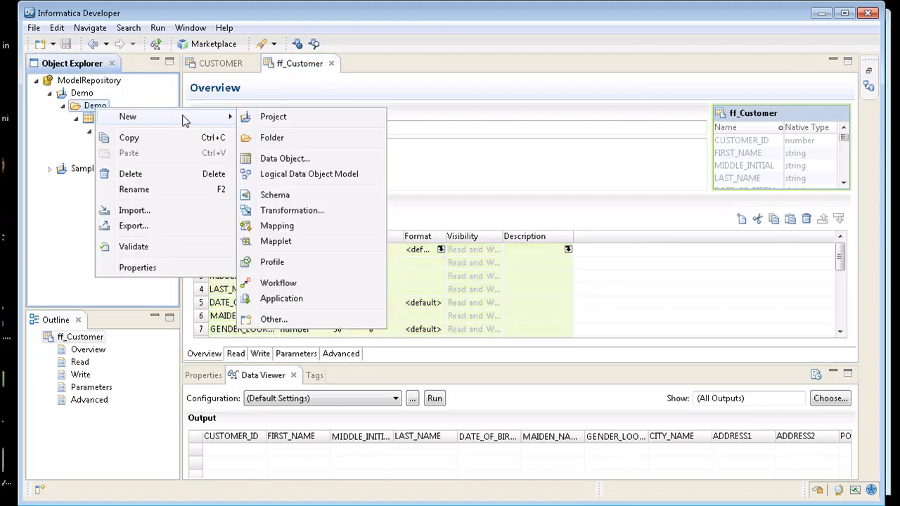
{"action": "mouse_move", "coordinate": [315, 241]}
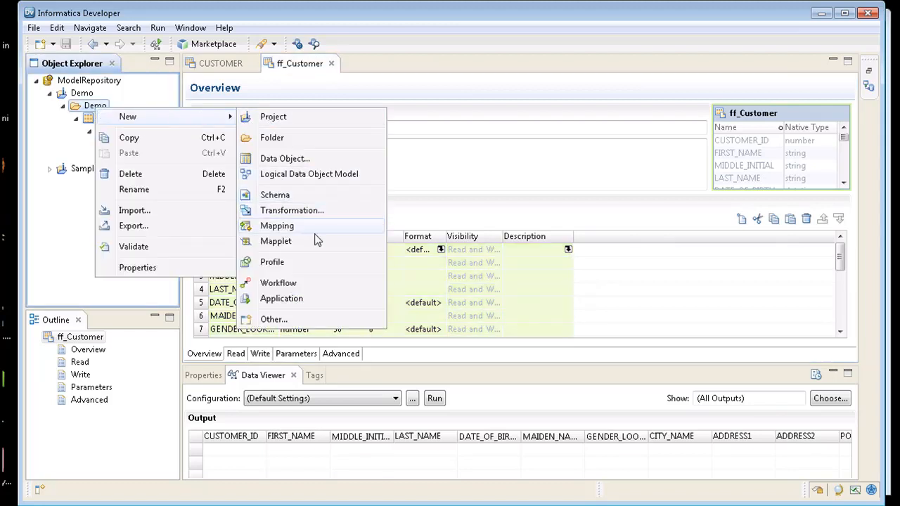
{"action": "left_click", "coordinate": [275, 225]}
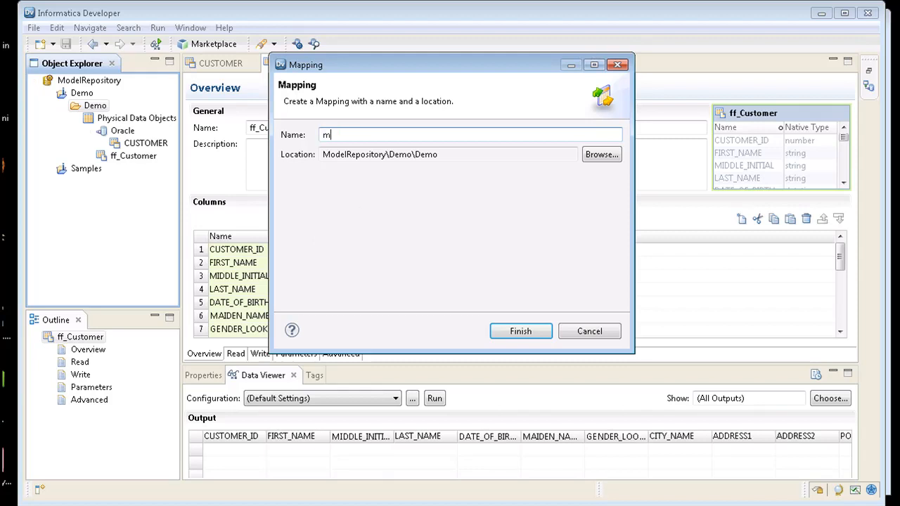
{"action": "type", "text": "_Customer"}
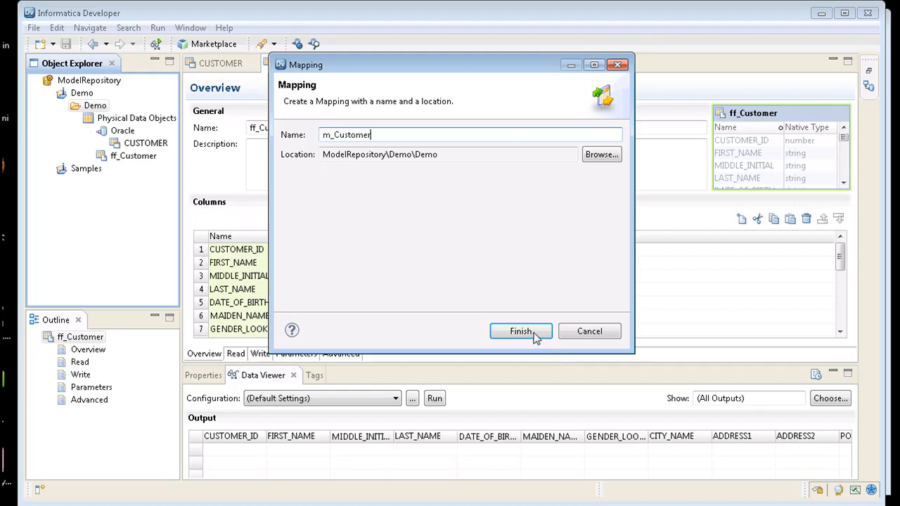
{"action": "left_click", "coordinate": [520, 332]}
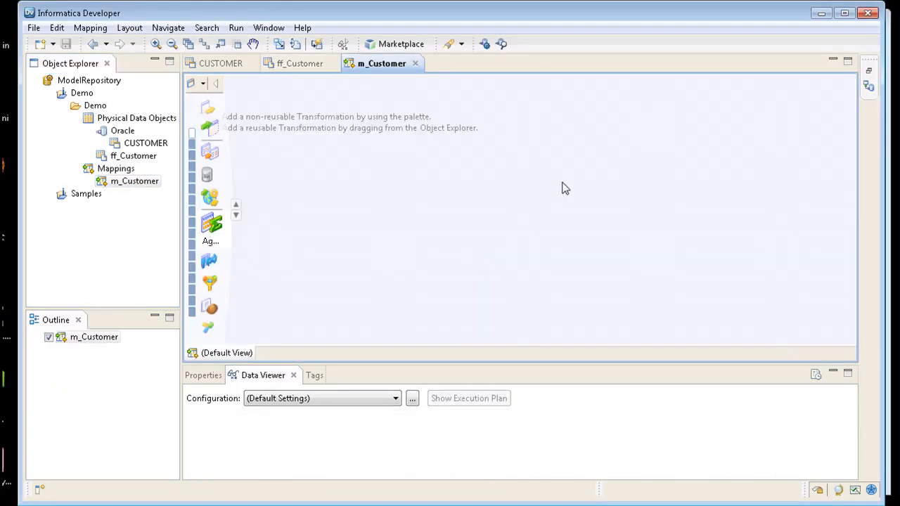
{"action": "mouse_move", "coordinate": [443, 205]}
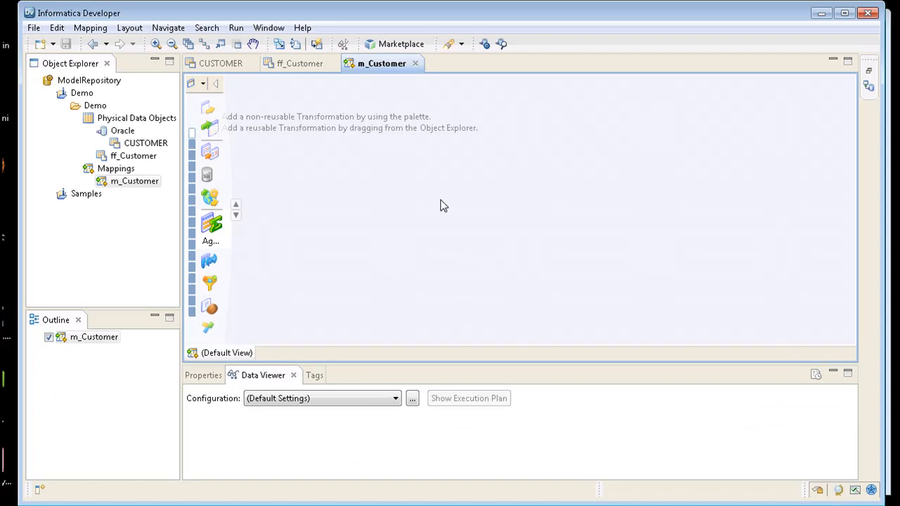
{"action": "mouse_move", "coordinate": [214, 143]}
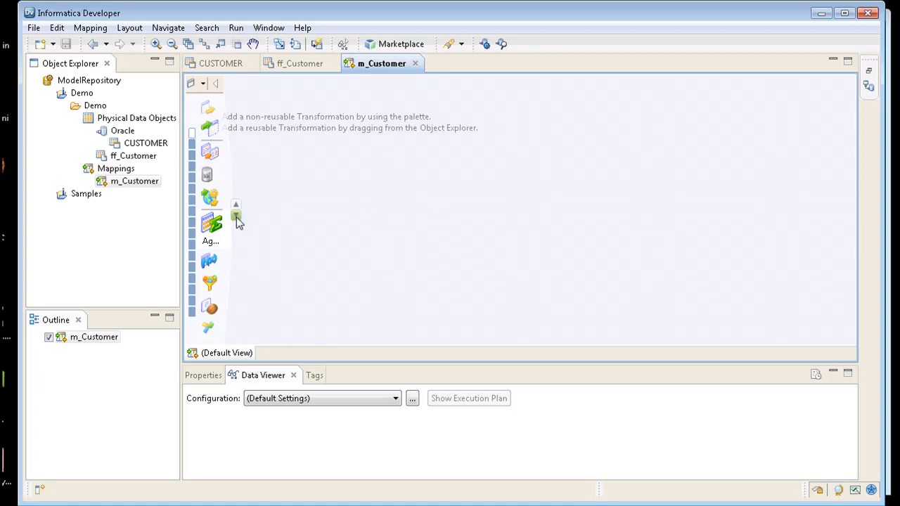
{"action": "left_click", "coordinate": [236, 217]}
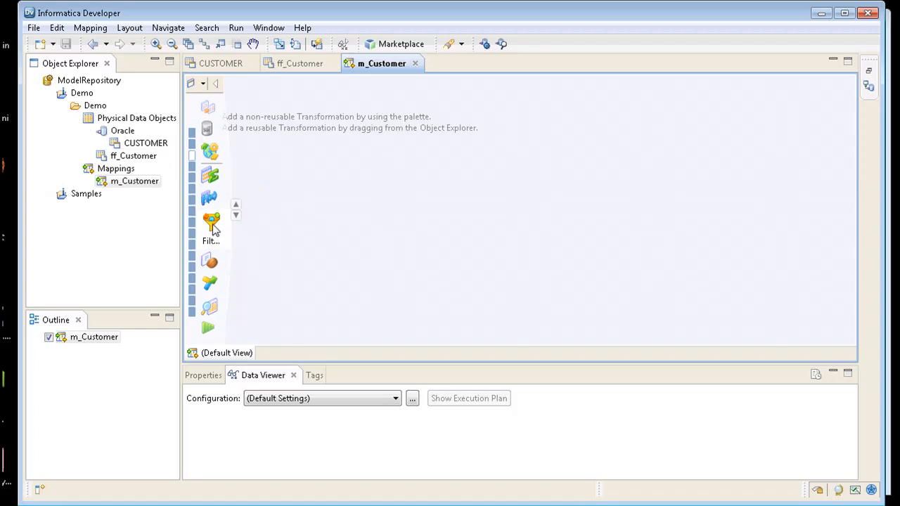
{"action": "mouse_move", "coordinate": [212, 284]}
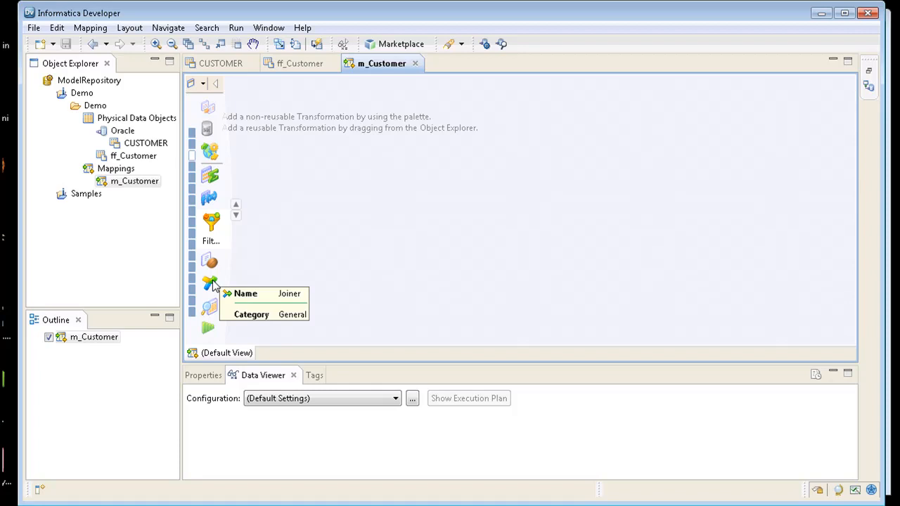
{"action": "mouse_move", "coordinate": [270, 258]}
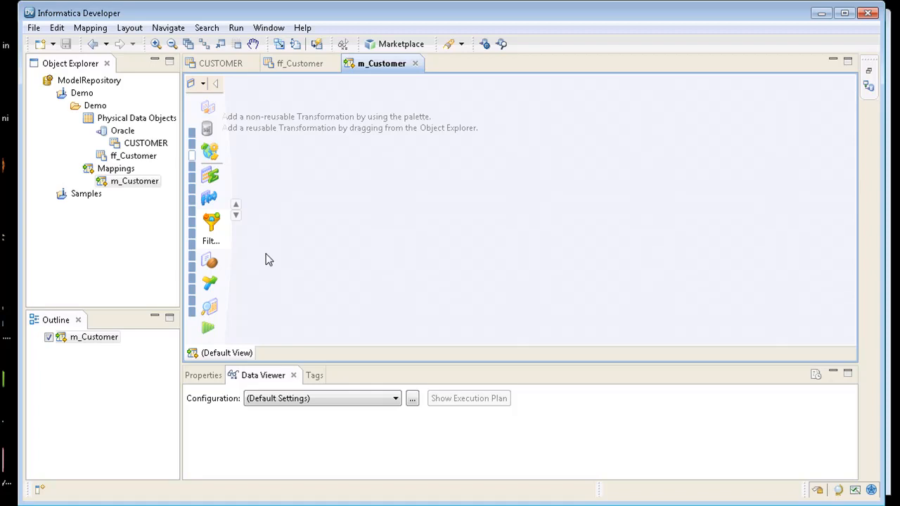
{"action": "mouse_move", "coordinate": [236, 211]}
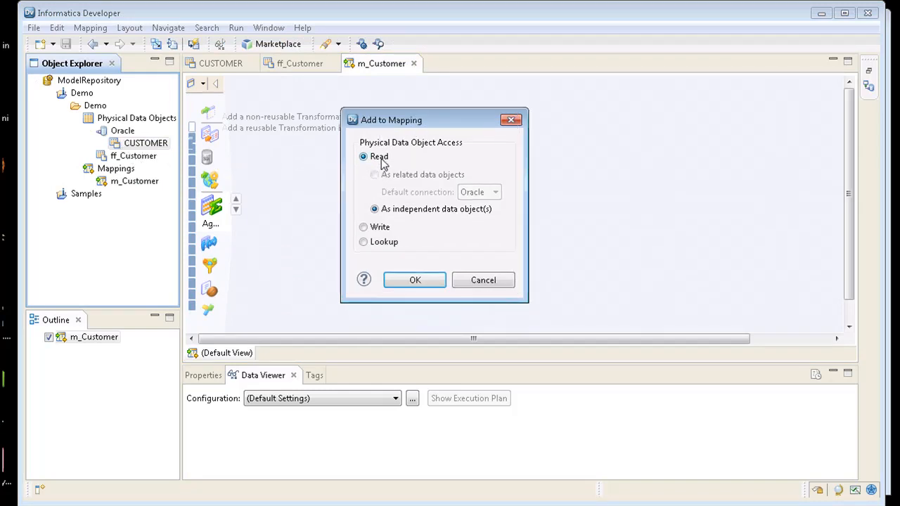
{"action": "mouse_move", "coordinate": [391, 247]}
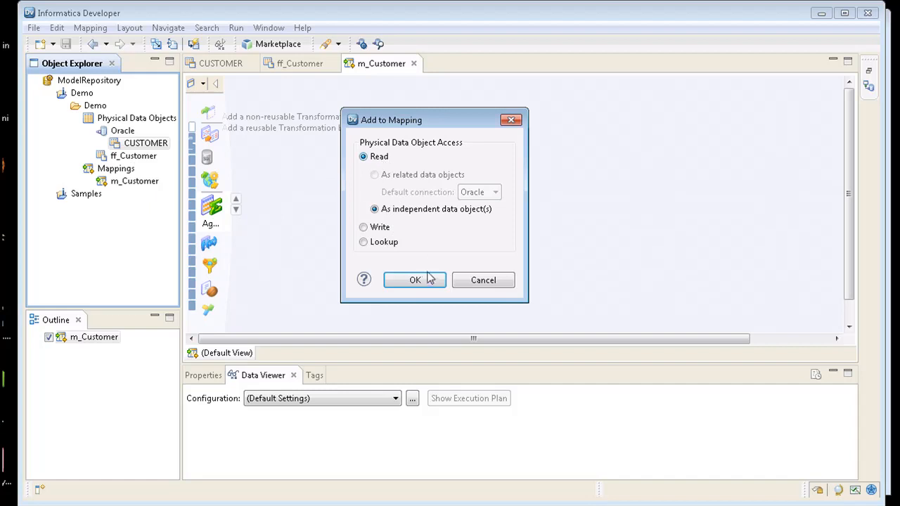
Place CUSTOMER as a Read source and ff_Customer as a Write target on the m_Customer canvas.
{"action": "left_click", "coordinate": [414, 280]}
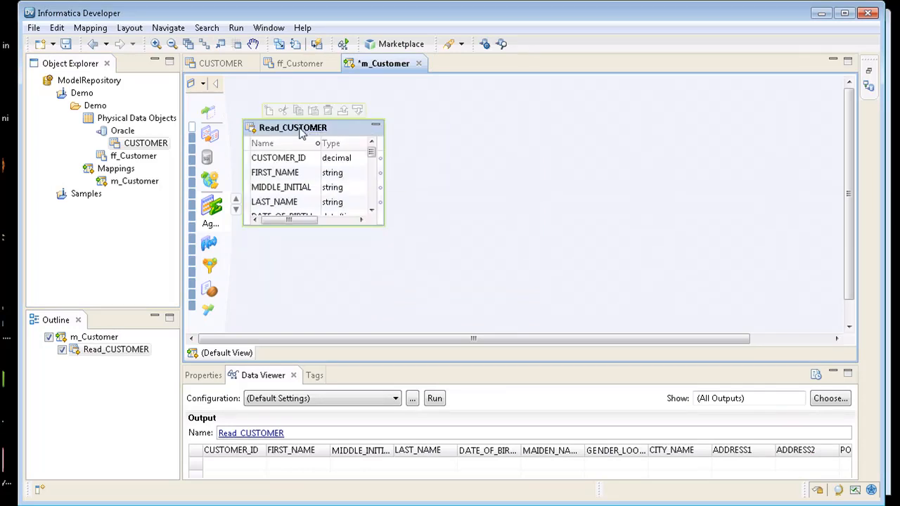
{"action": "left_click", "coordinate": [132, 155]}
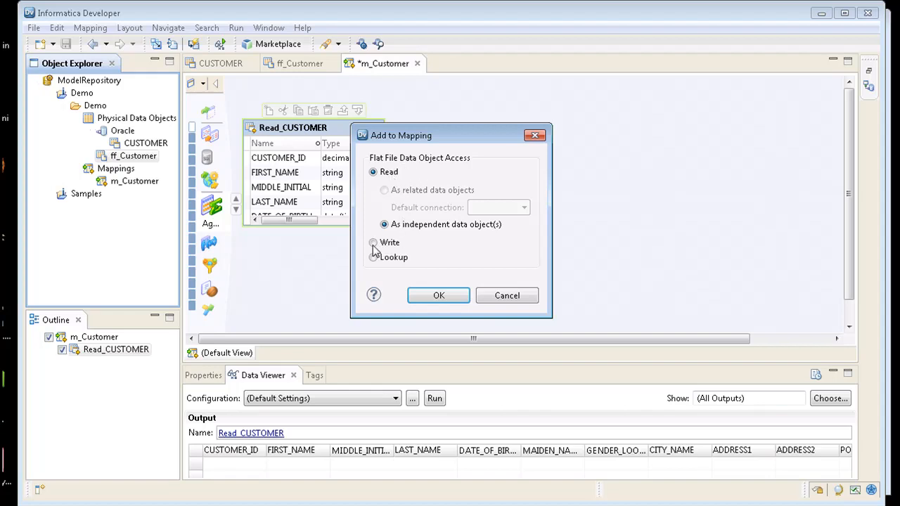
{"action": "left_click", "coordinate": [374, 242]}
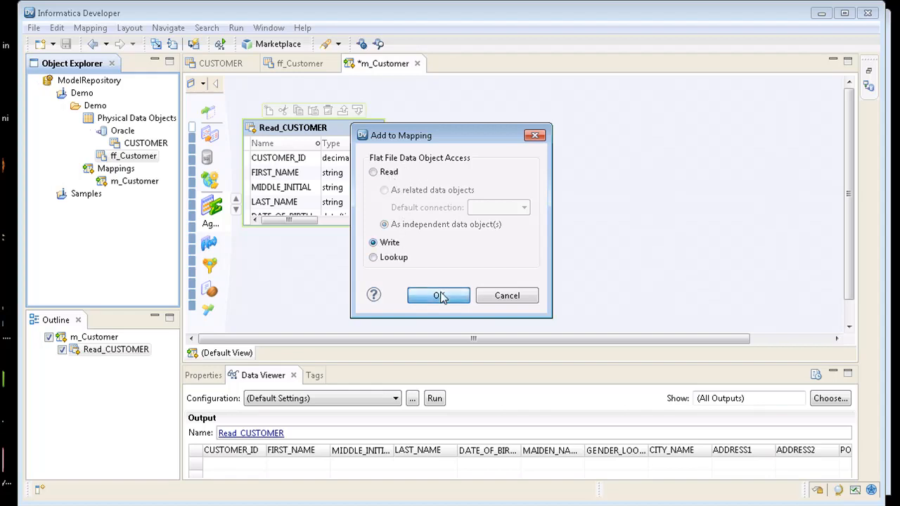
{"action": "left_click", "coordinate": [438, 295]}
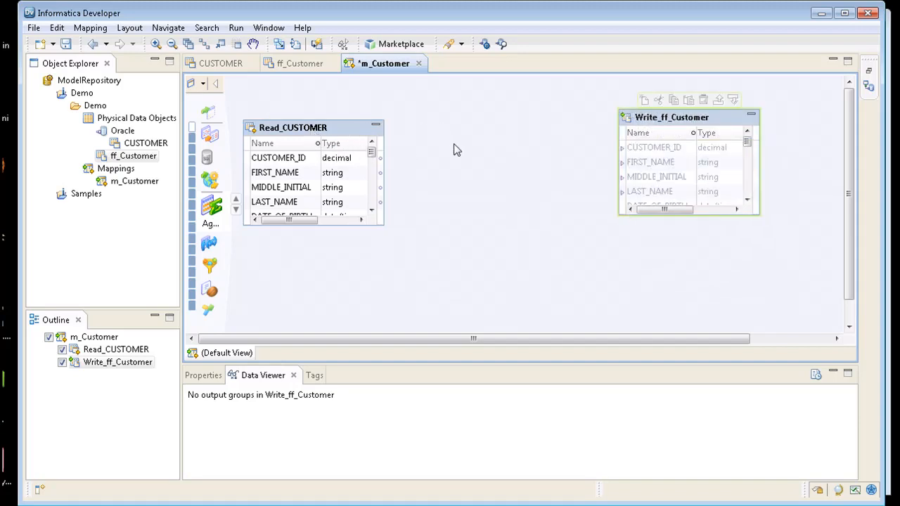
Add an Expression transformation to the canvas via Add Transformation, filtering on 'exp'.
{"action": "right_click", "coordinate": [457, 149]}
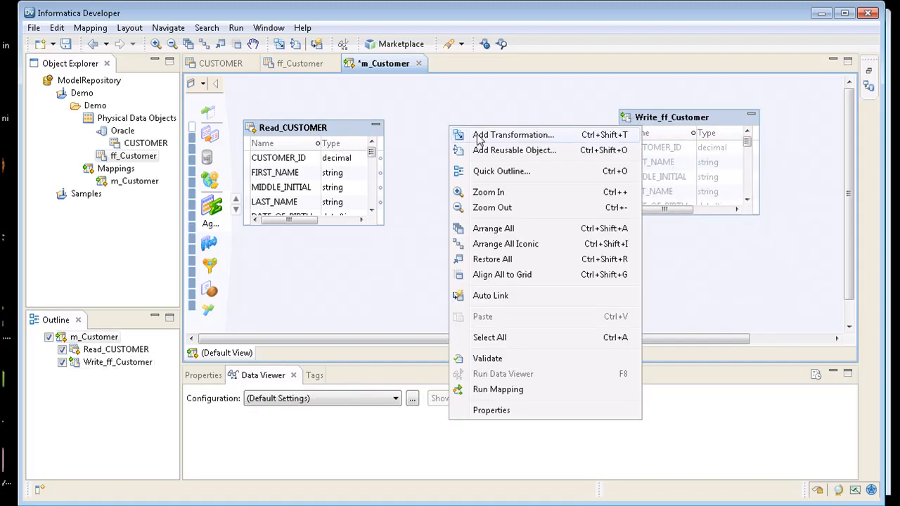
{"action": "mouse_move", "coordinate": [211, 138]}
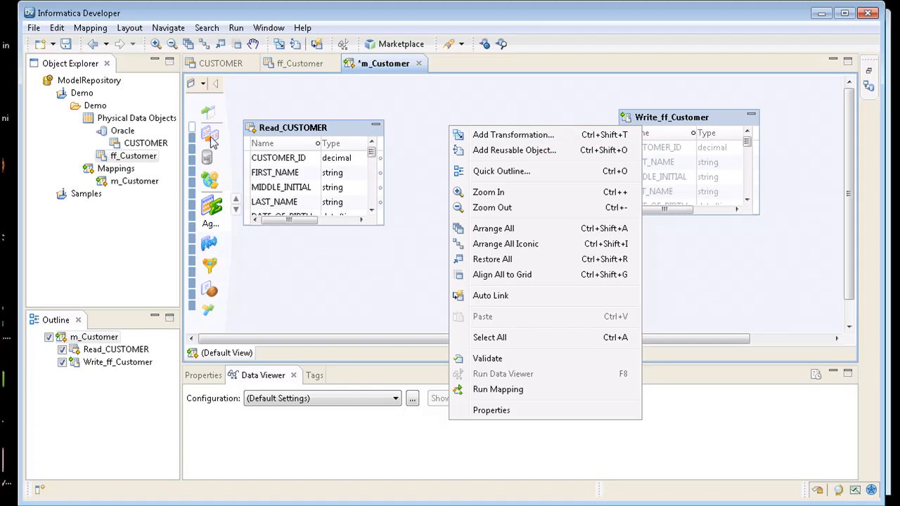
{"action": "mouse_move", "coordinate": [514, 139]}
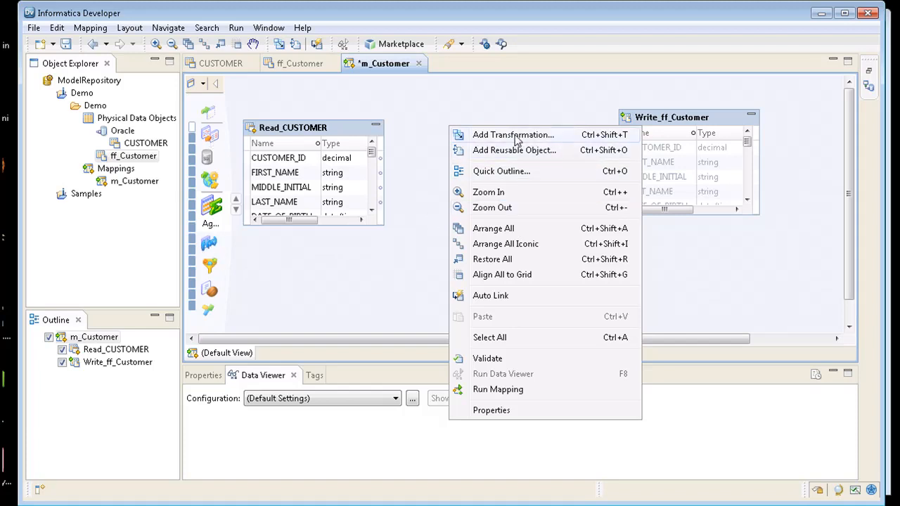
{"action": "left_click", "coordinate": [513, 135]}
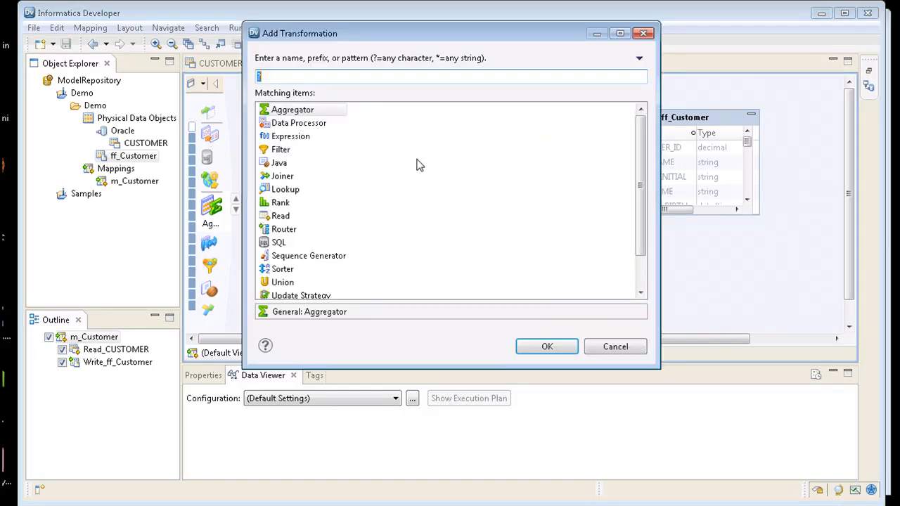
{"action": "type", "text": "exp"}
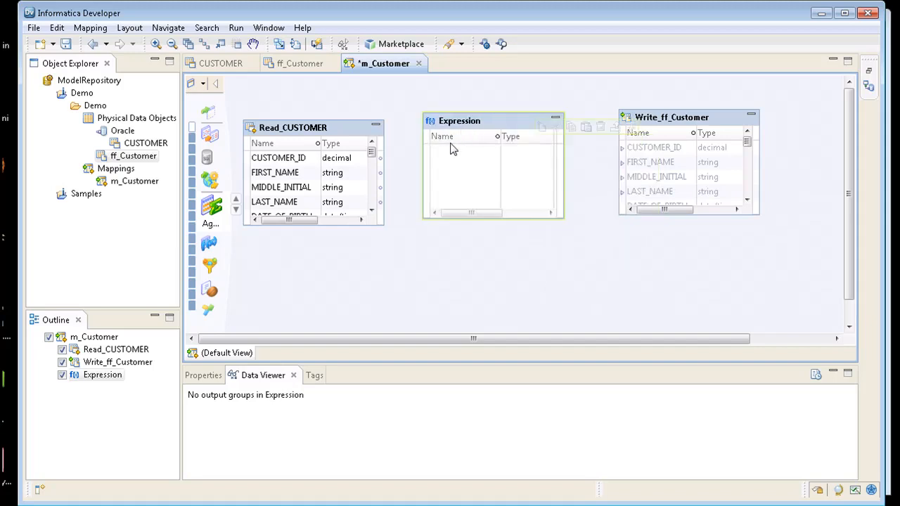
{"action": "left_click", "coordinate": [281, 158]}
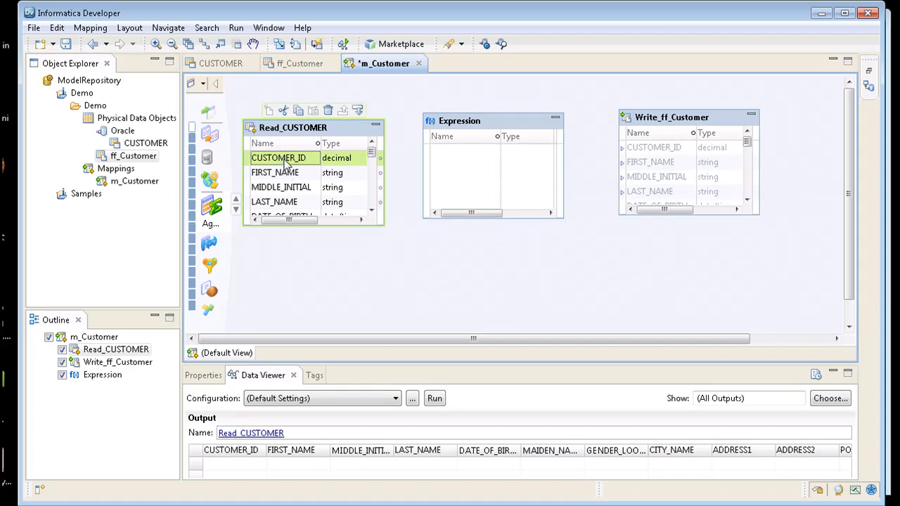
{"action": "mouse_move", "coordinate": [664, 155]}
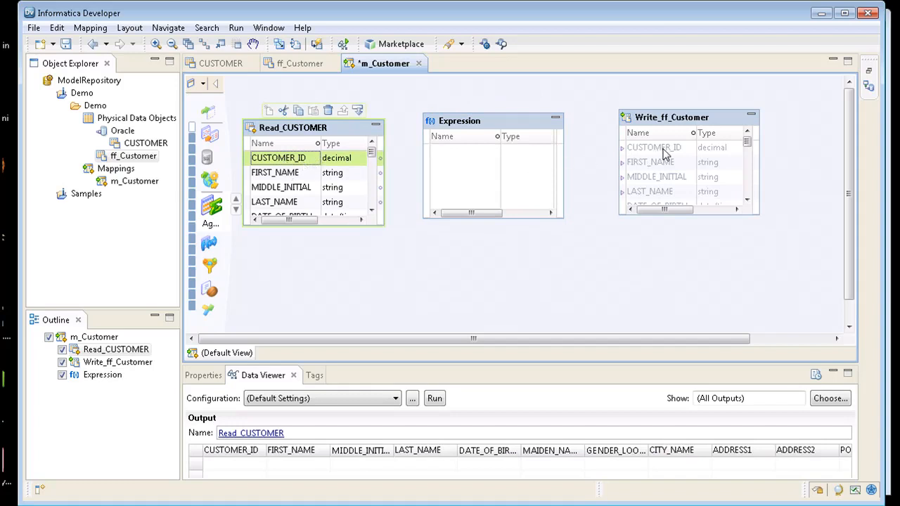
Drag all Read_CUSTOMER ports into the Expression and check its Ports list for the passthrough ports.
{"action": "left_click", "coordinate": [281, 172]}
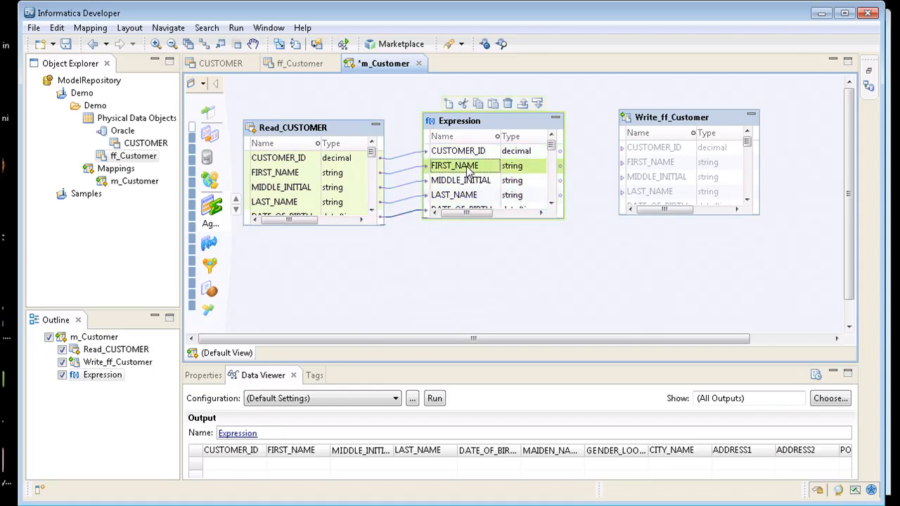
{"action": "mouse_move", "coordinate": [562, 225]}
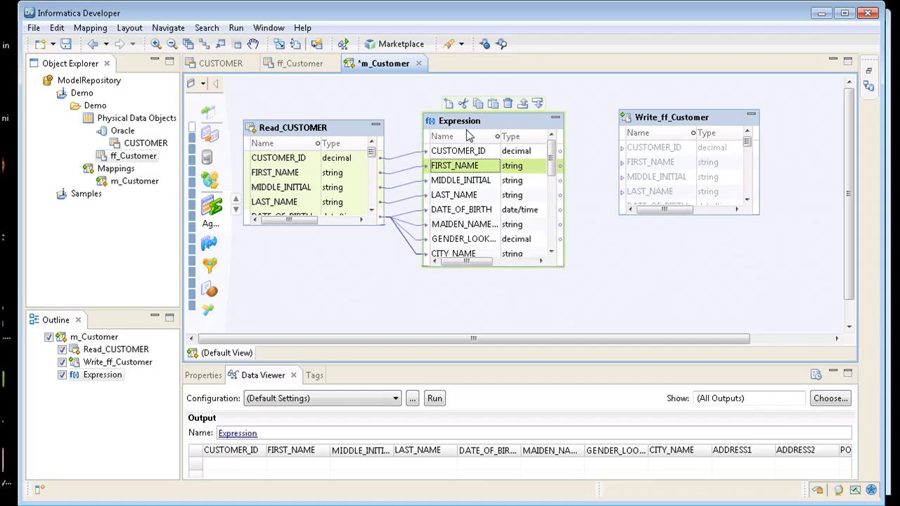
{"action": "left_click", "coordinate": [297, 304]}
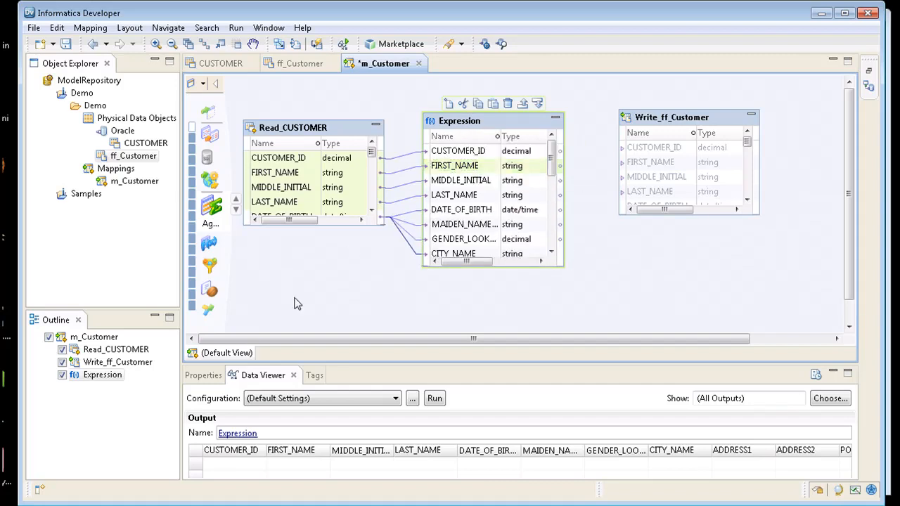
{"action": "left_click", "coordinate": [203, 376]}
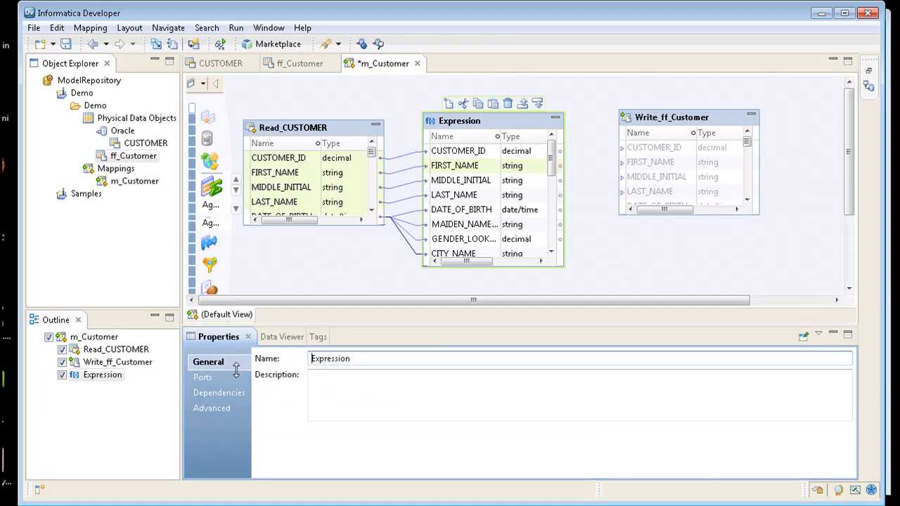
{"action": "left_click", "coordinate": [203, 327]}
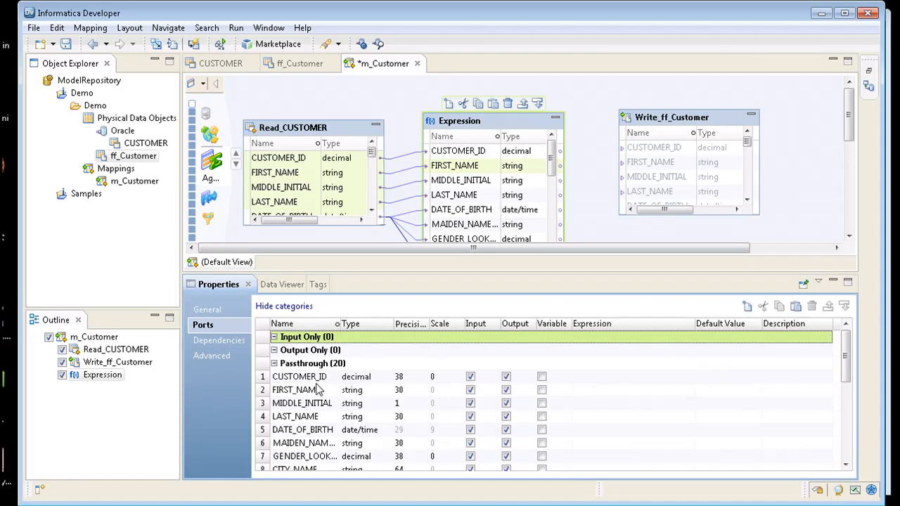
{"action": "mouse_move", "coordinate": [298, 419]}
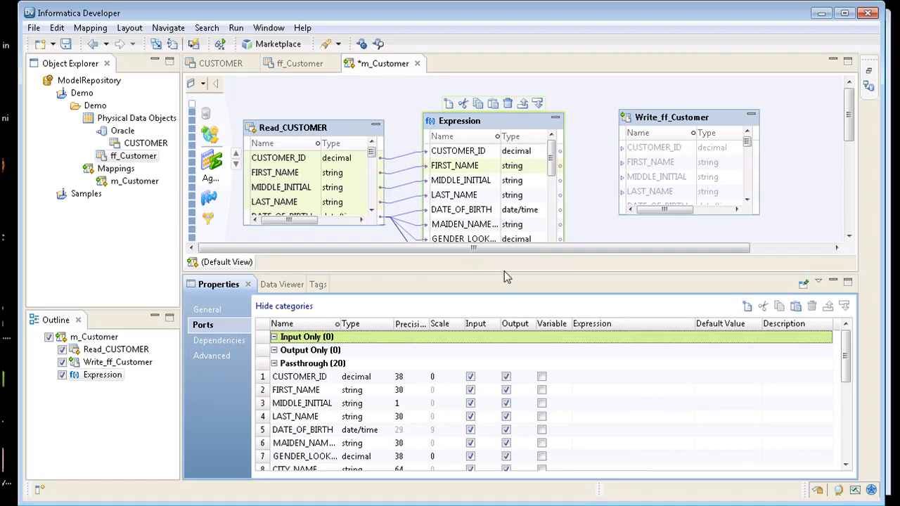
{"action": "mouse_move", "coordinate": [503, 272]}
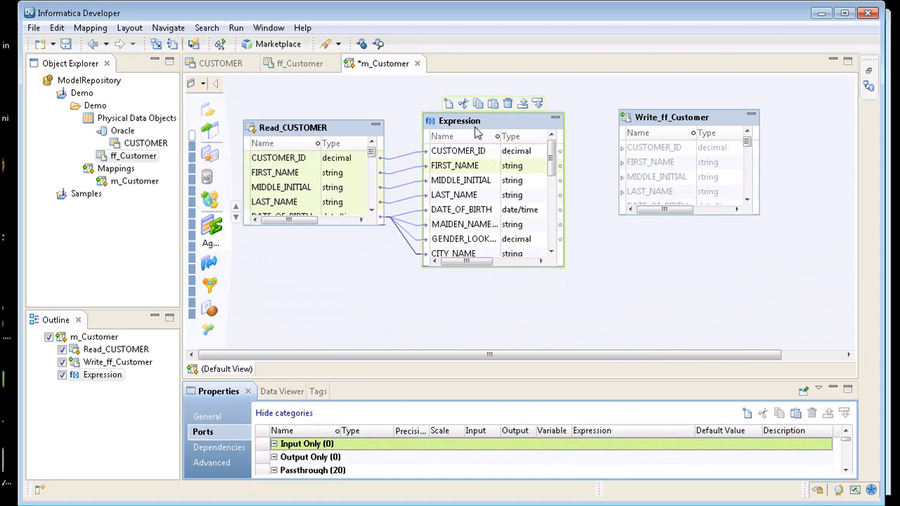
Link the Expression ports to Write_ff_Customer, save m_Customer, and bring up the ff_Customer object.
{"action": "left_click", "coordinate": [458, 150]}
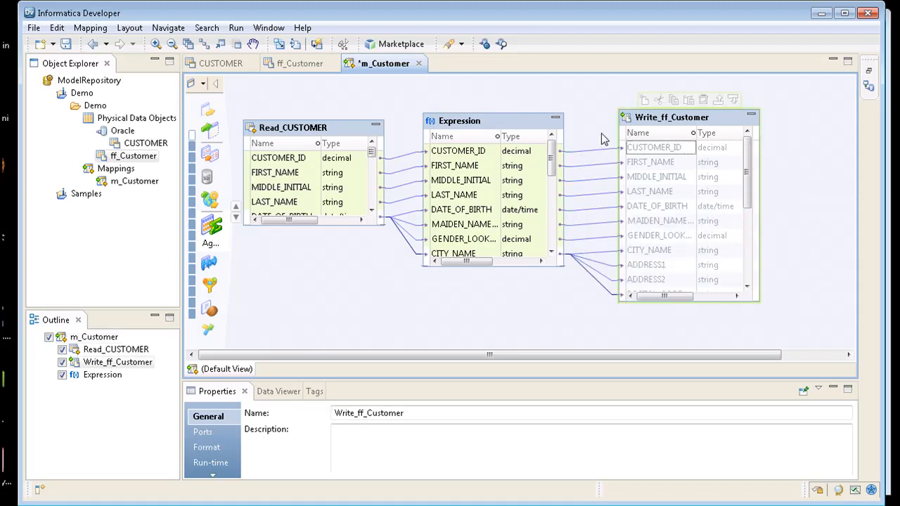
{"action": "left_click", "coordinate": [52, 48]}
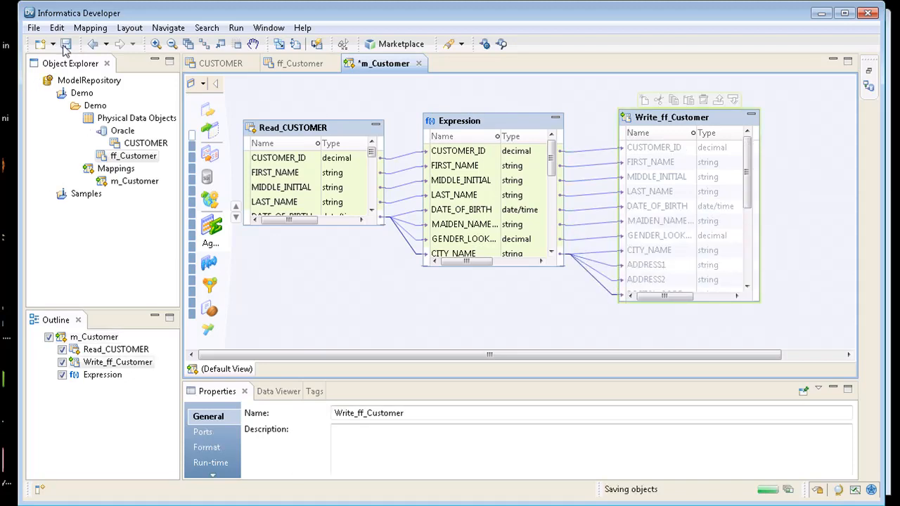
{"action": "left_click", "coordinate": [132, 154]}
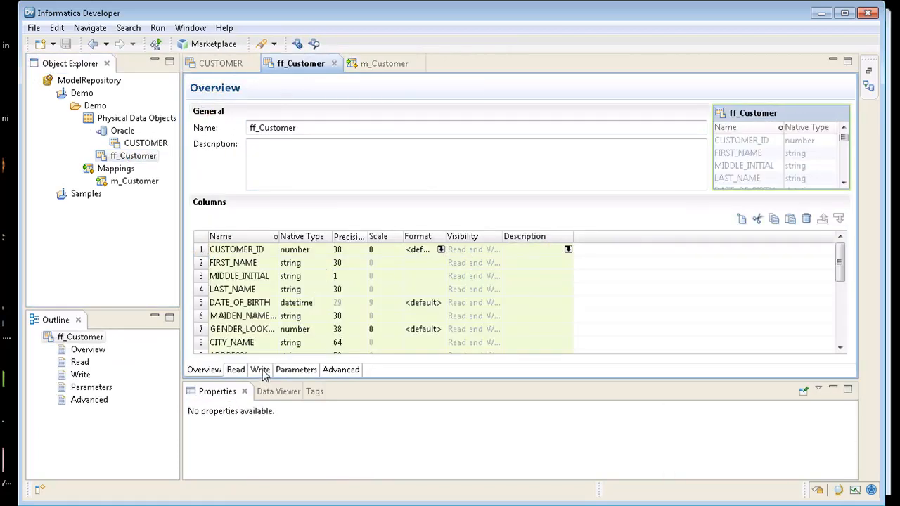
Show ff_Customer's Write view run-time properties with the properties area enlarged.
{"action": "left_click", "coordinate": [260, 369]}
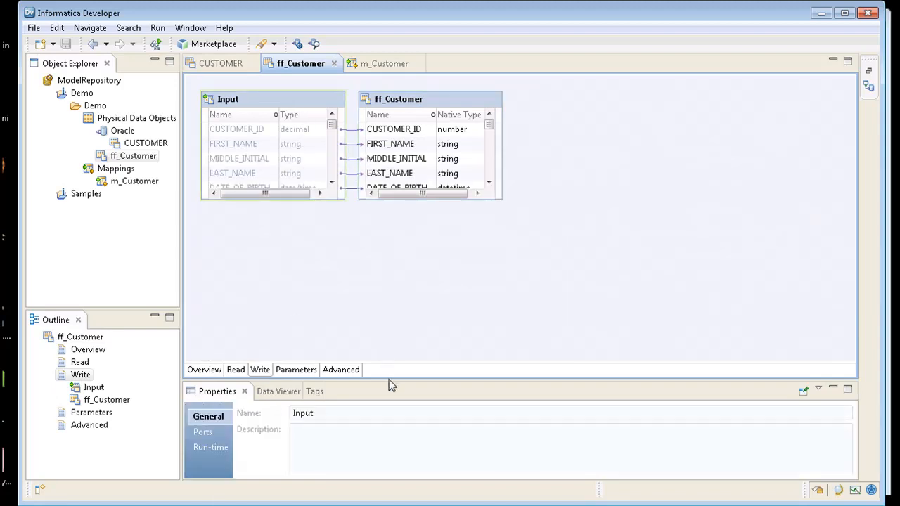
{"action": "left_click_drag", "start_coordinate": [391, 383], "coordinate": [383, 239]}
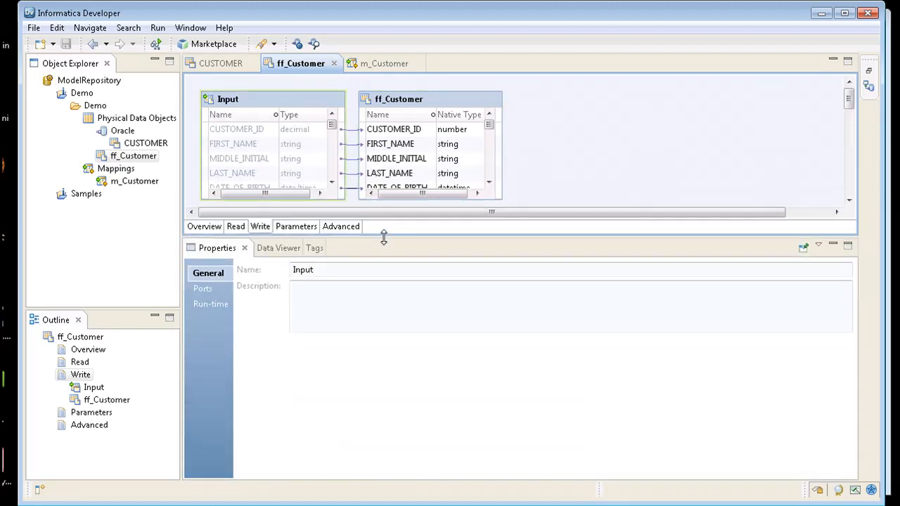
{"action": "left_click", "coordinate": [211, 304]}
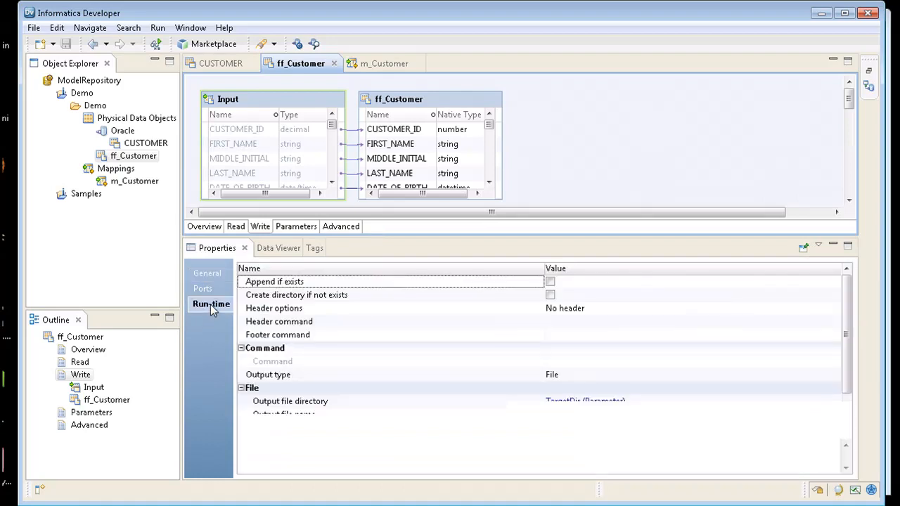
{"action": "scroll", "scroll_direction": "down", "scroll_amount": 3}
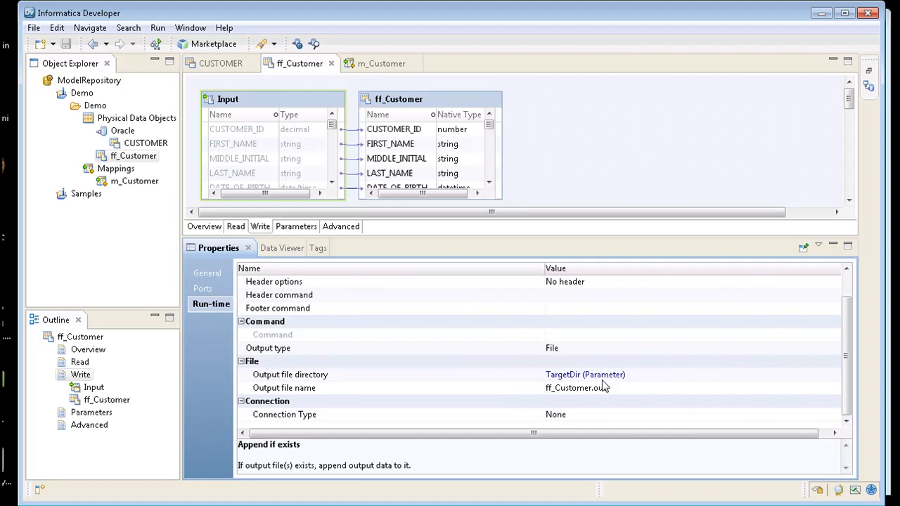
Set the output file directory to d:\Demo.
{"action": "left_click", "coordinate": [606, 374]}
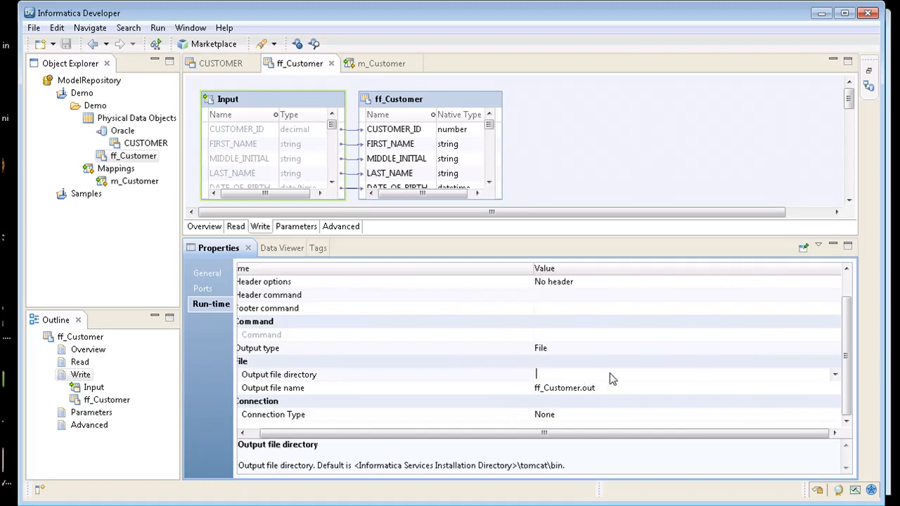
{"action": "type", "text": "d"}
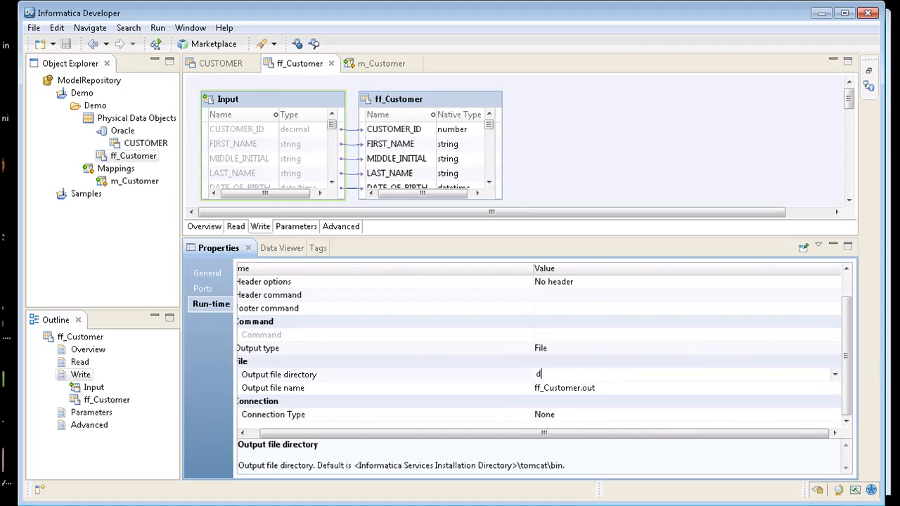
{"action": "type", "text": ":\\D"}
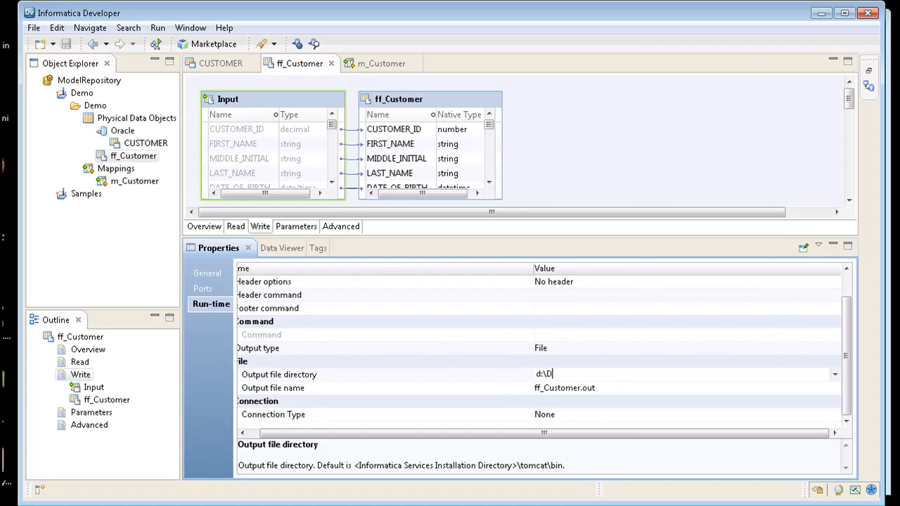
{"action": "type", "text": "emo"}
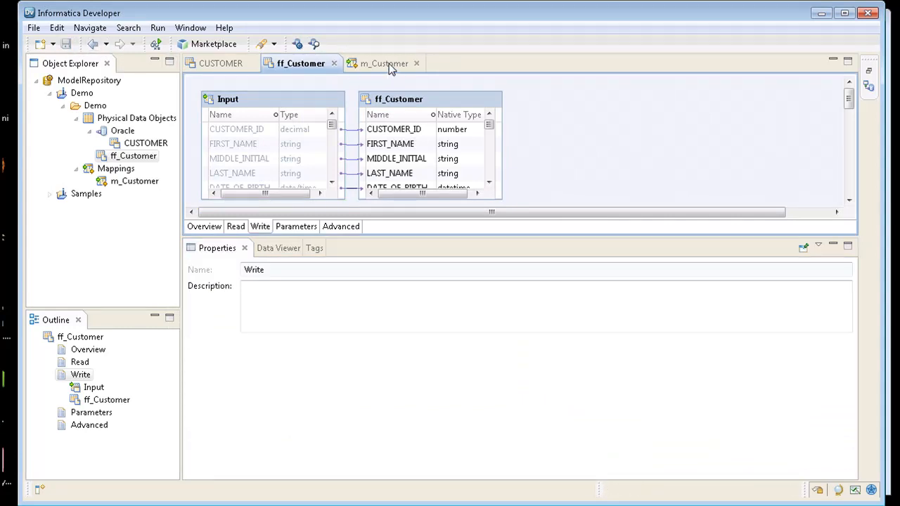
Run the m_Customer mapping via Run > Run Mapping and move the progress dialog aside.
{"action": "left_click", "coordinate": [379, 63]}
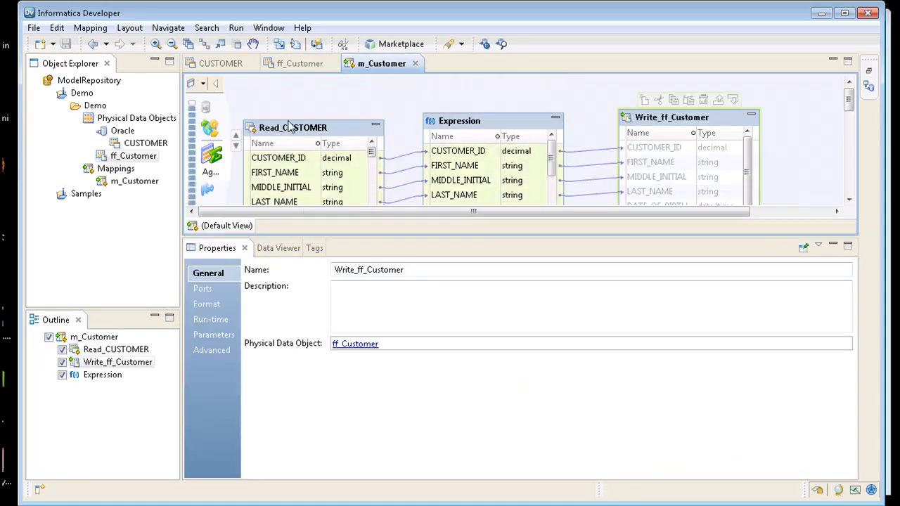
{"action": "left_click", "coordinate": [290, 127]}
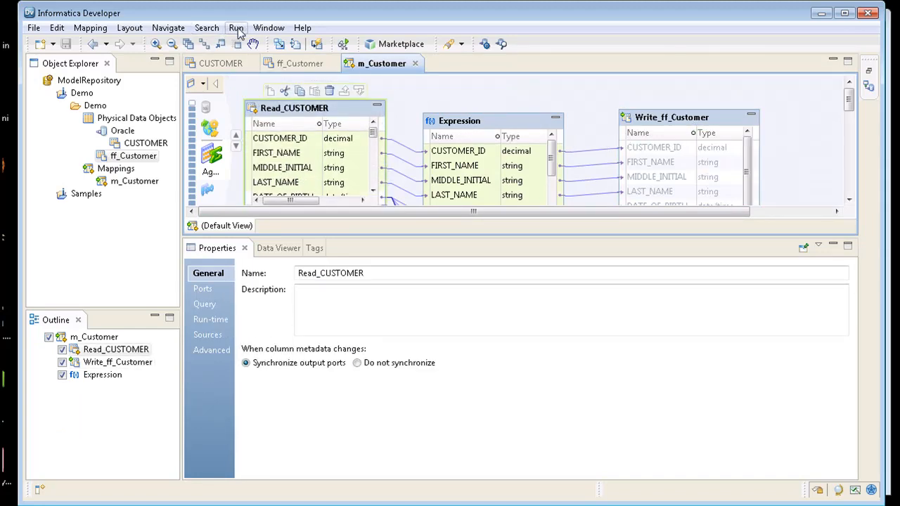
{"action": "left_click", "coordinate": [236, 28]}
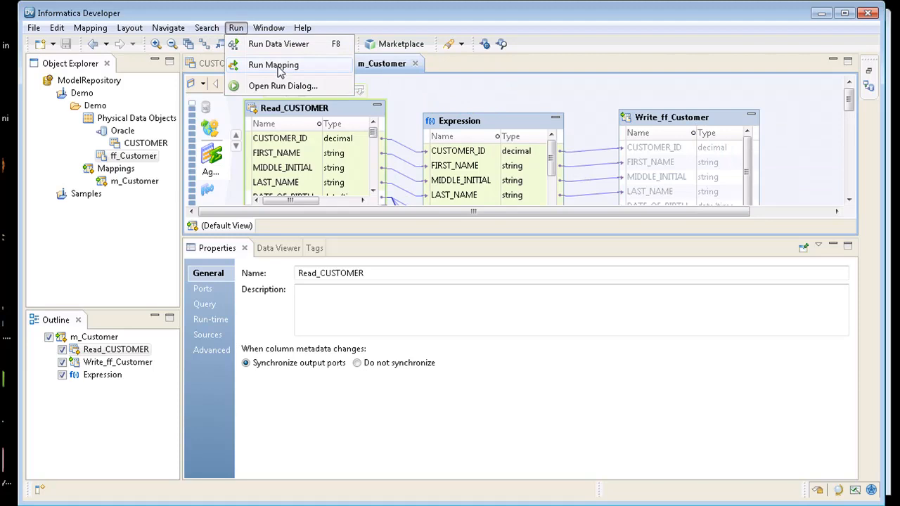
{"action": "left_click", "coordinate": [273, 65]}
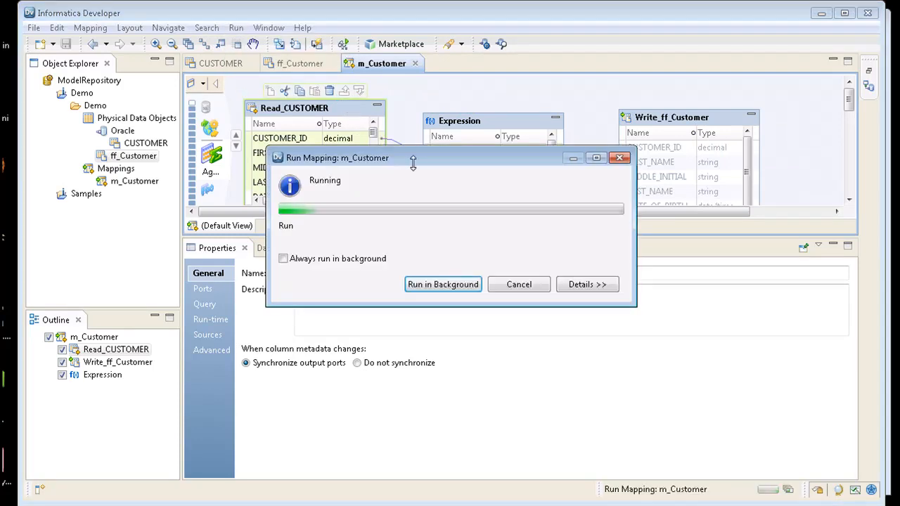
{"action": "left_click_drag", "start_coordinate": [414, 157], "coordinate": [430, 133]}
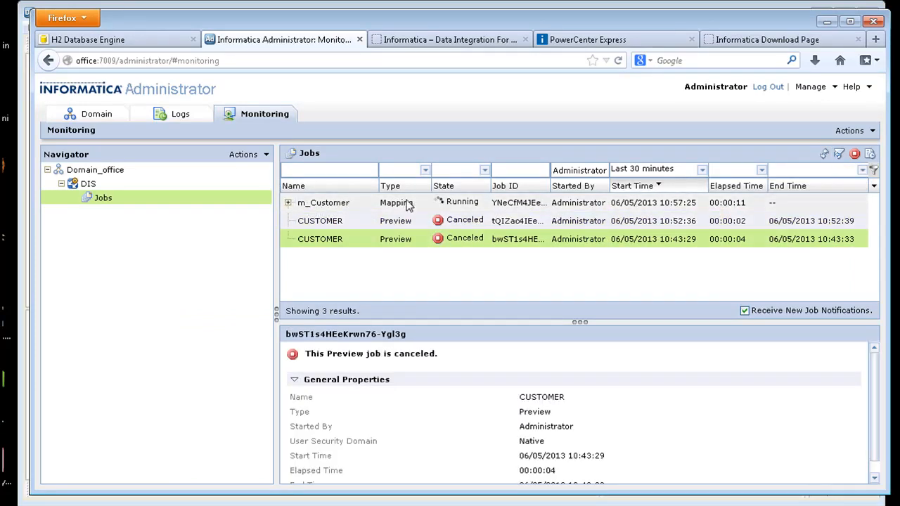
Select the m_Customer job on the Monitoring tab and refresh until it shows Completed.
{"action": "left_click", "coordinate": [323, 202]}
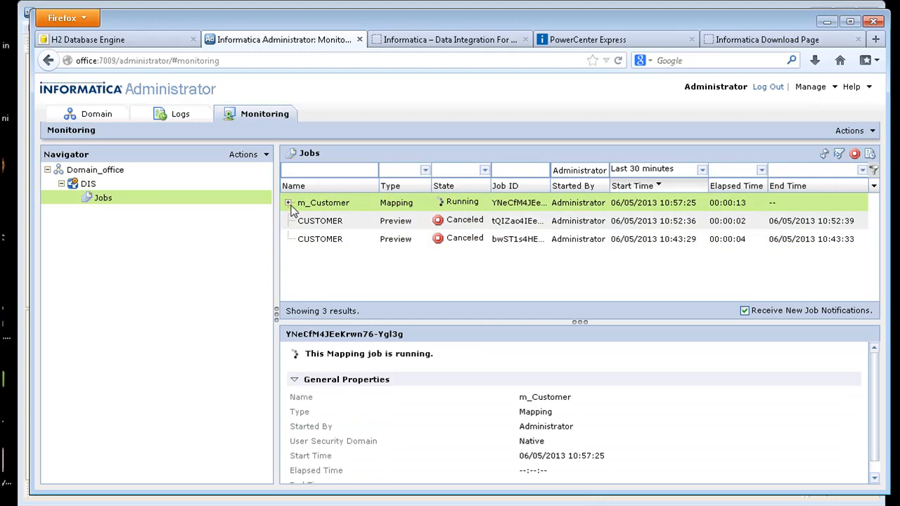
{"action": "left_click", "coordinate": [320, 239]}
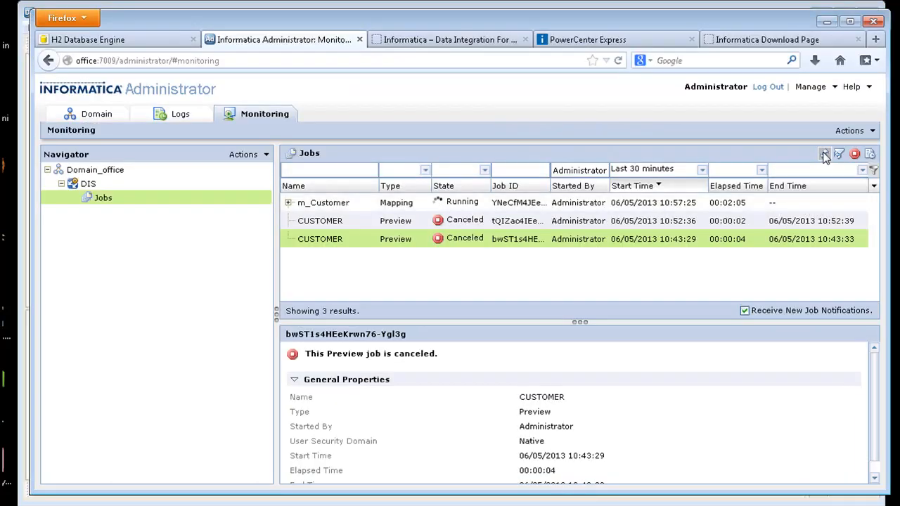
{"action": "left_click", "coordinate": [821, 158]}
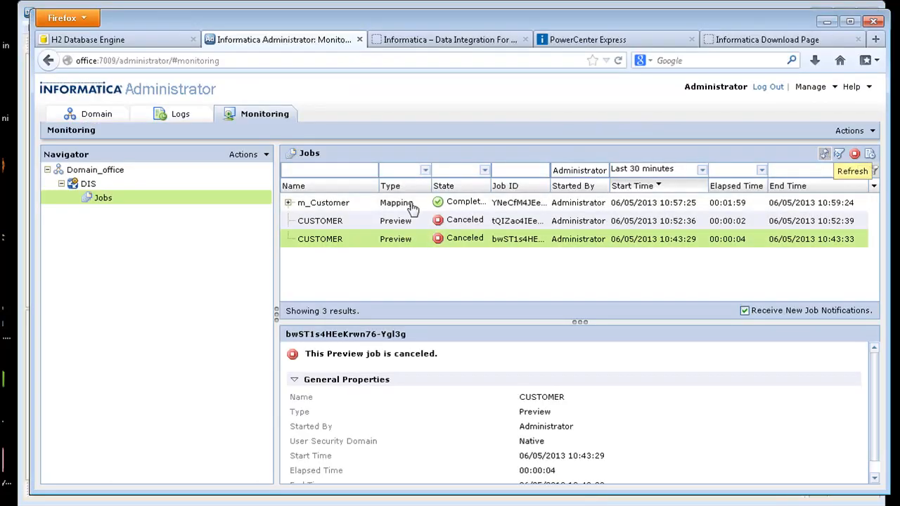
{"action": "left_click", "coordinate": [323, 203]}
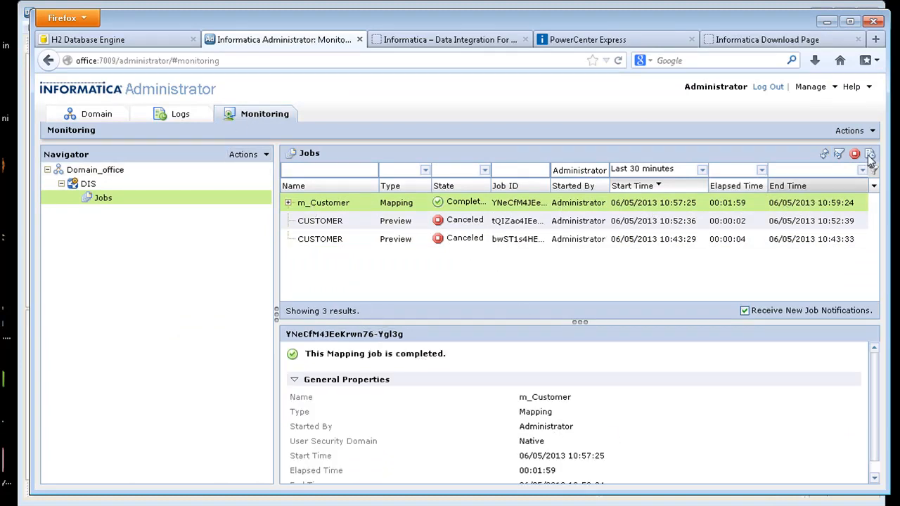
{"action": "mouse_move", "coordinate": [872, 157]}
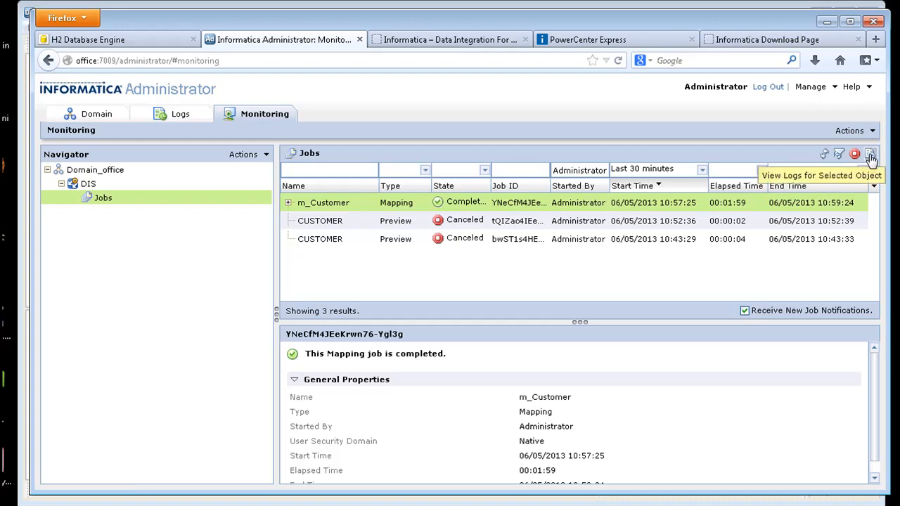
View the log for the completed m_Customer job, opening it in WordPad.
{"action": "left_click", "coordinate": [880, 154]}
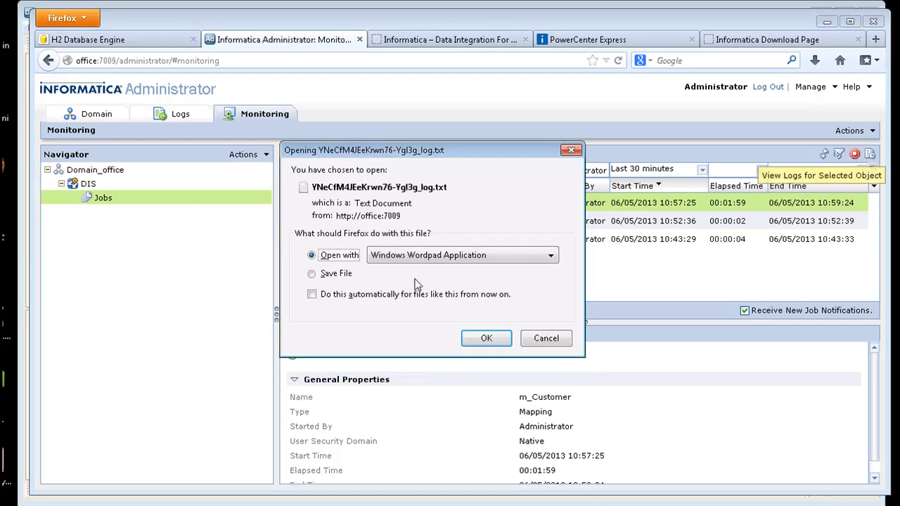
{"action": "left_click", "coordinate": [487, 337]}
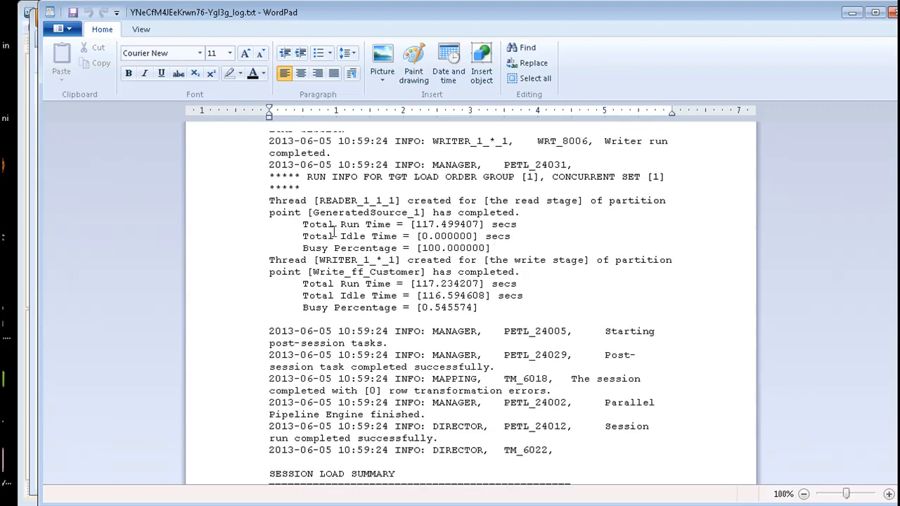
Highlight the reader completion lines and the session load summary count of 145373 rows affected.
{"action": "left_click_drag", "start_coordinate": [269, 200], "coordinate": [490, 248]}
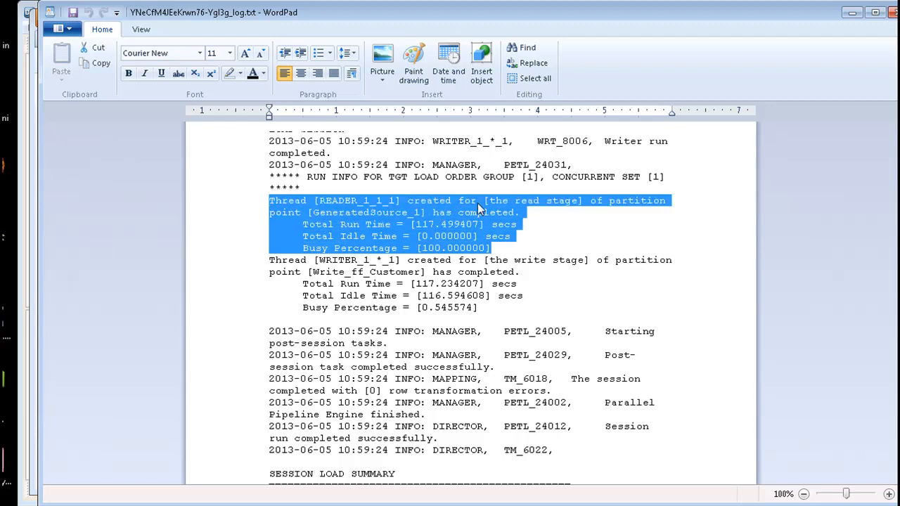
{"action": "scroll", "scroll_direction": "down", "scroll_amount": 3}
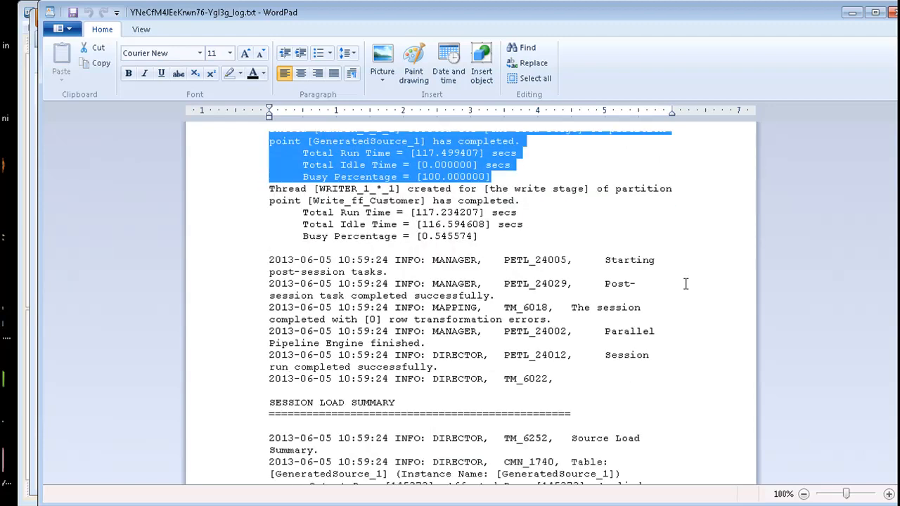
{"action": "scroll", "scroll_direction": "down", "scroll_amount": 3}
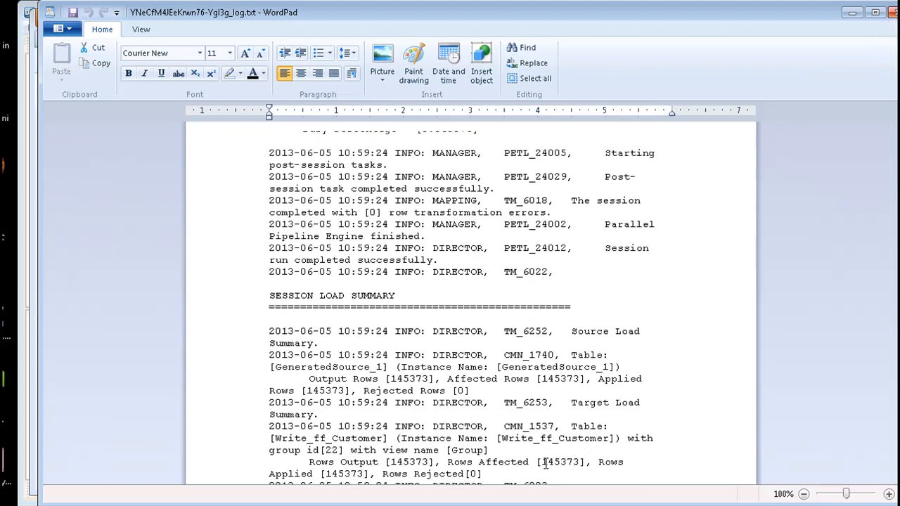
{"action": "double_click", "coordinate": [551, 461]}
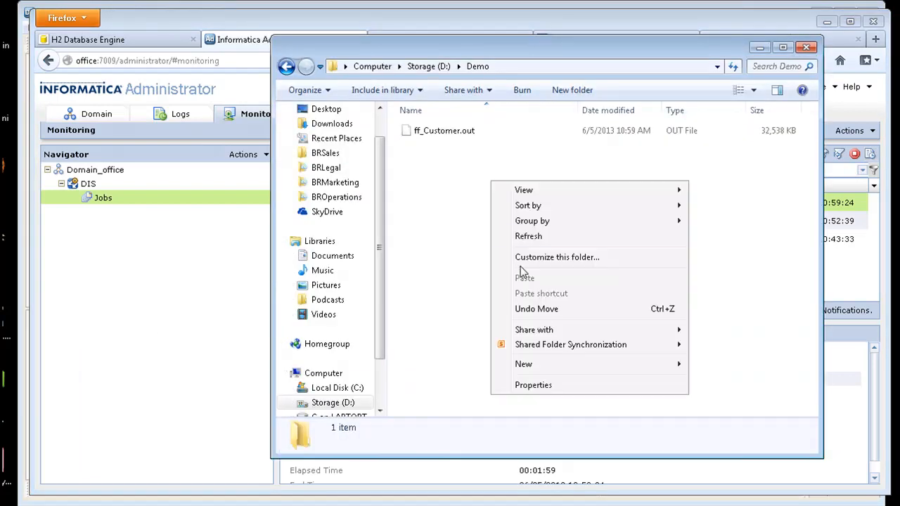
Open ff_Customer.out from D:\Demo with Edit with Notepad++.
{"action": "left_click", "coordinate": [700, 149]}
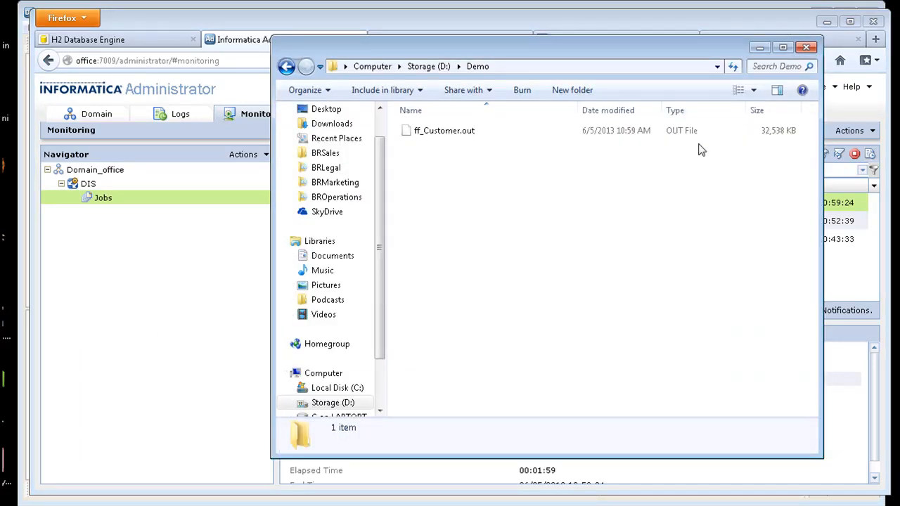
{"action": "right_click", "coordinate": [445, 129]}
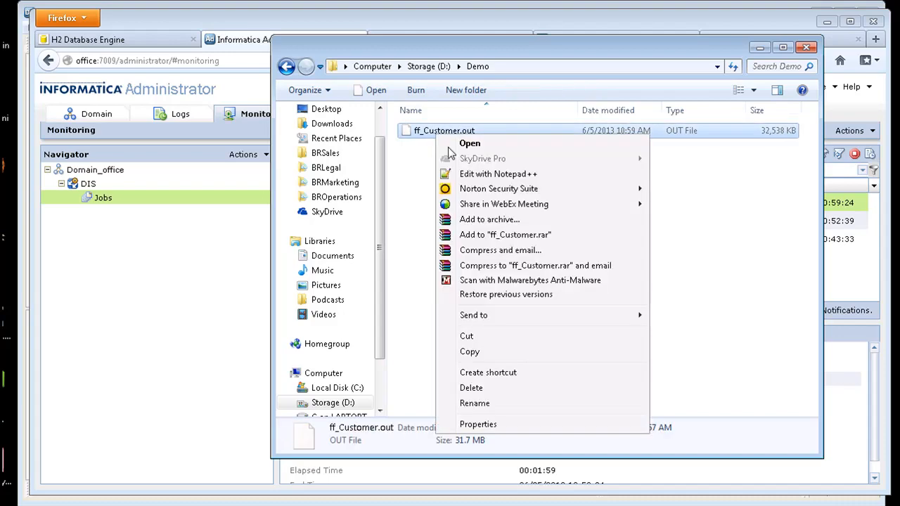
{"action": "left_click", "coordinate": [498, 174]}
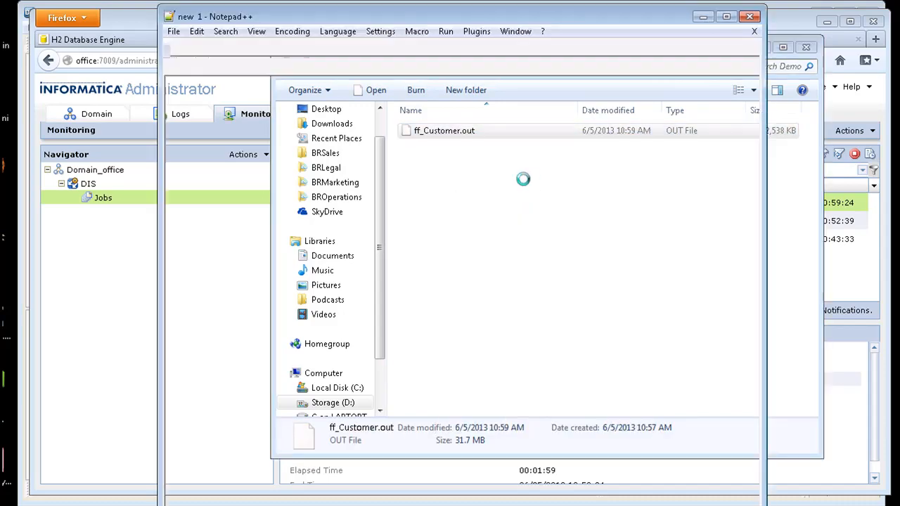
{"action": "double_click", "coordinate": [445, 129]}
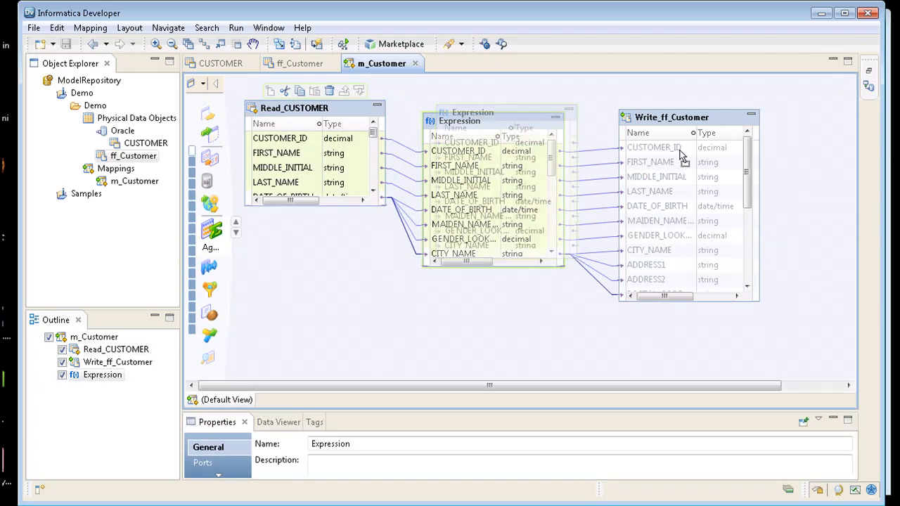
Reposition the Expression object and enlarge Read_CUSTOMER so more ports are visible.
{"action": "left_click", "coordinate": [672, 117]}
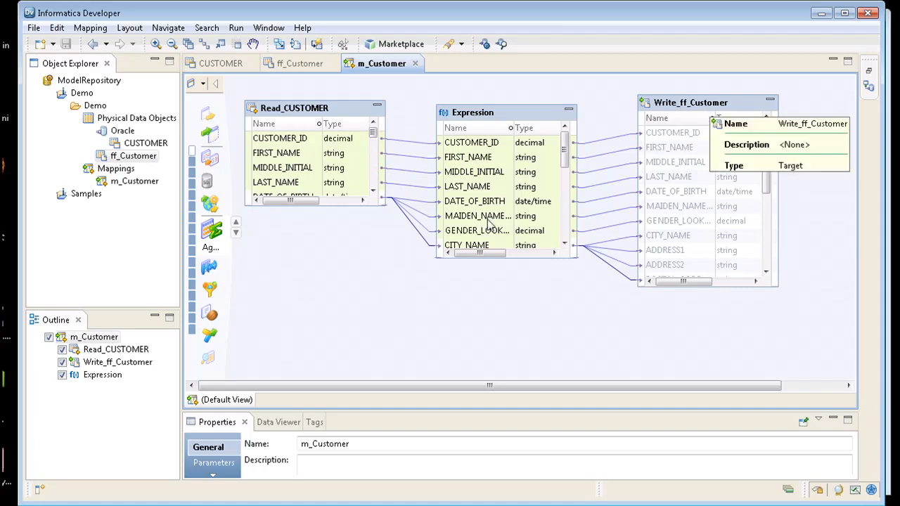
{"action": "mouse_move", "coordinate": [303, 202]}
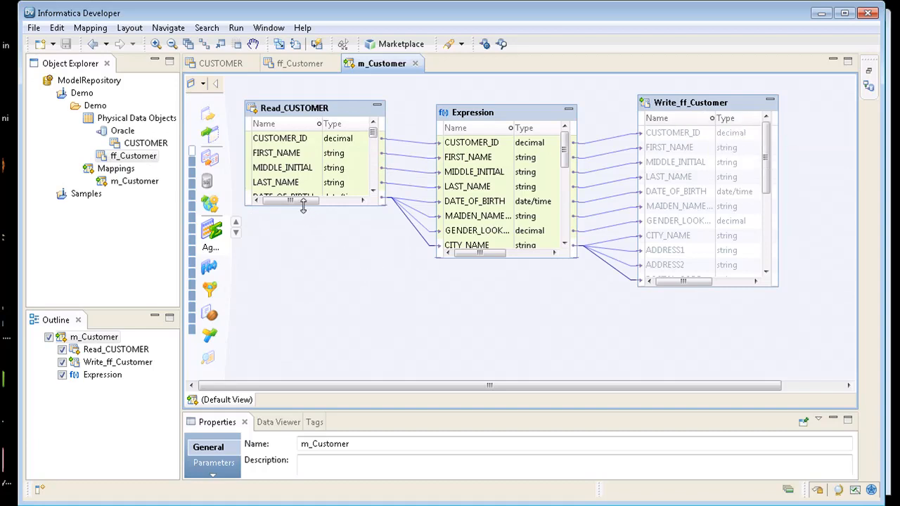
{"action": "left_click", "coordinate": [294, 107]}
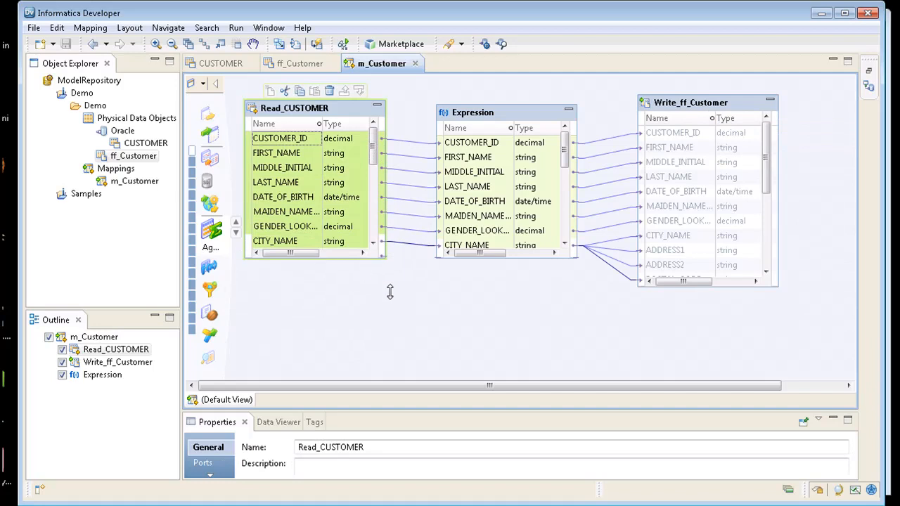